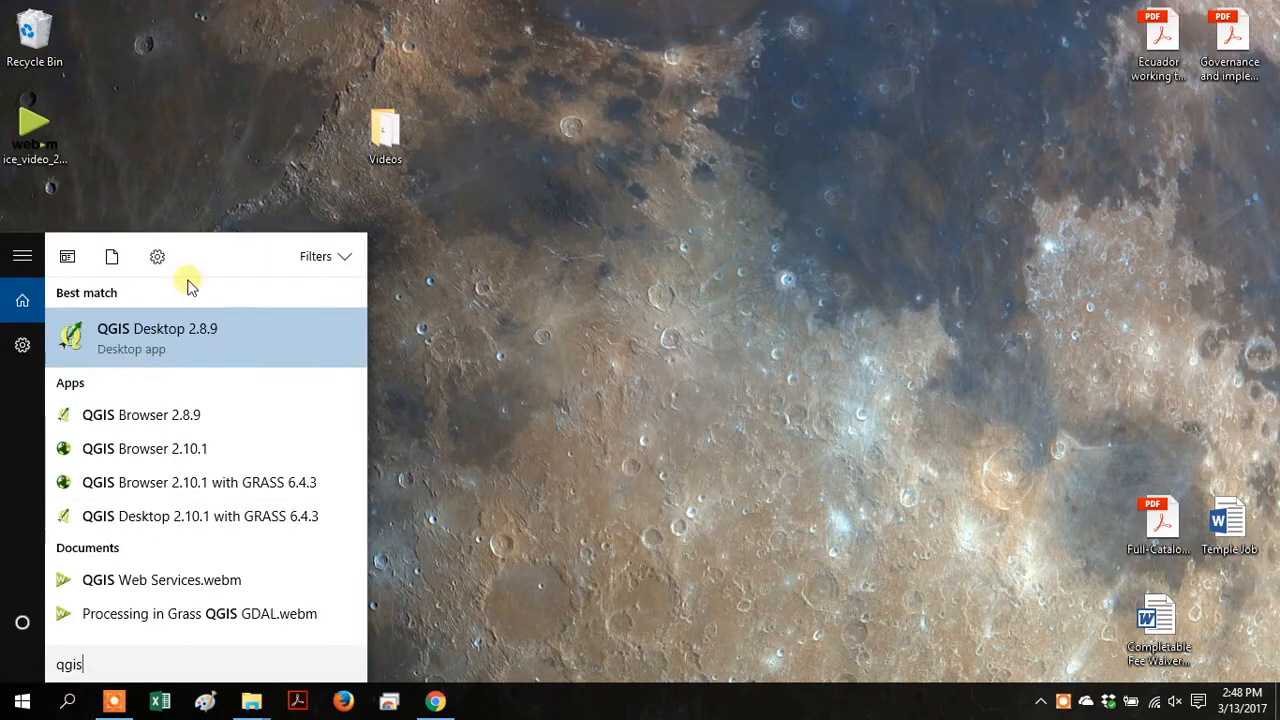
# Step: Launch QGIS Desktop 2.8.9 and bring up the Add Raster Layer file dialog
pyautogui.click(157, 337)
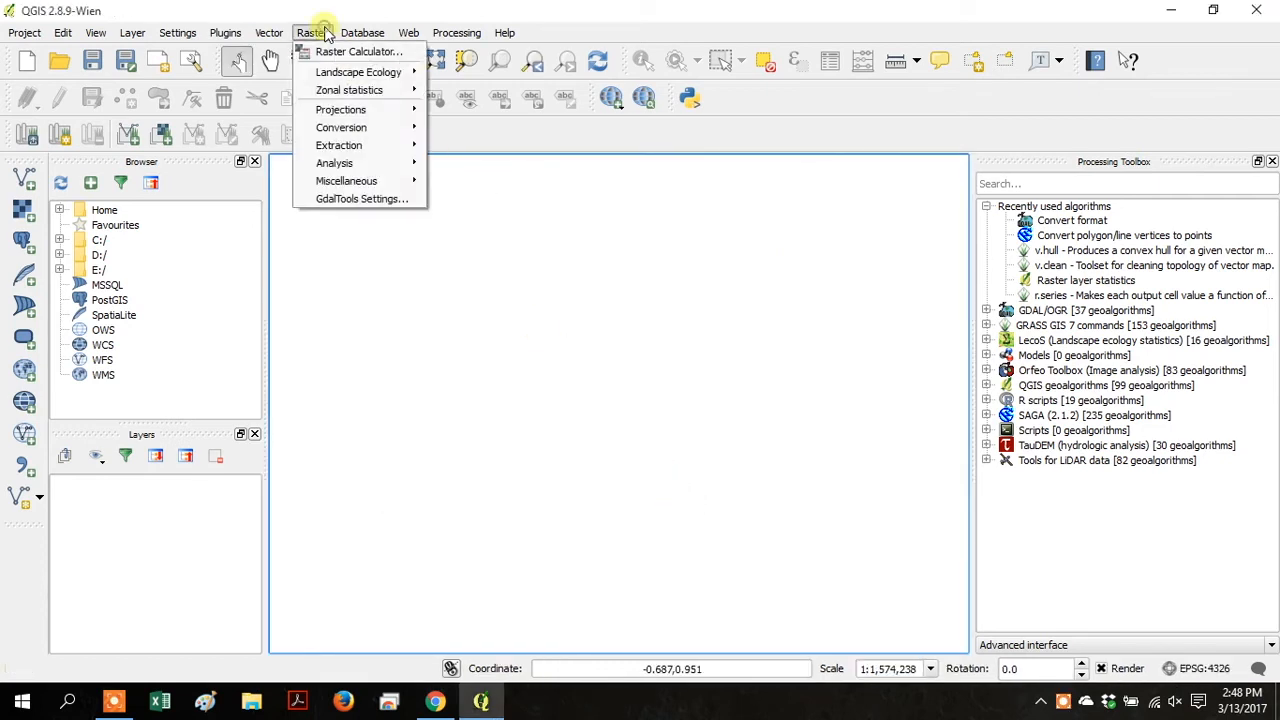
pyautogui.click(358, 51)
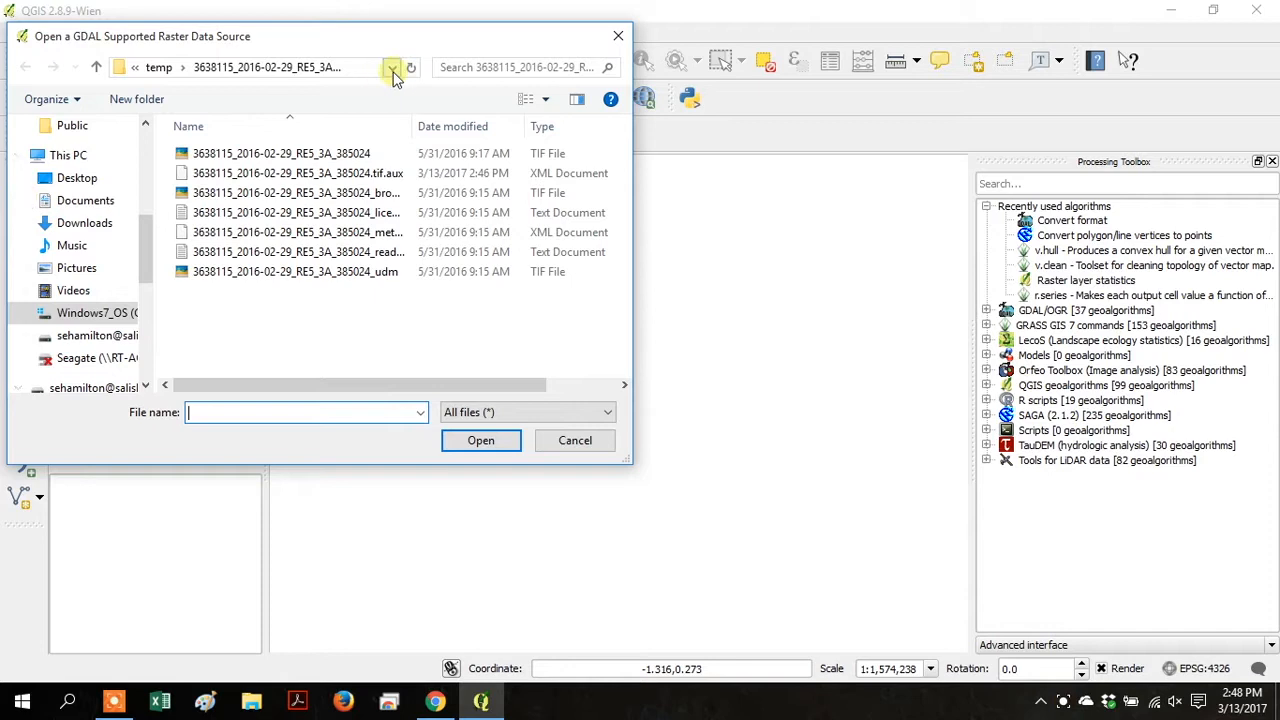
# Step: Load the RapidEye TIF from C:/temp/3638115_2016-02-29_RE5_3A_385024 as a layer
pyautogui.click(393, 67)
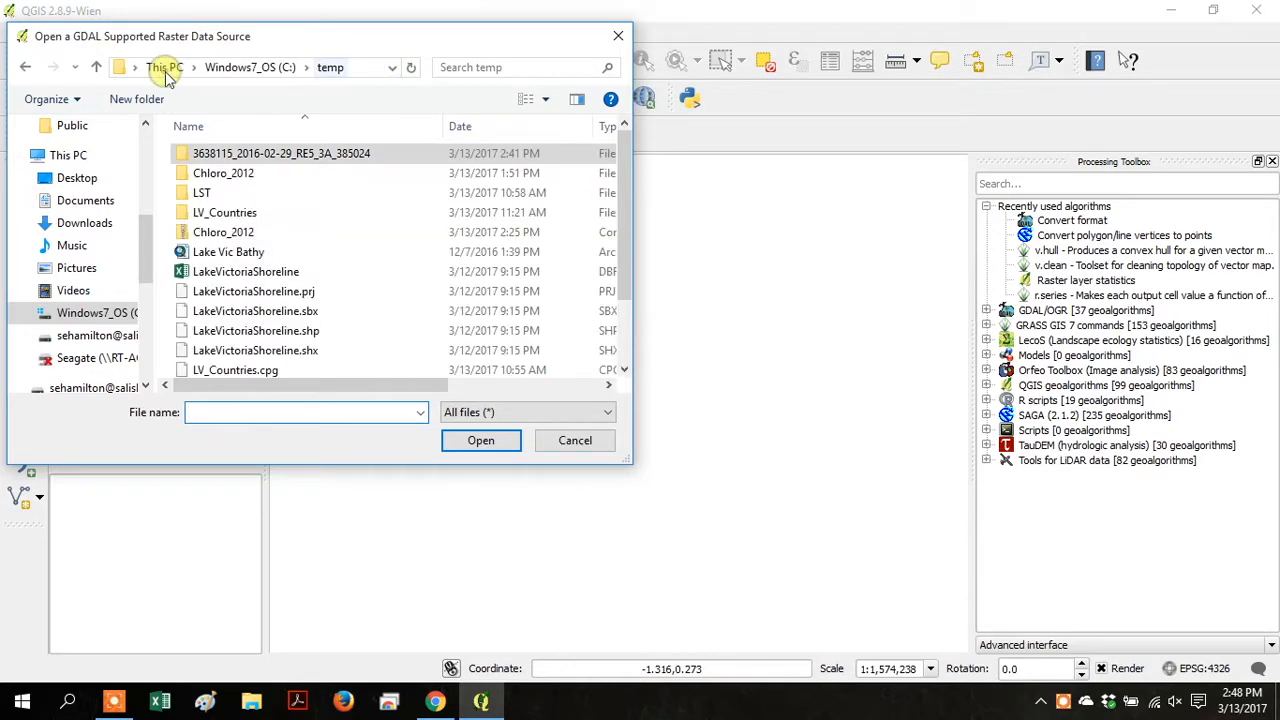
pyautogui.click(282, 153)
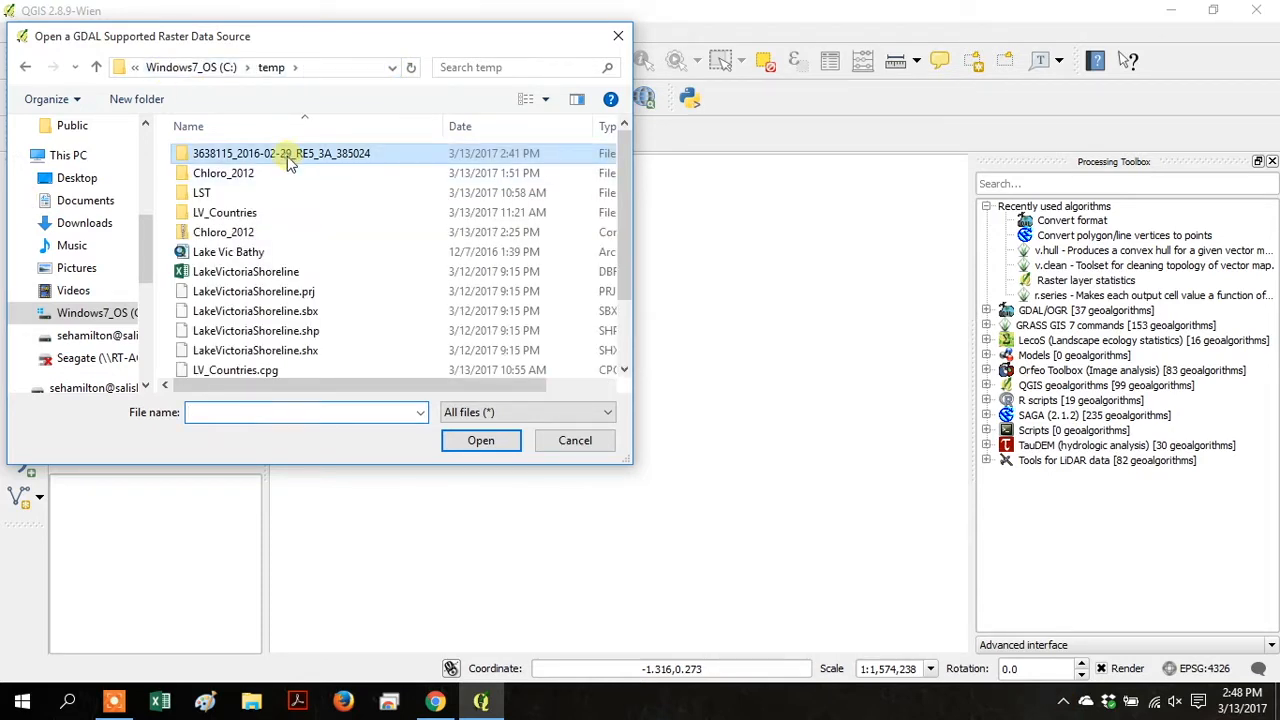
pyautogui.click(481, 440)
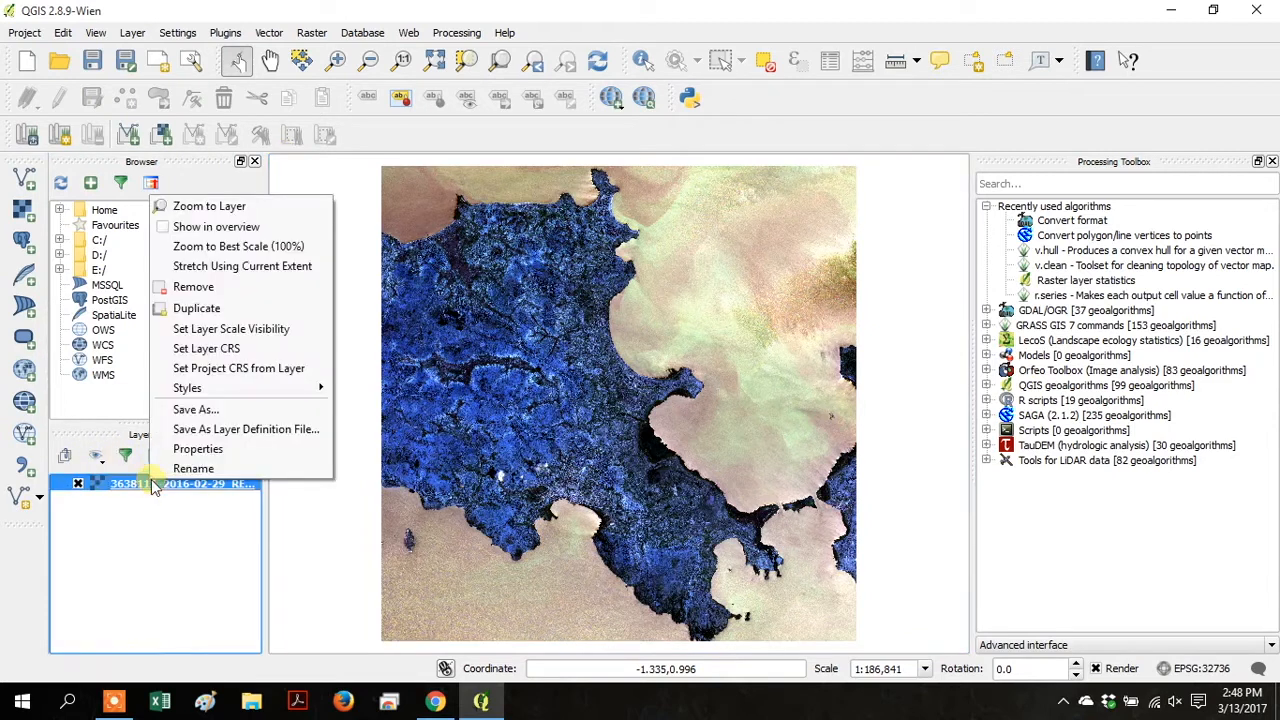
# Step: Render the RapidEye layer in natural colour with red band 3, green 2, blue 1
pyautogui.click(197, 448)
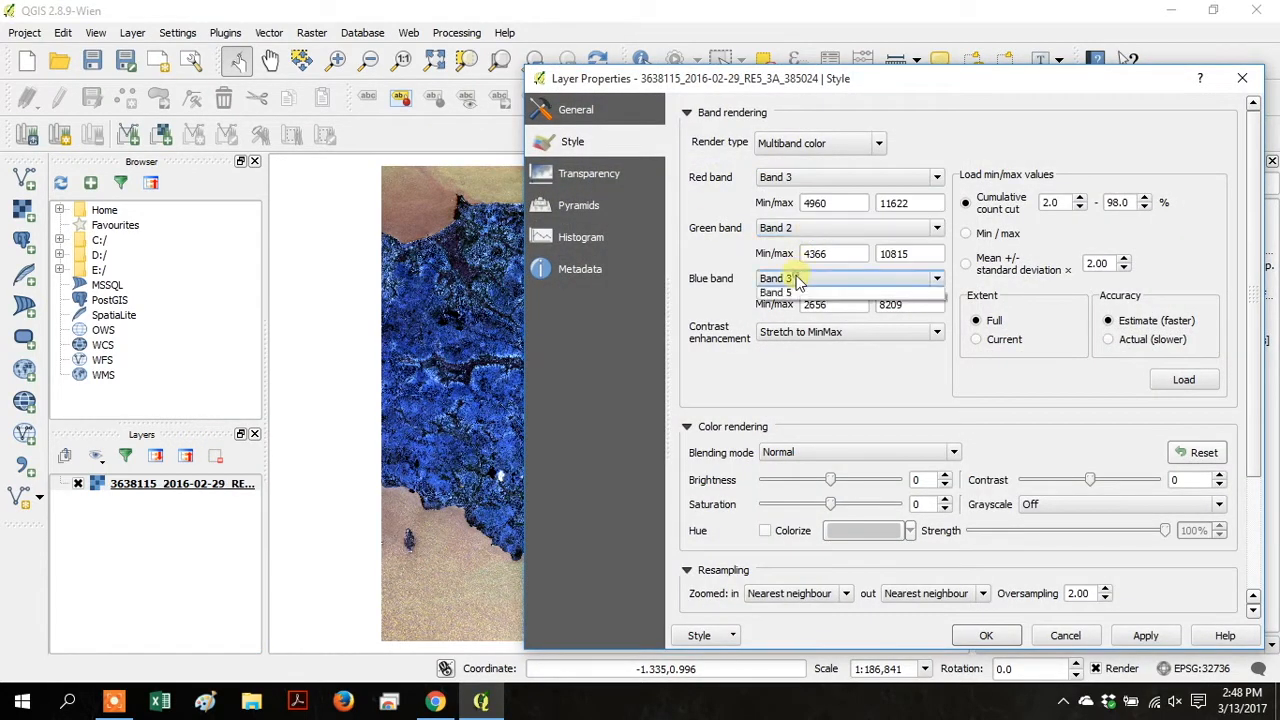
pyautogui.click(810, 278)
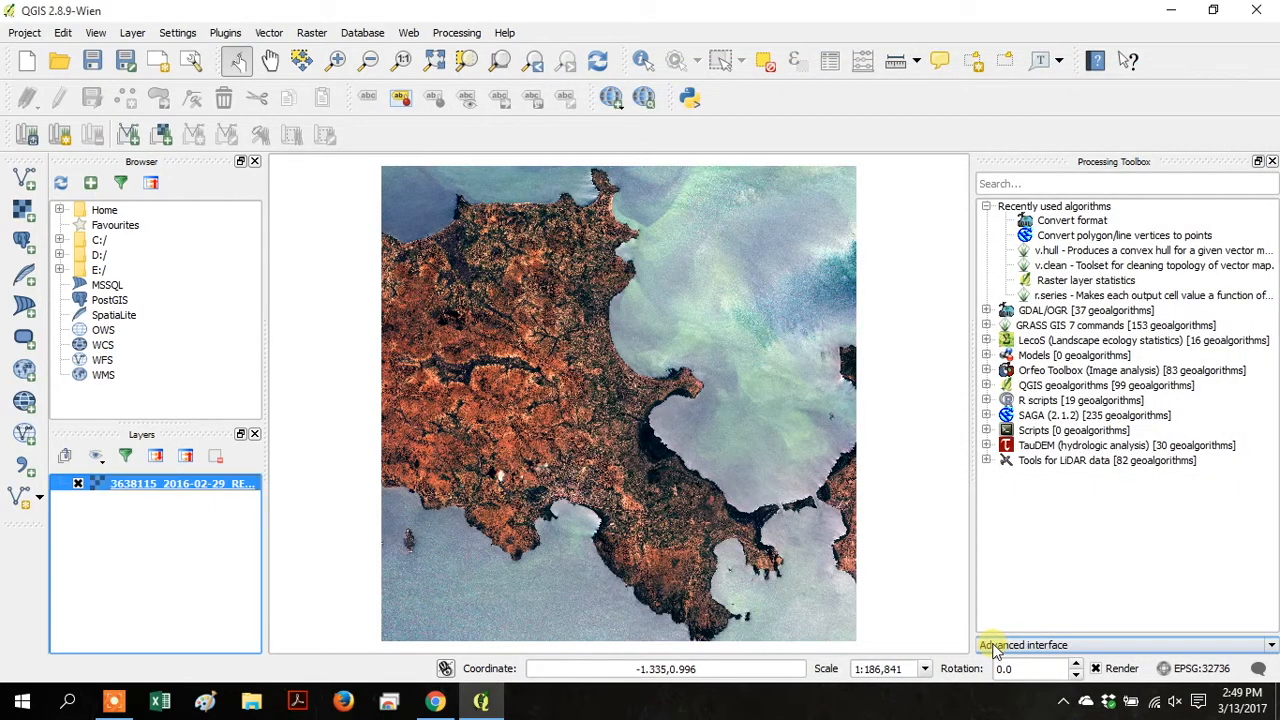
# Step: Zoom in on the coastline and show the layer at Zoom to Best Scale (100%)
pyautogui.click(271, 61)
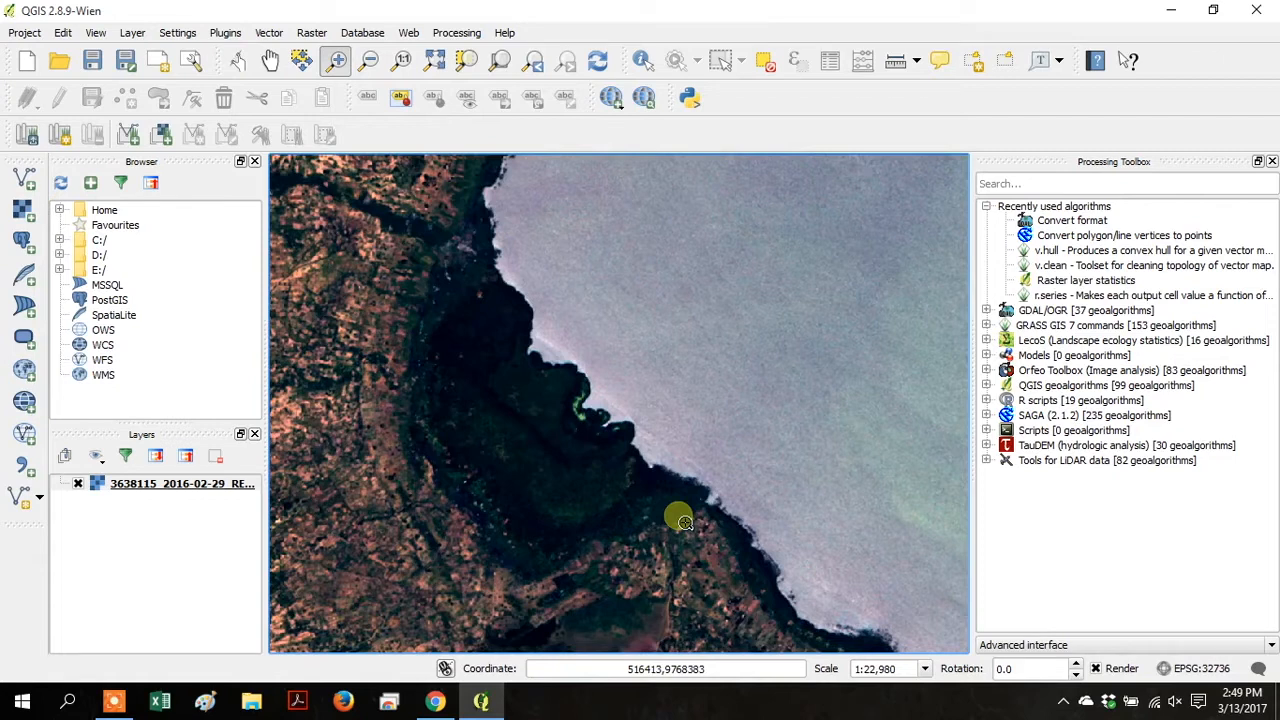
pyautogui.rightClick(155, 483)
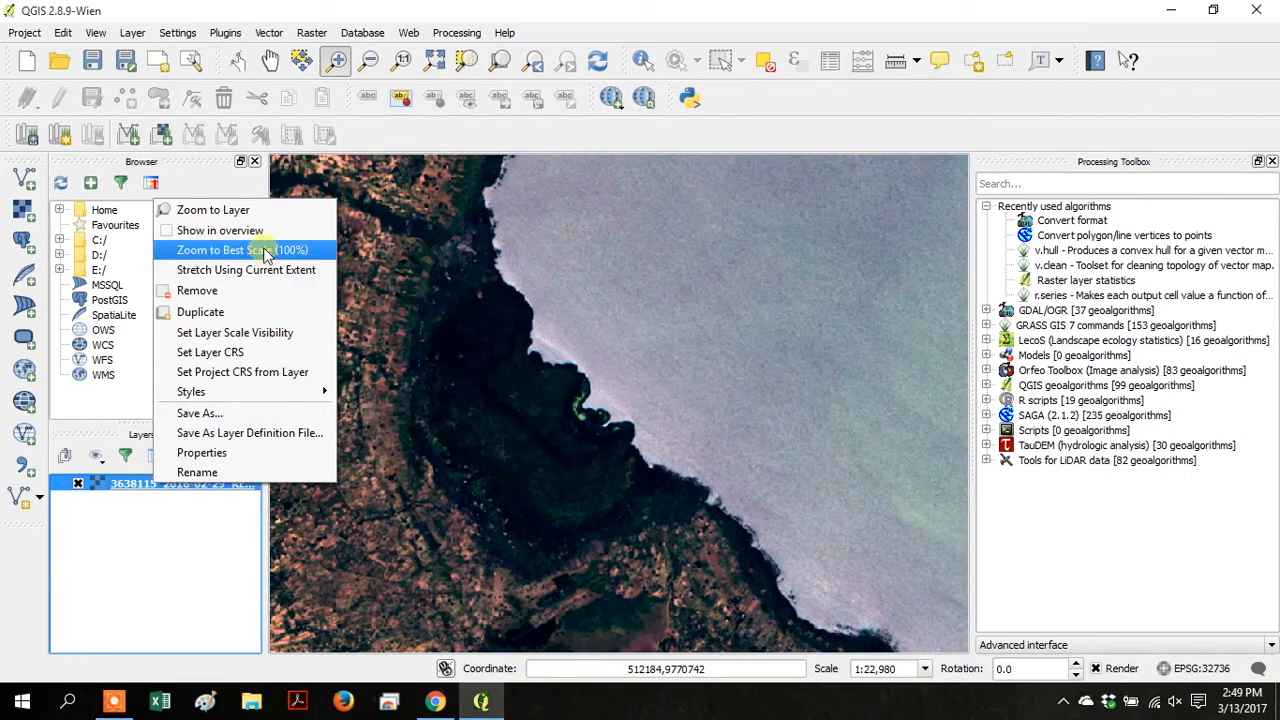
pyautogui.click(242, 249)
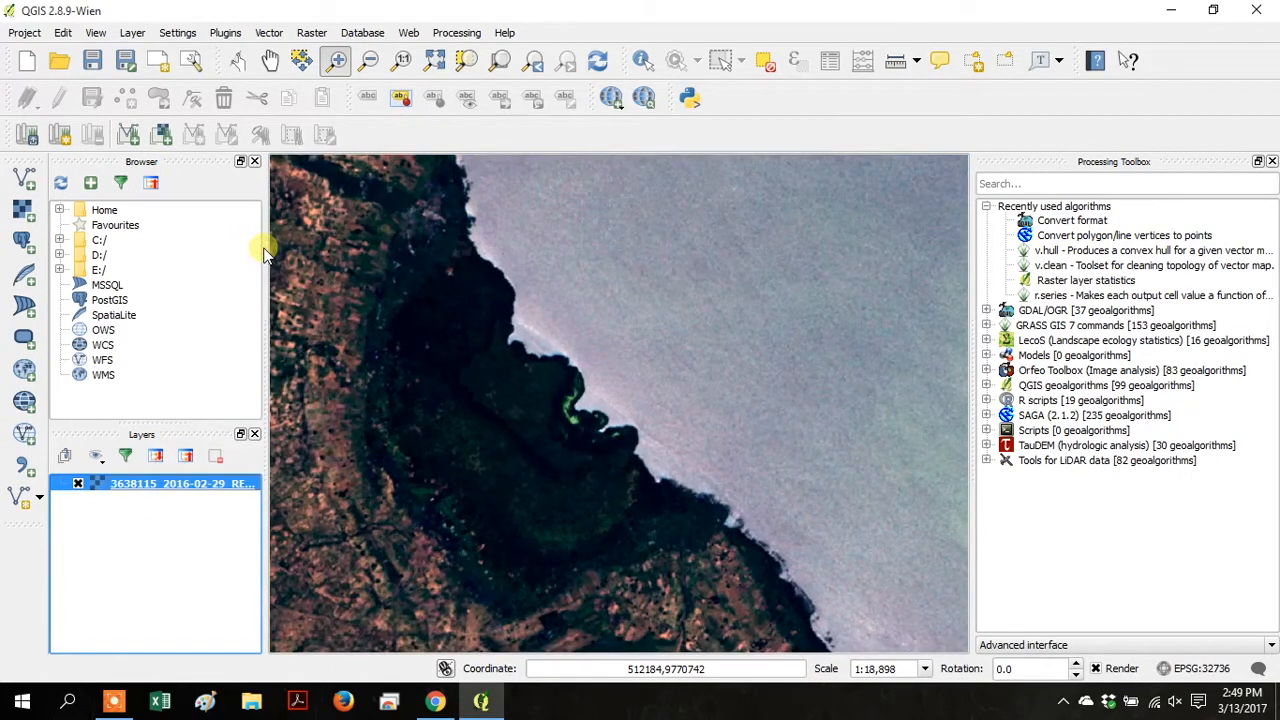
pyautogui.click(180, 483)
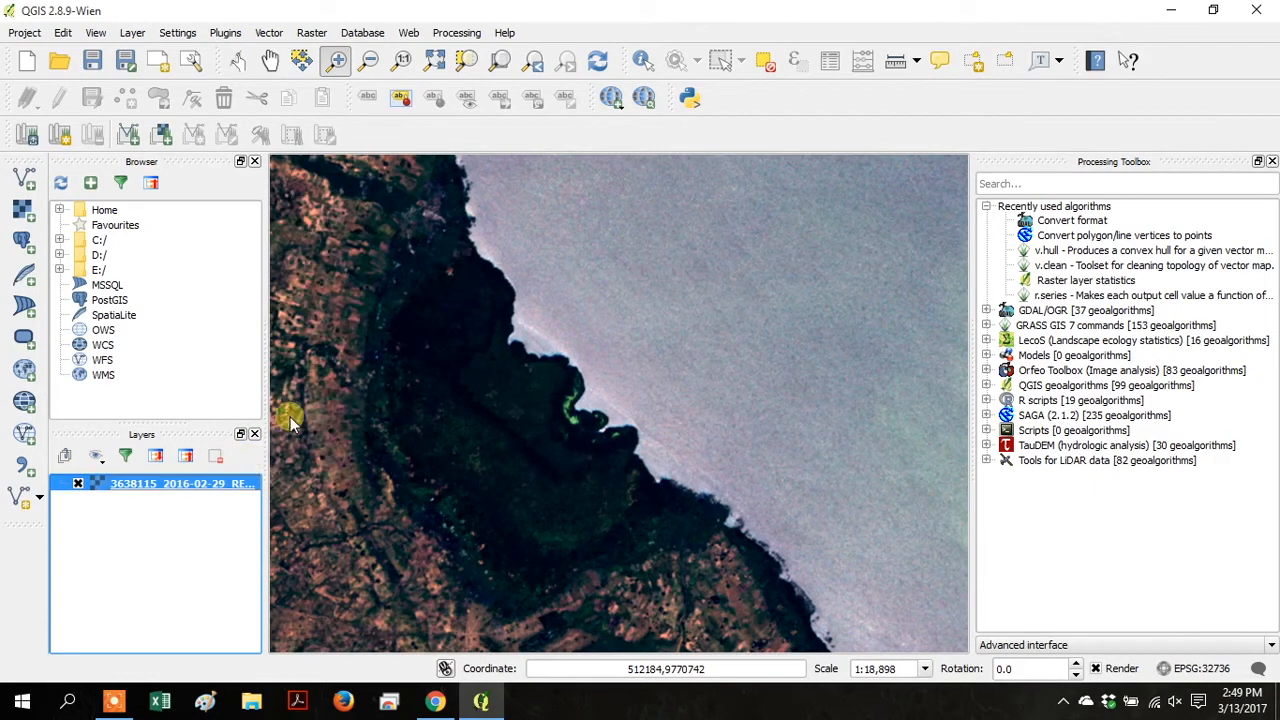
# Step: Reload min/max at Actual accuracy, review resampling options, and apply the style
pyautogui.doubleClick(180, 483)
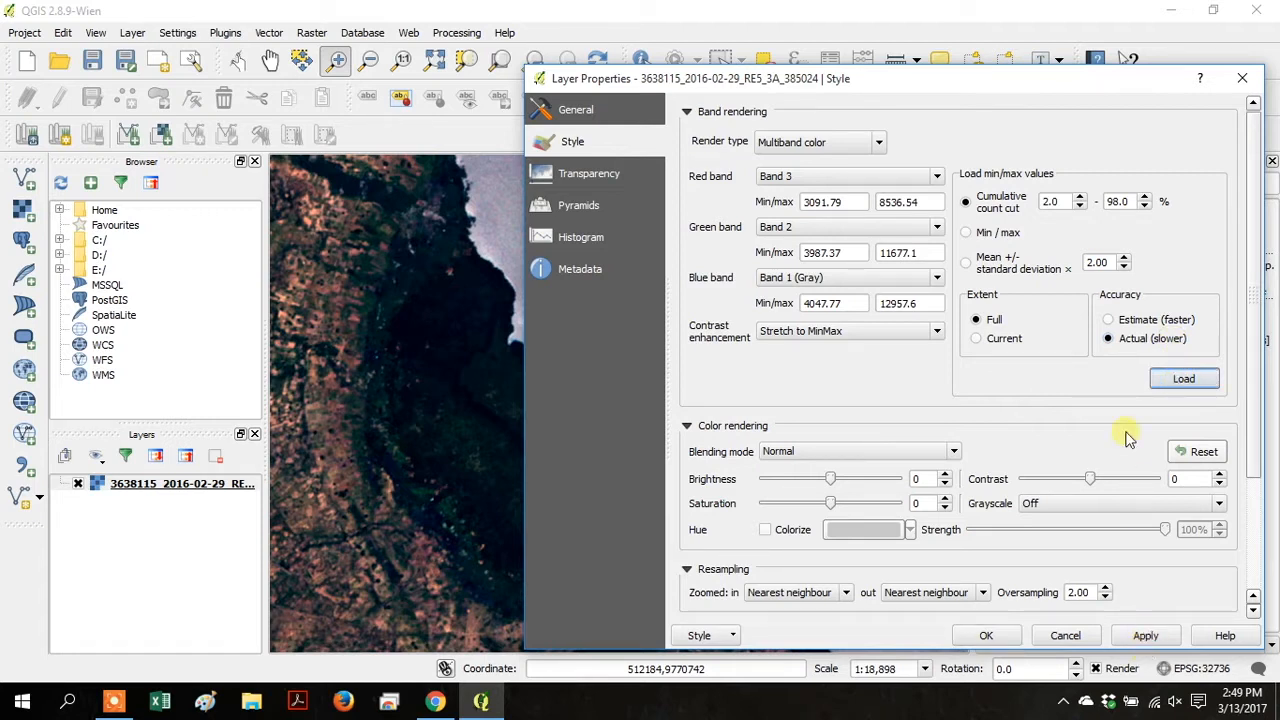
pyautogui.scroll(-3)
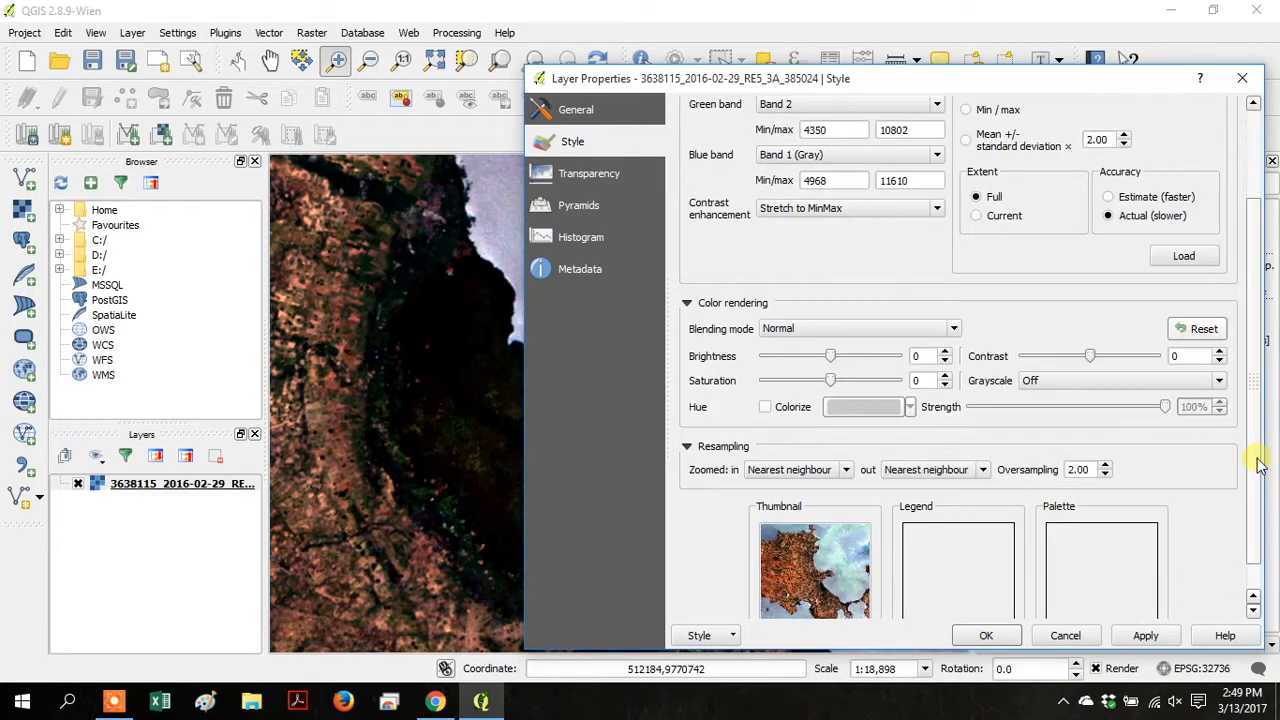
pyautogui.scroll(-3)
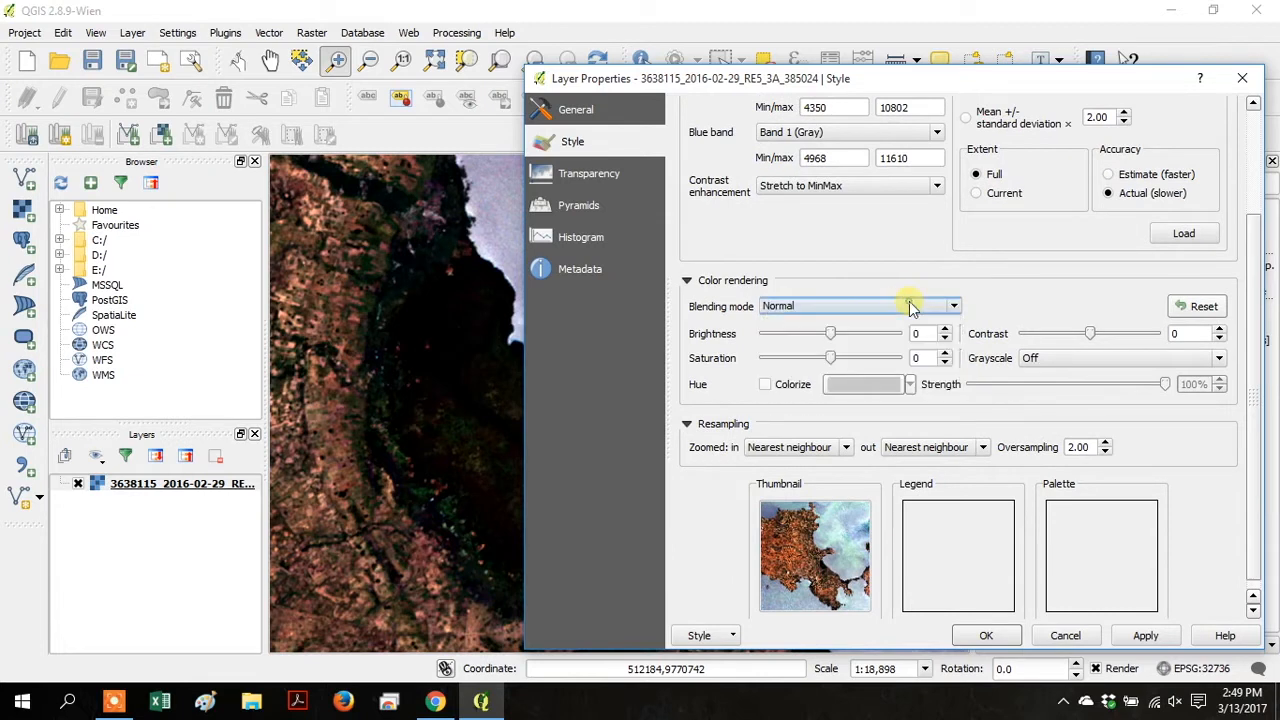
pyautogui.moveTo(1255, 340)
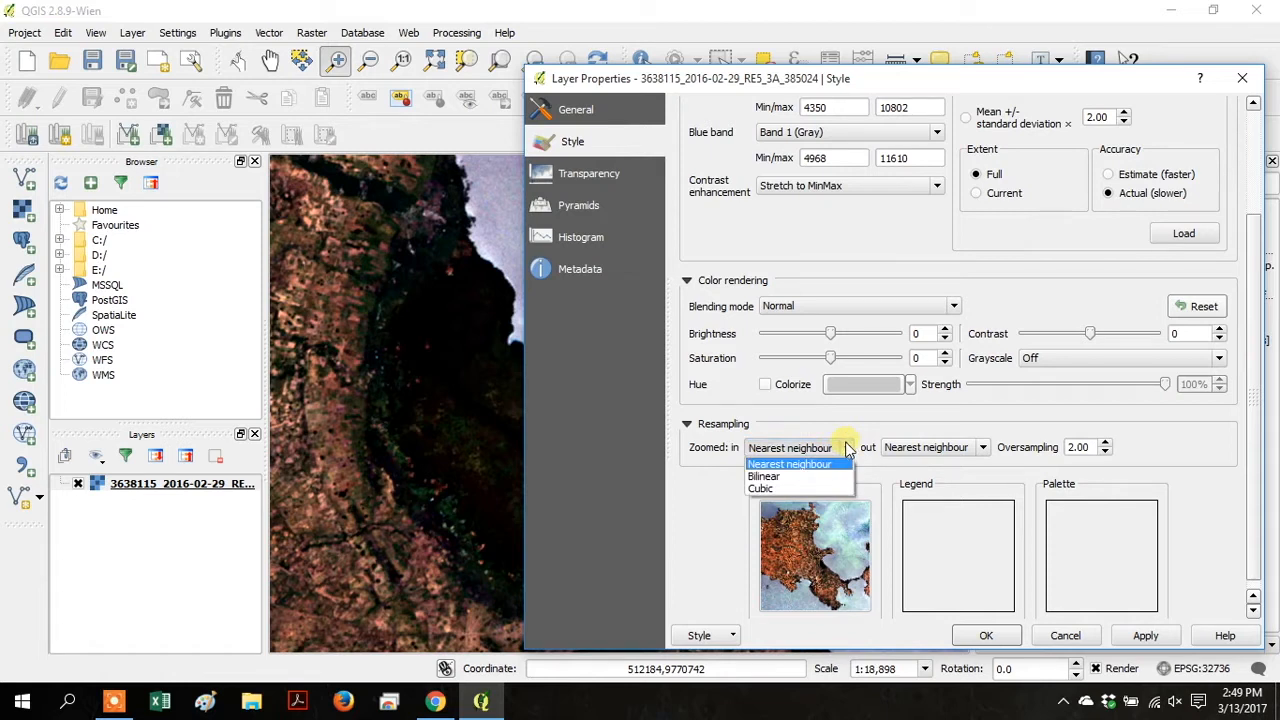
pyautogui.click(789, 463)
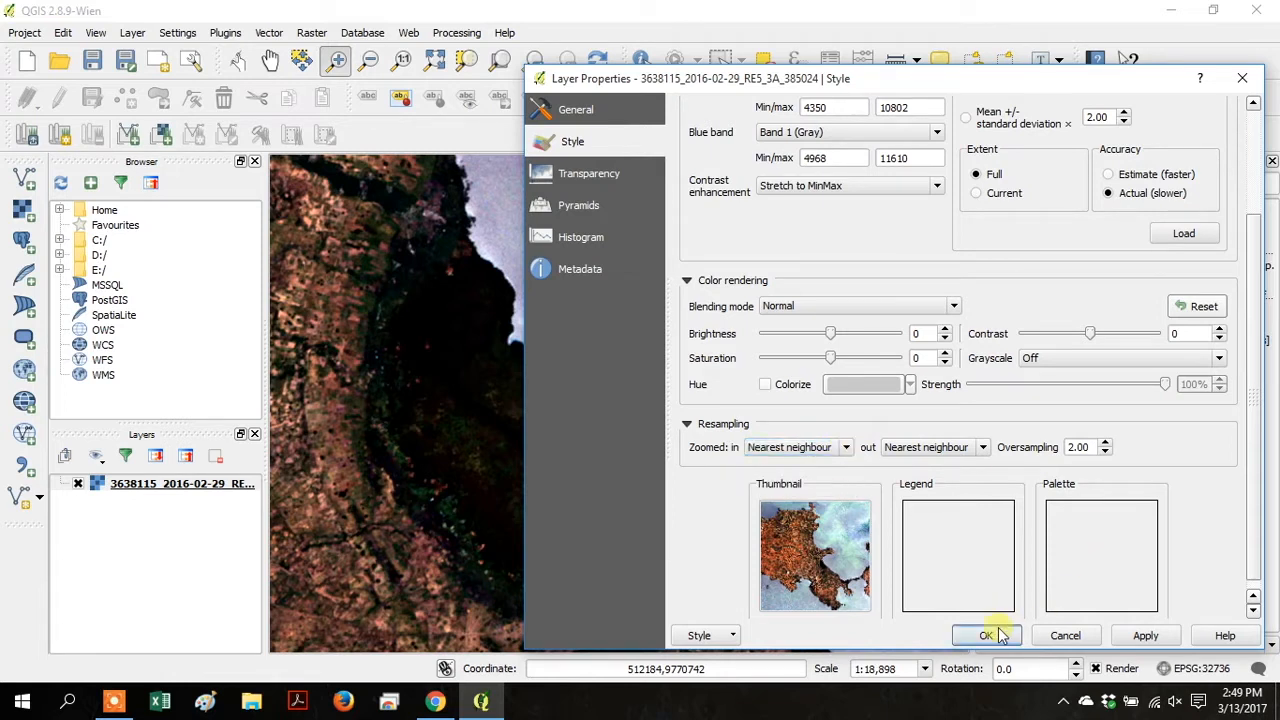
pyautogui.click(987, 635)
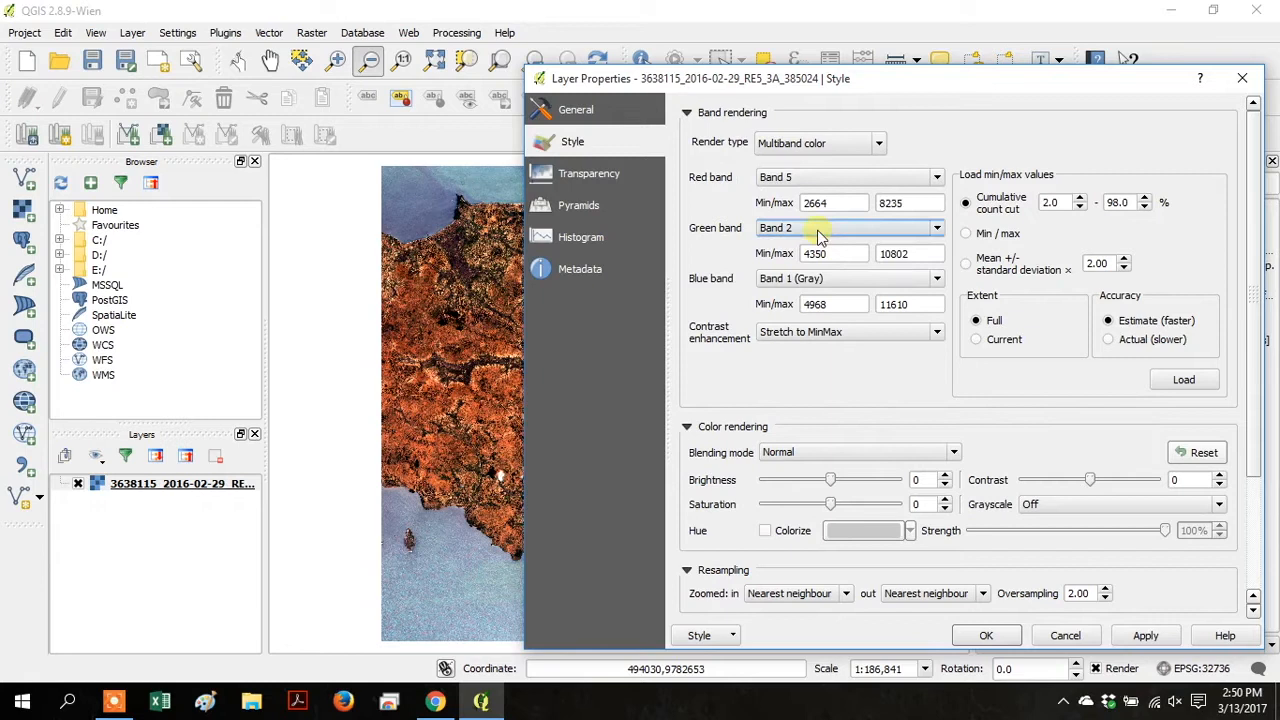
# Step: Apply the band 5/band 3 false-colour composite, then adjust another channel's band
pyautogui.click(848, 227)
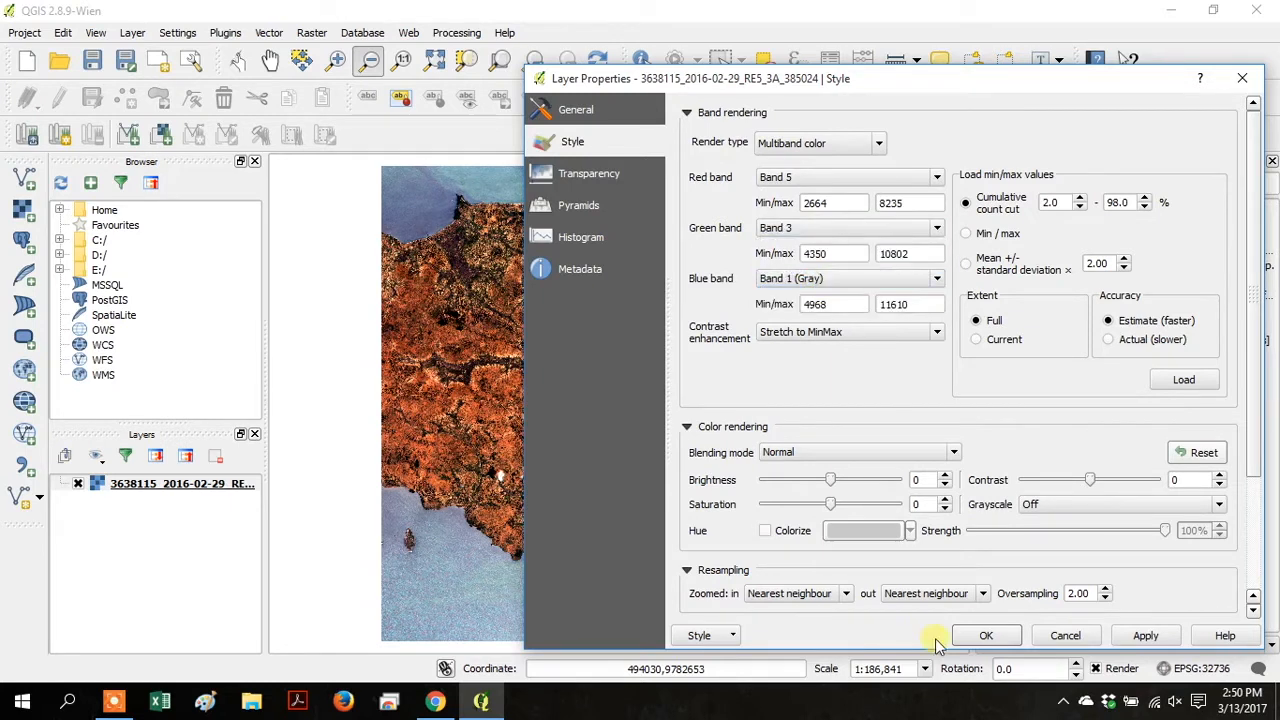
pyautogui.click(986, 635)
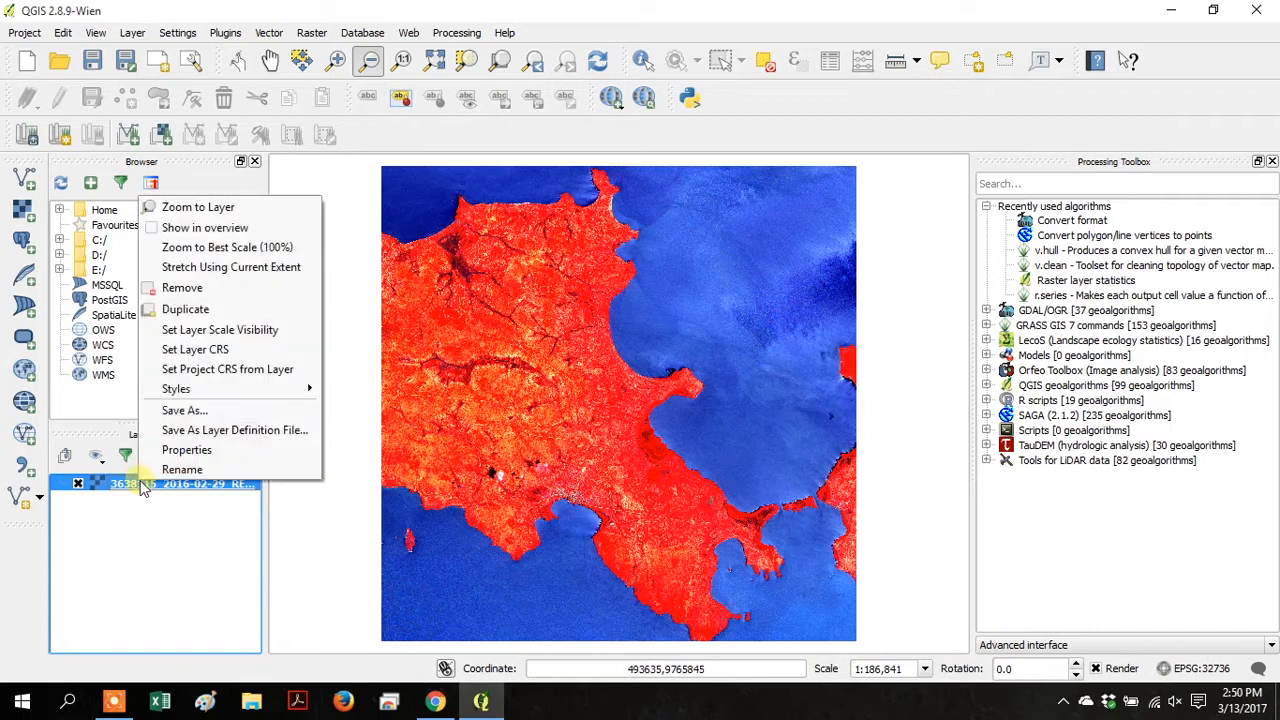
pyautogui.click(186, 449)
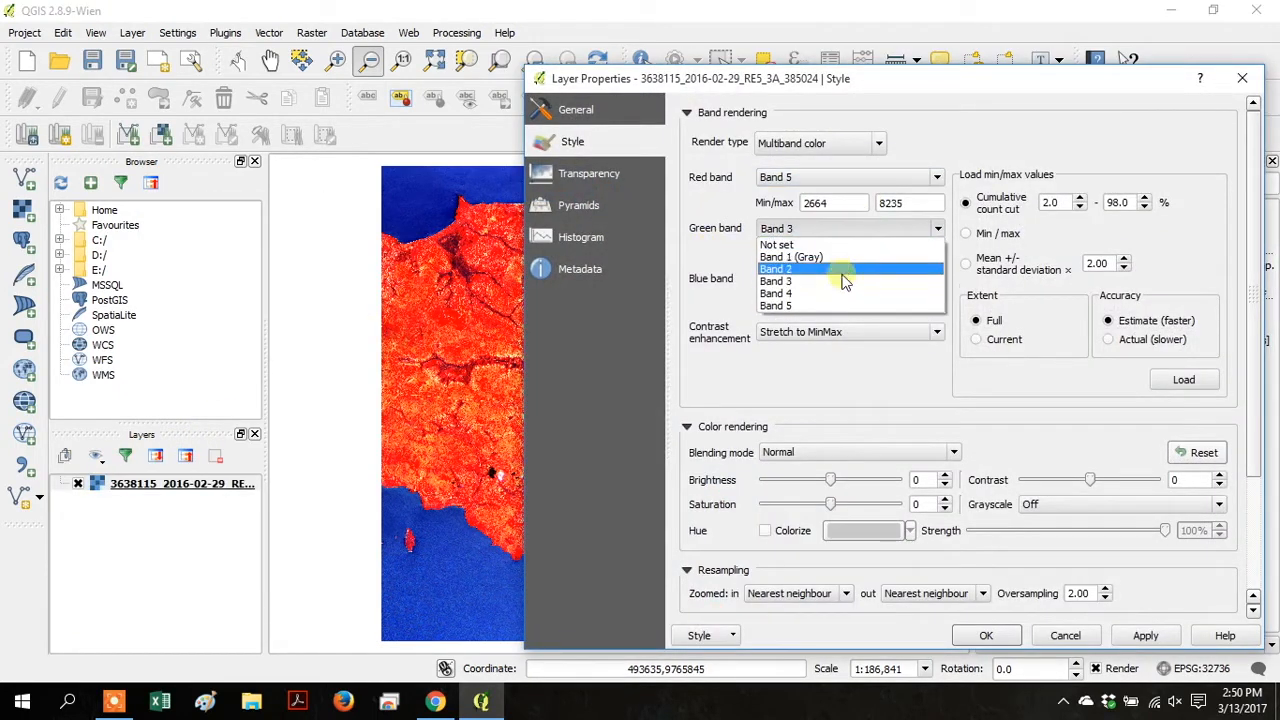
pyautogui.click(791, 257)
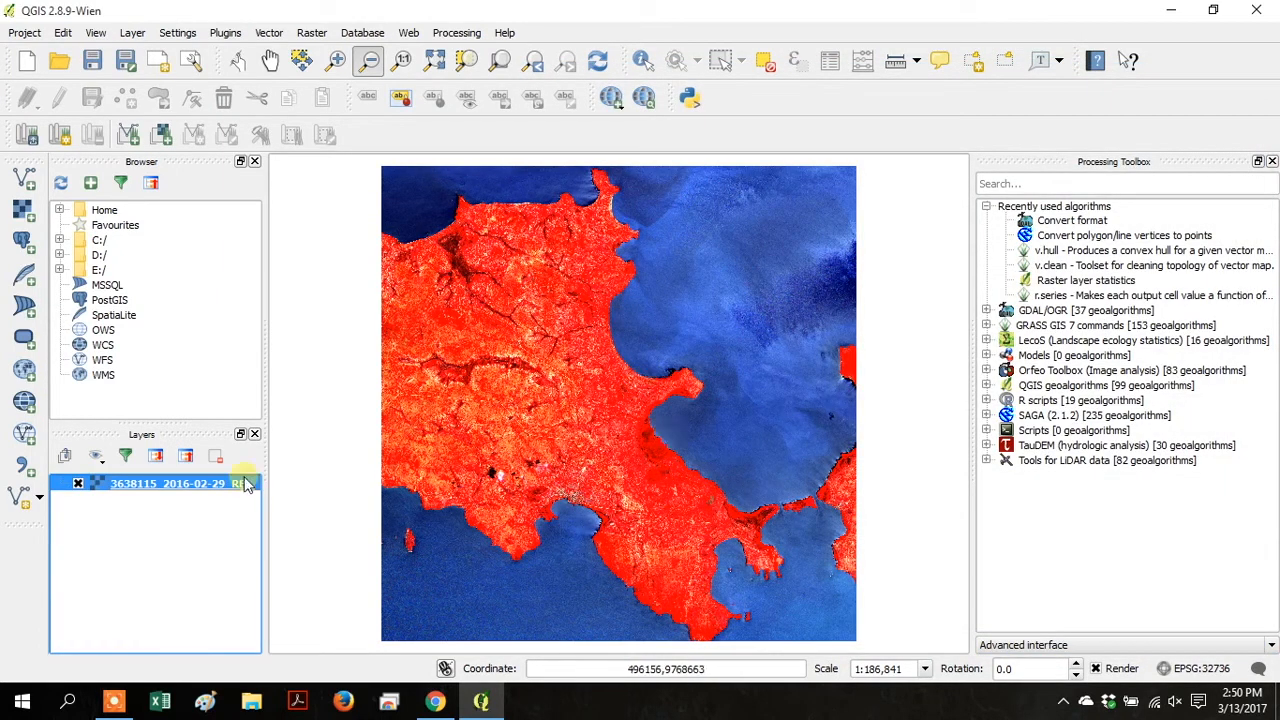
# Step: Switch the green channel to Band 2 while keeping red on band 3
pyautogui.rightClick(170, 483)
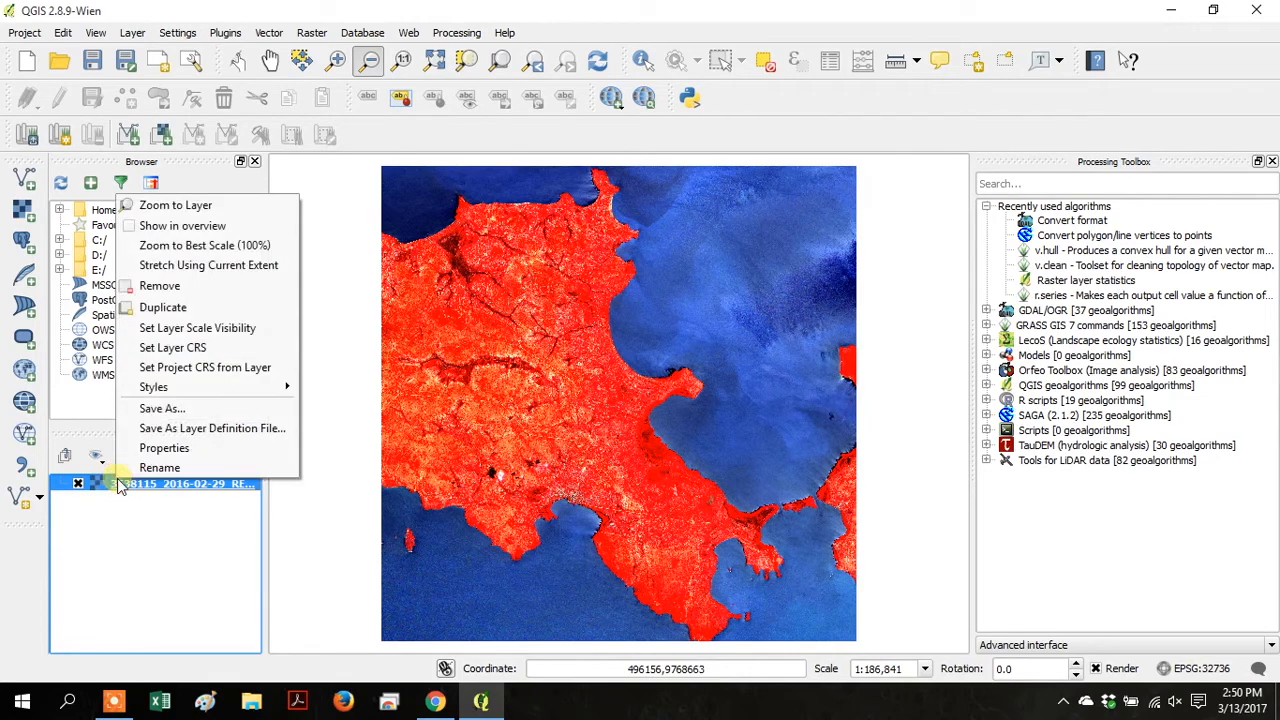
pyautogui.click(164, 447)
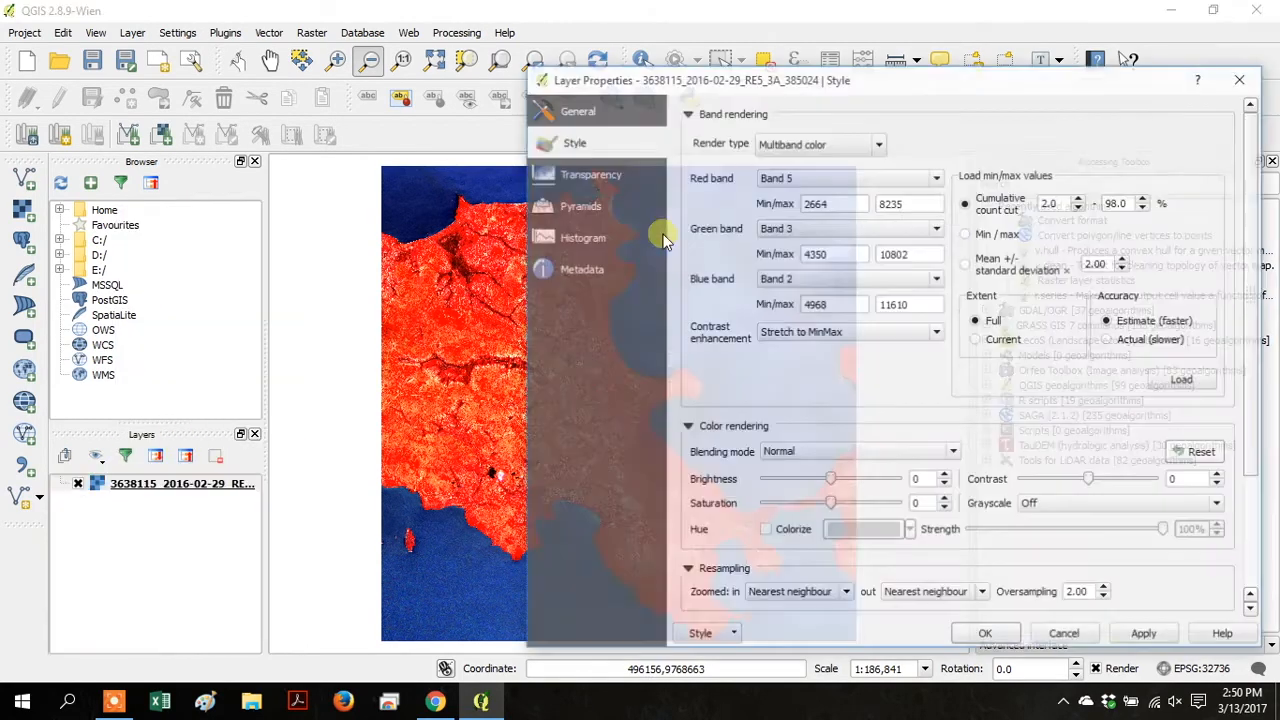
pyautogui.click(936, 177)
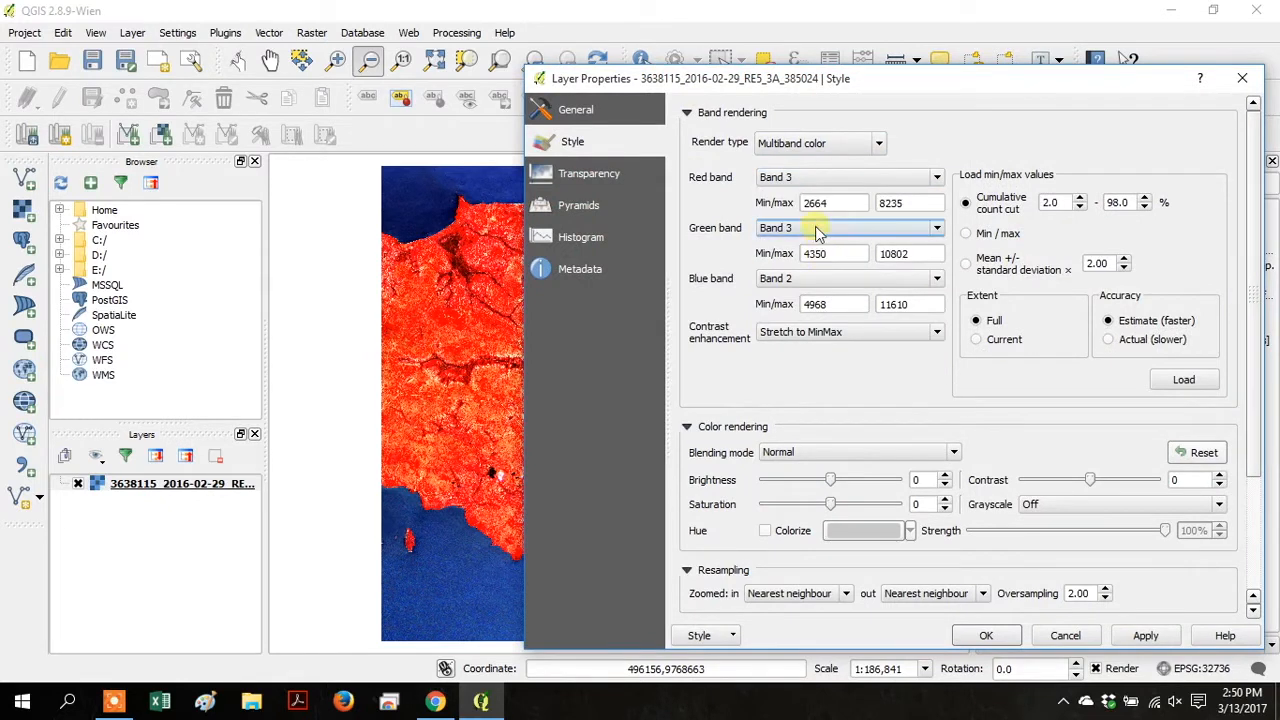
pyautogui.click(935, 228)
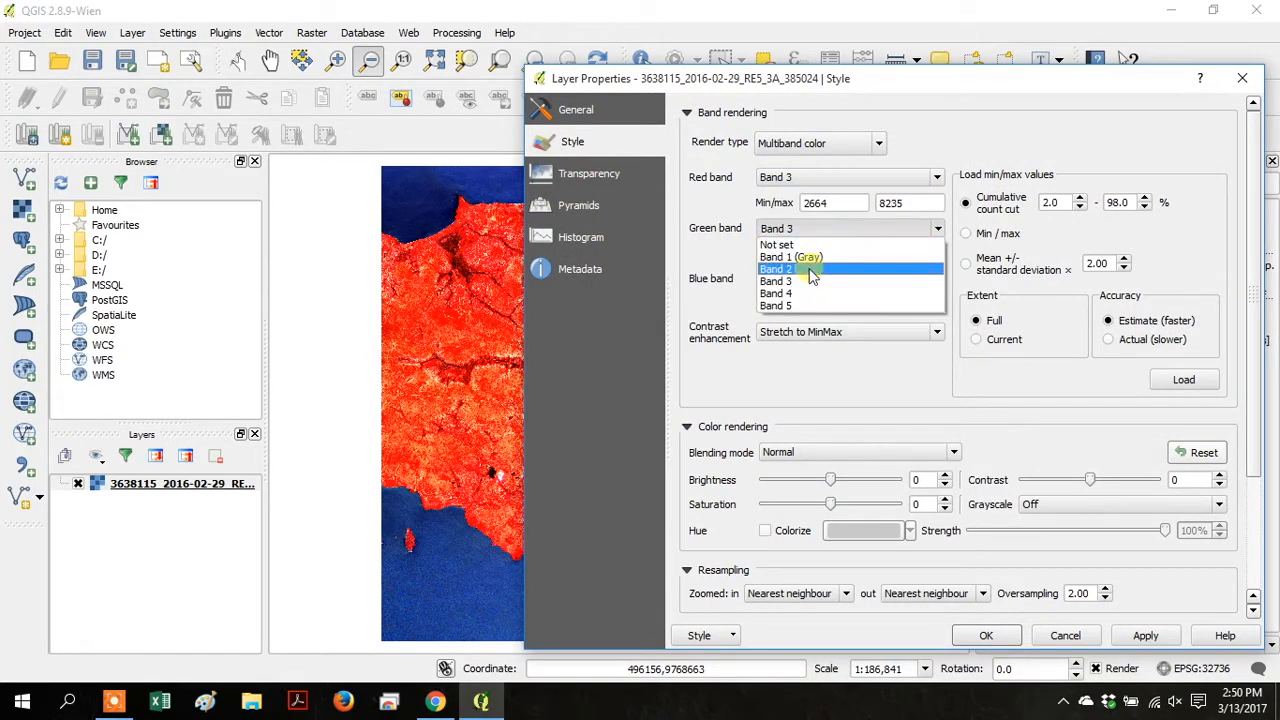
pyautogui.click(779, 268)
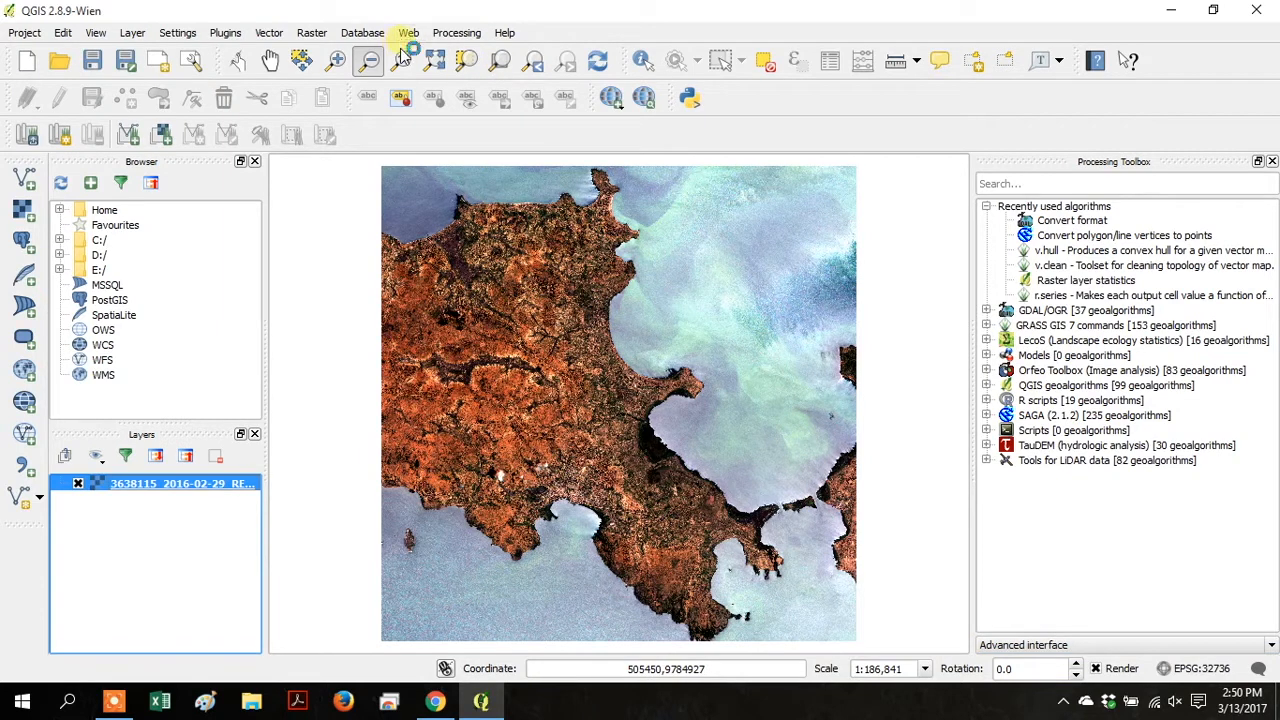
# Step: Add the OSM Standard basemap from QuickMapServices and switch to Zoom Out
pyautogui.click(407, 33)
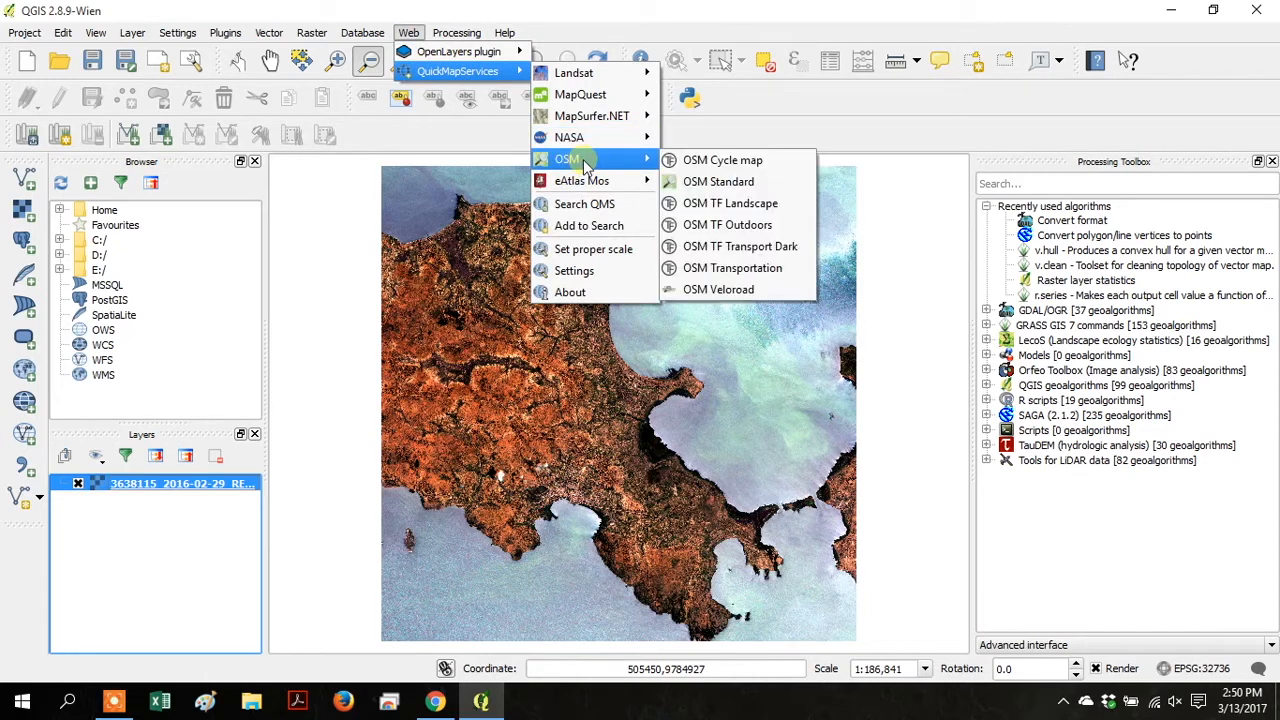
pyautogui.moveTo(722, 160)
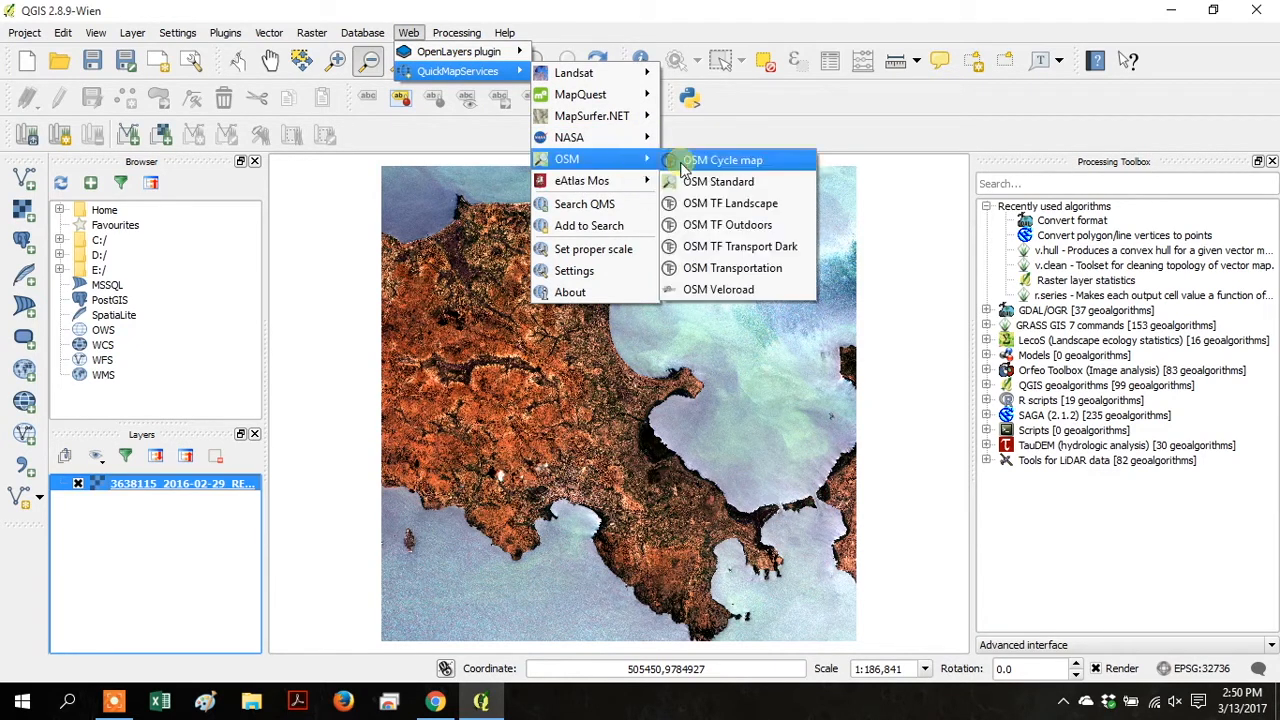
pyautogui.click(719, 181)
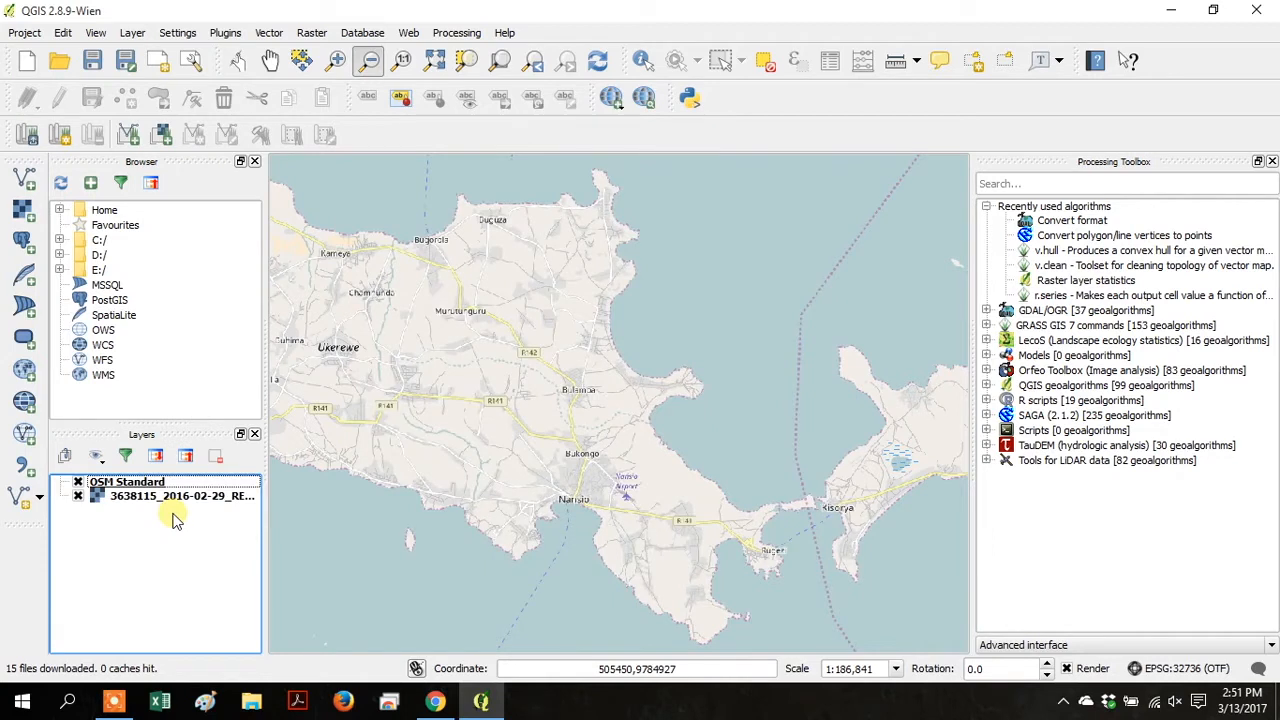
pyautogui.click(369, 61)
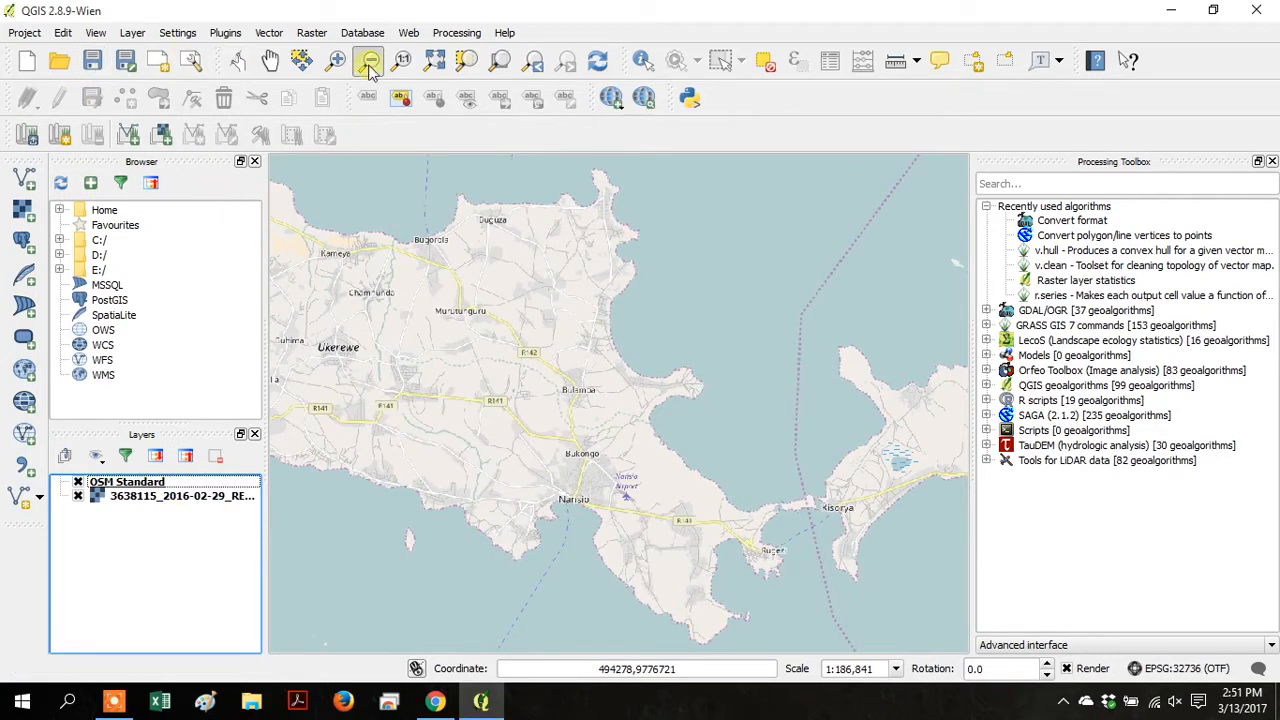
pyautogui.click(368, 61)
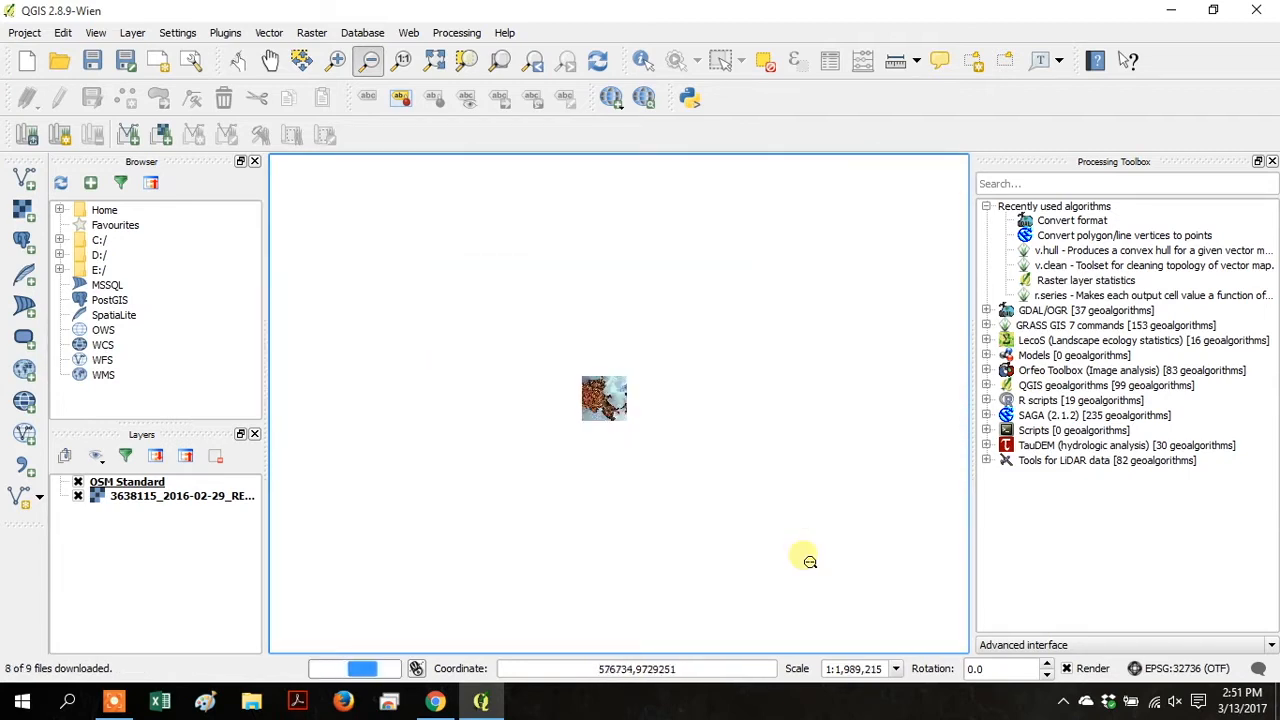
# Step: Place RapidEye above OSM Standard, zoom to best scale, then to the full layer extent
pyautogui.click(127, 482)
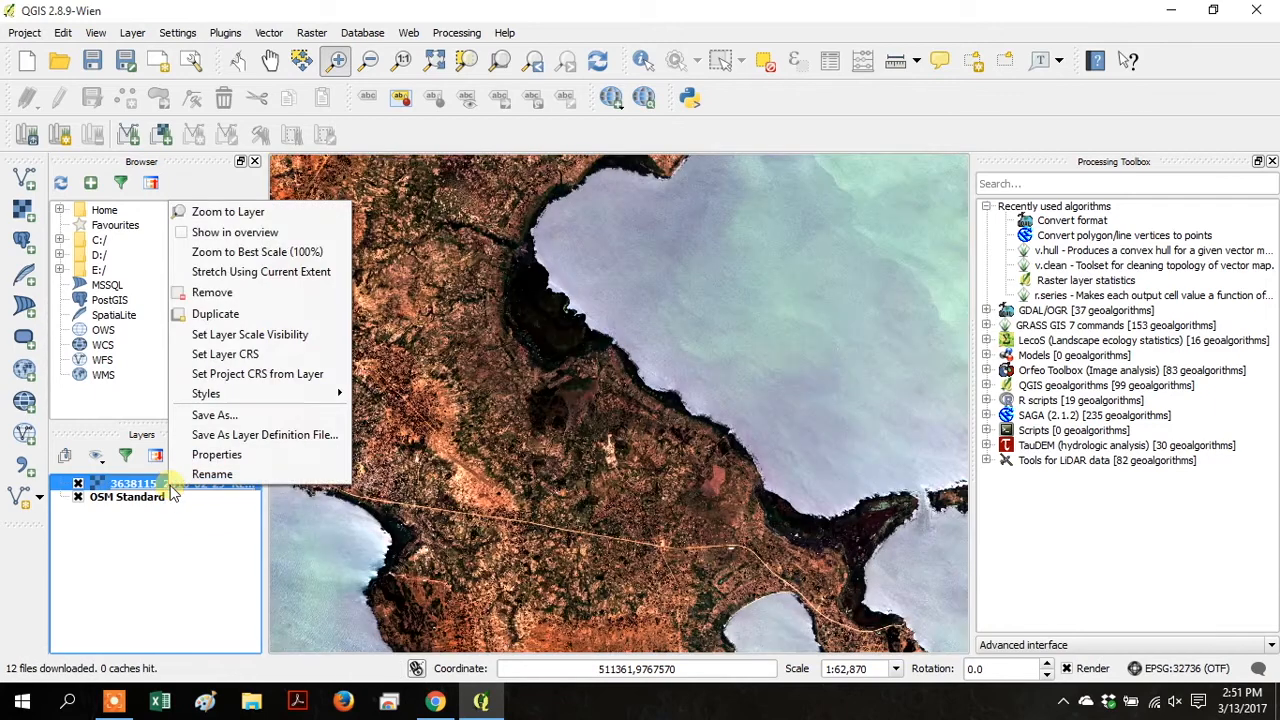
pyautogui.moveTo(235, 232)
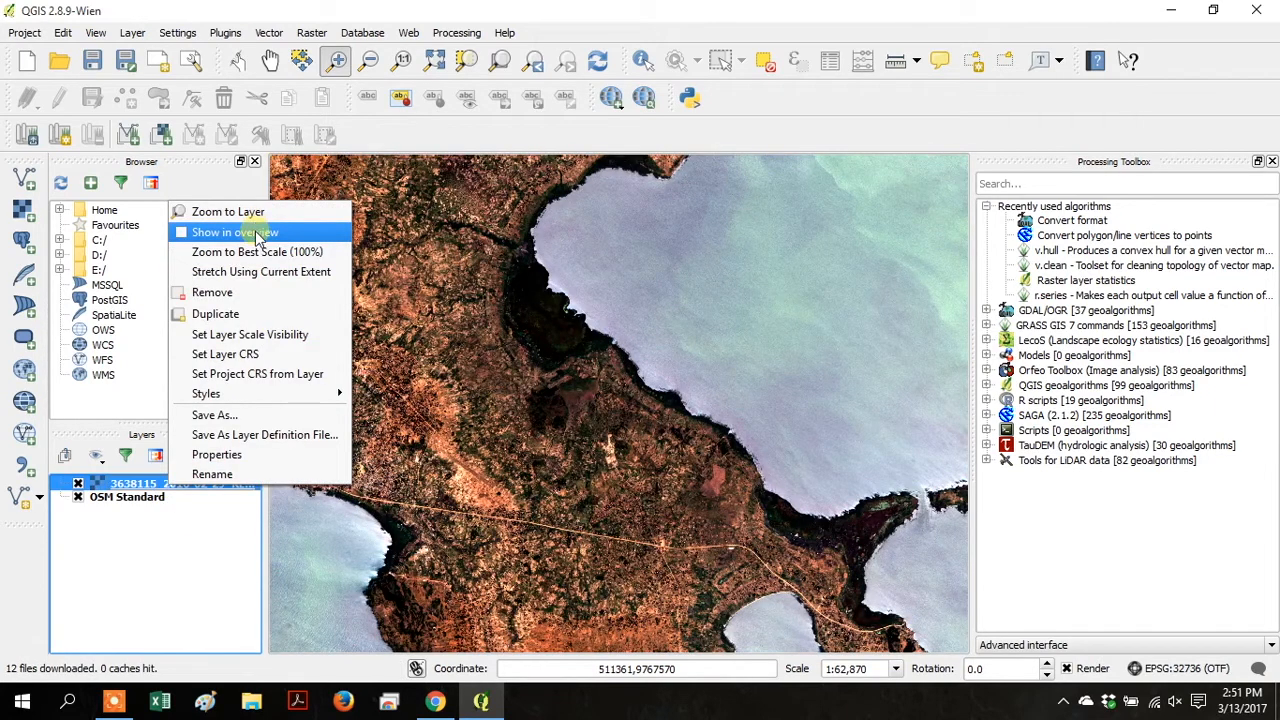
pyautogui.click(257, 251)
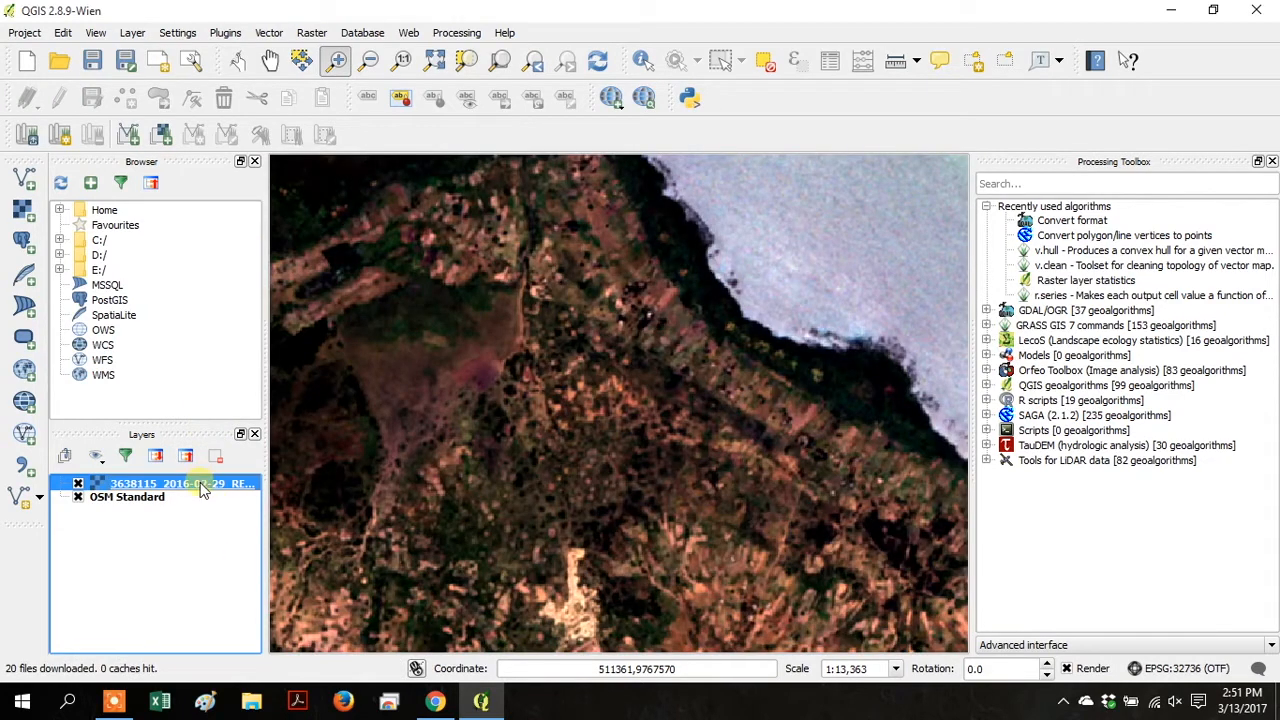
pyautogui.rightClick(180, 483)
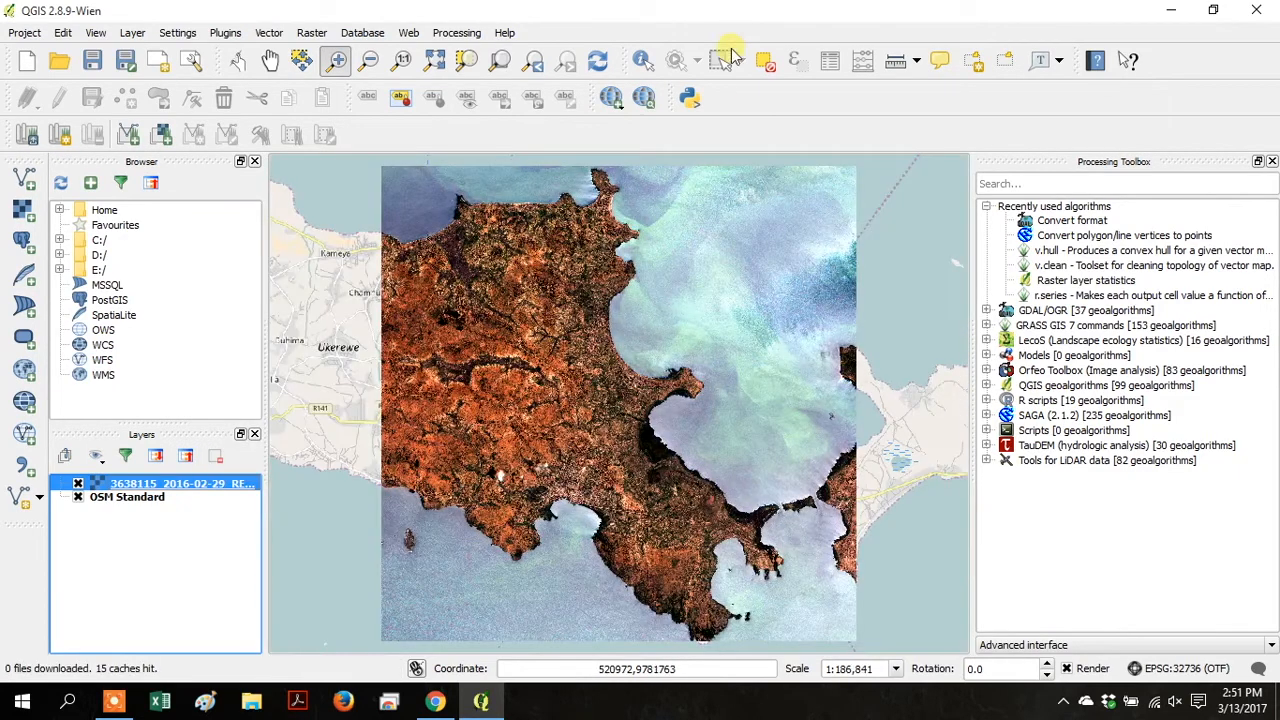
pyautogui.click(435, 700)
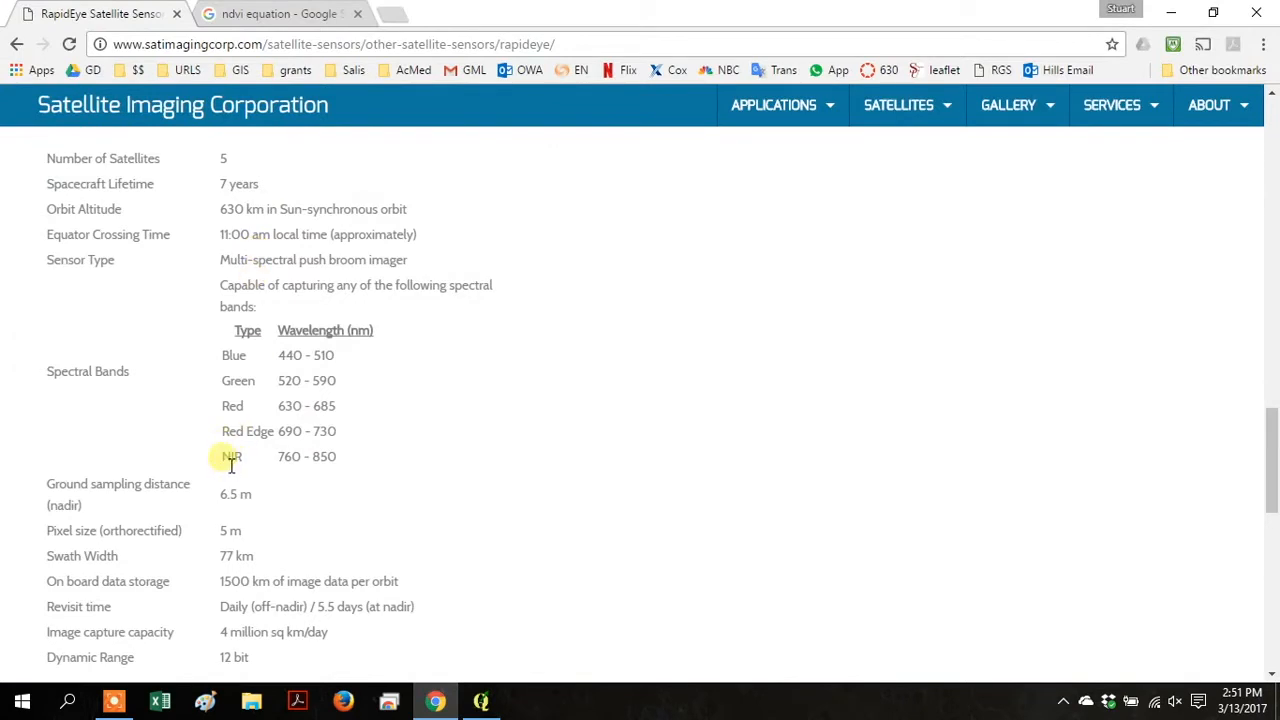
# Step: Highlight the NIR and Red rows of the RapidEye band table, then view NDVI equation results
pyautogui.moveTo(222, 456); pyautogui.dragTo(353, 456)
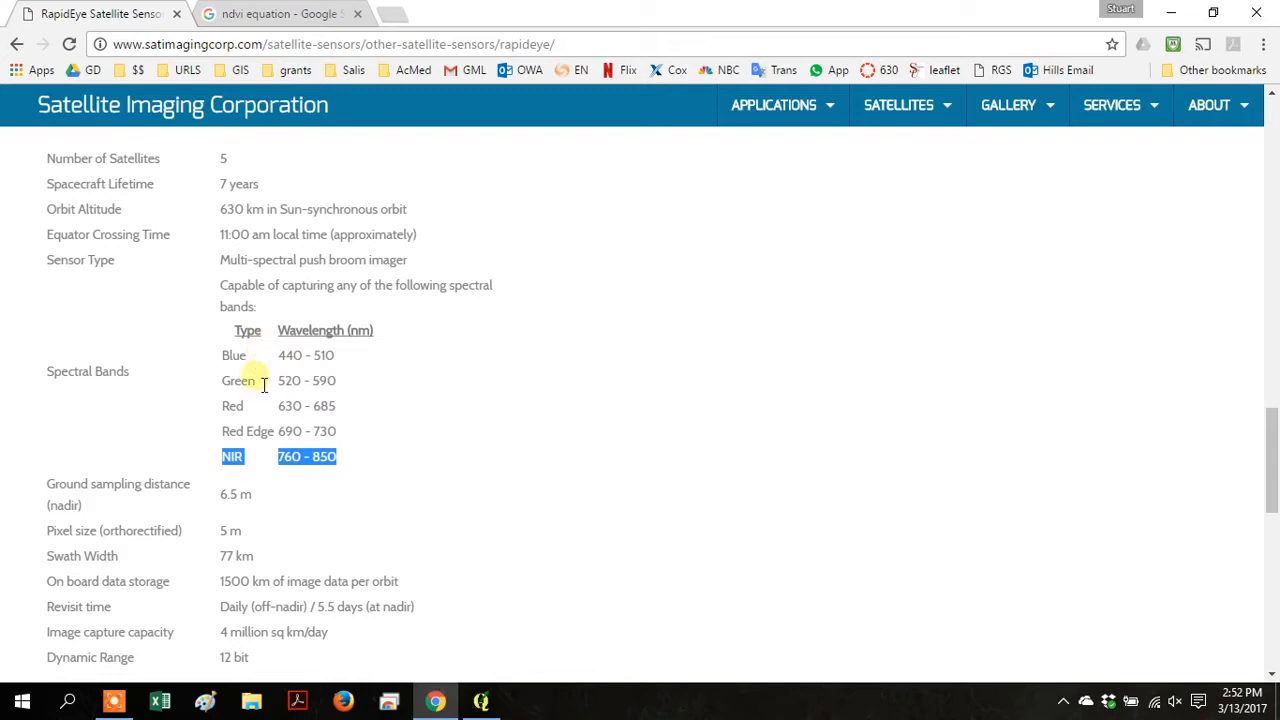
pyautogui.moveTo(251, 393)
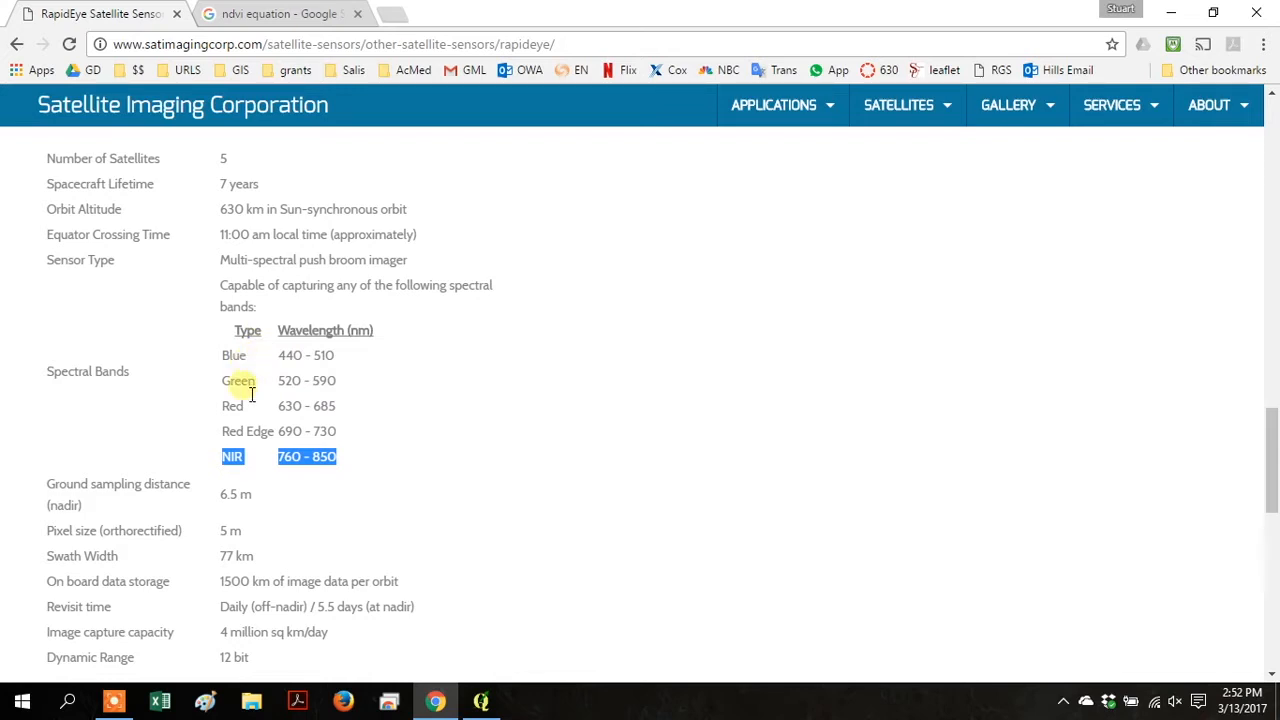
pyautogui.doubleClick(233, 405)
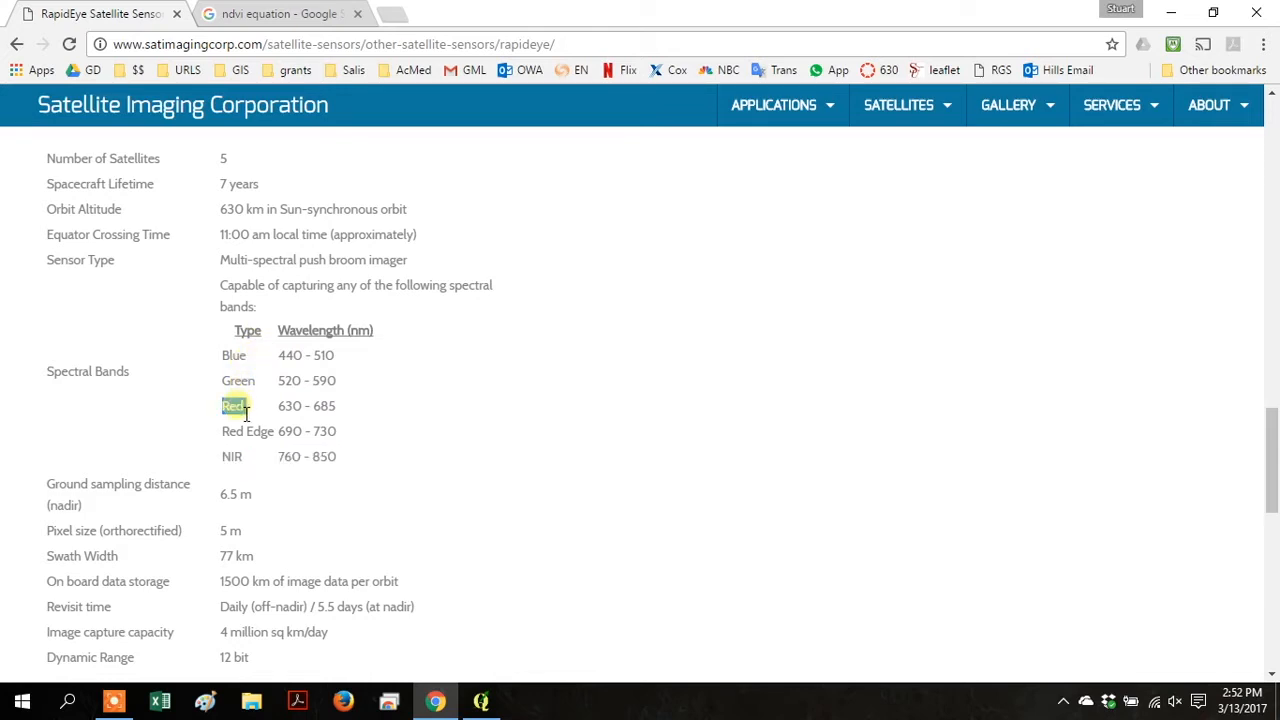
pyautogui.click(275, 13)
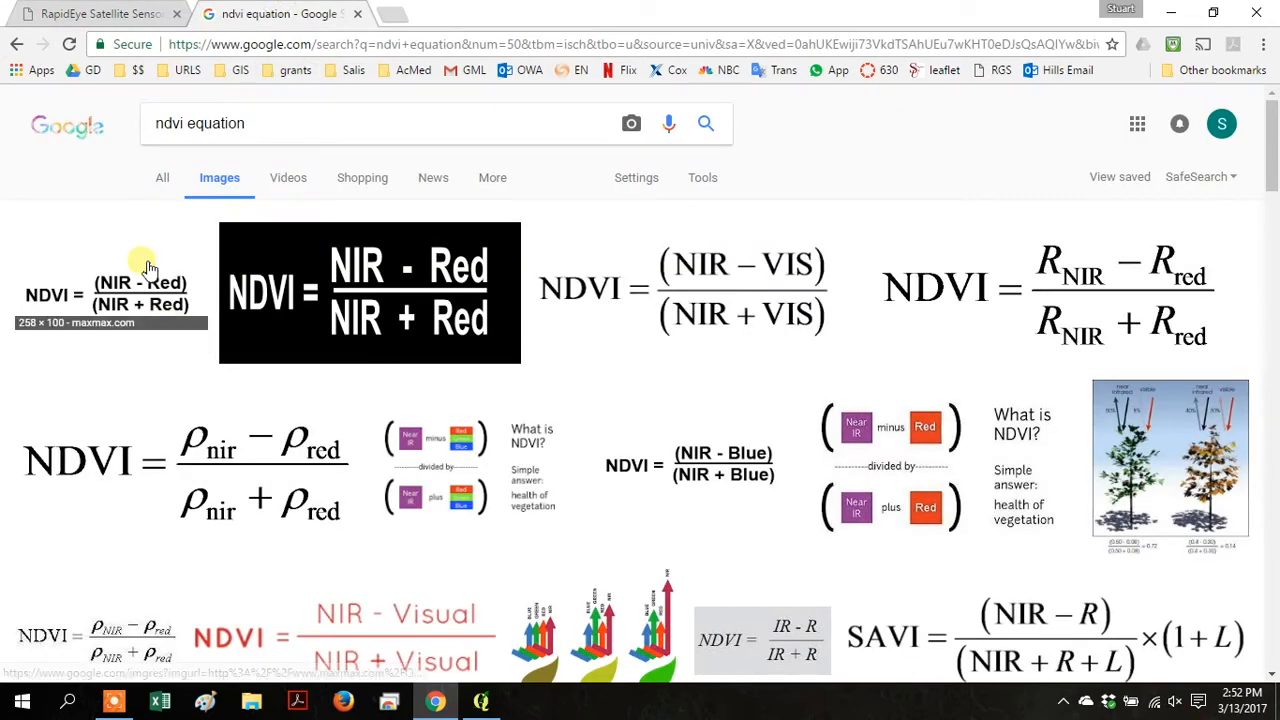
pyautogui.moveTo(490, 700)
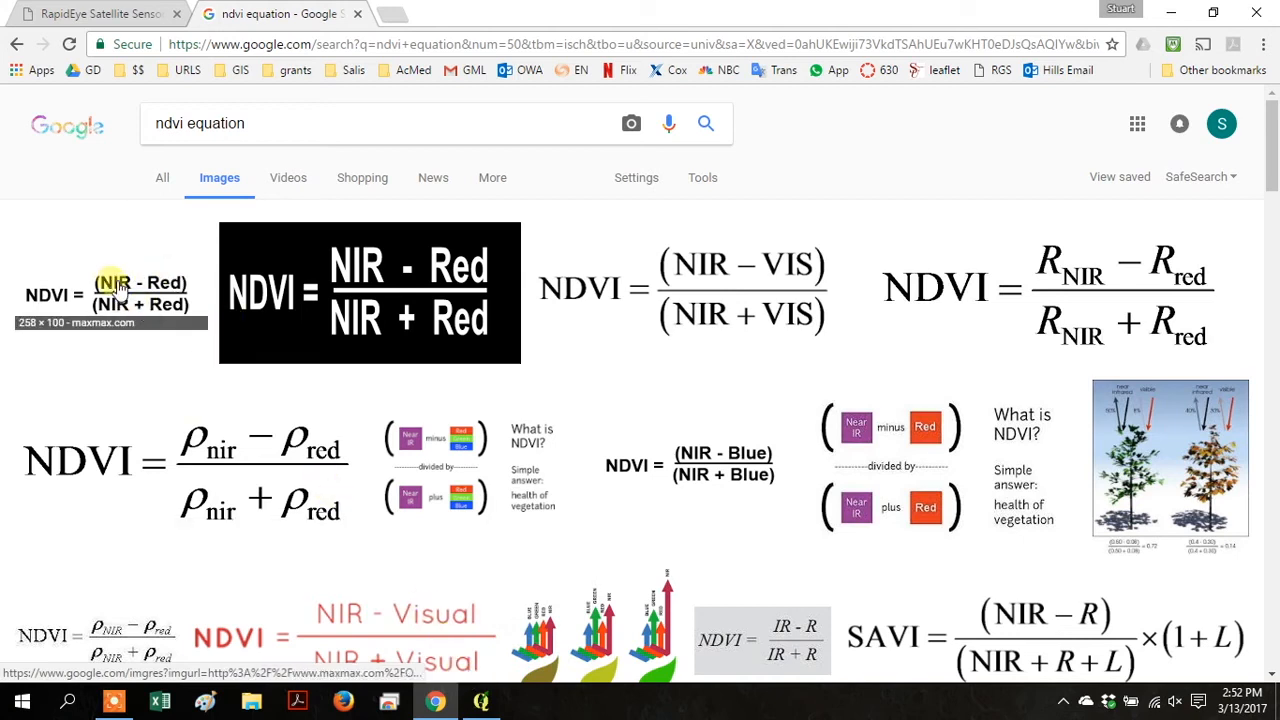
pyautogui.moveTo(330, 583)
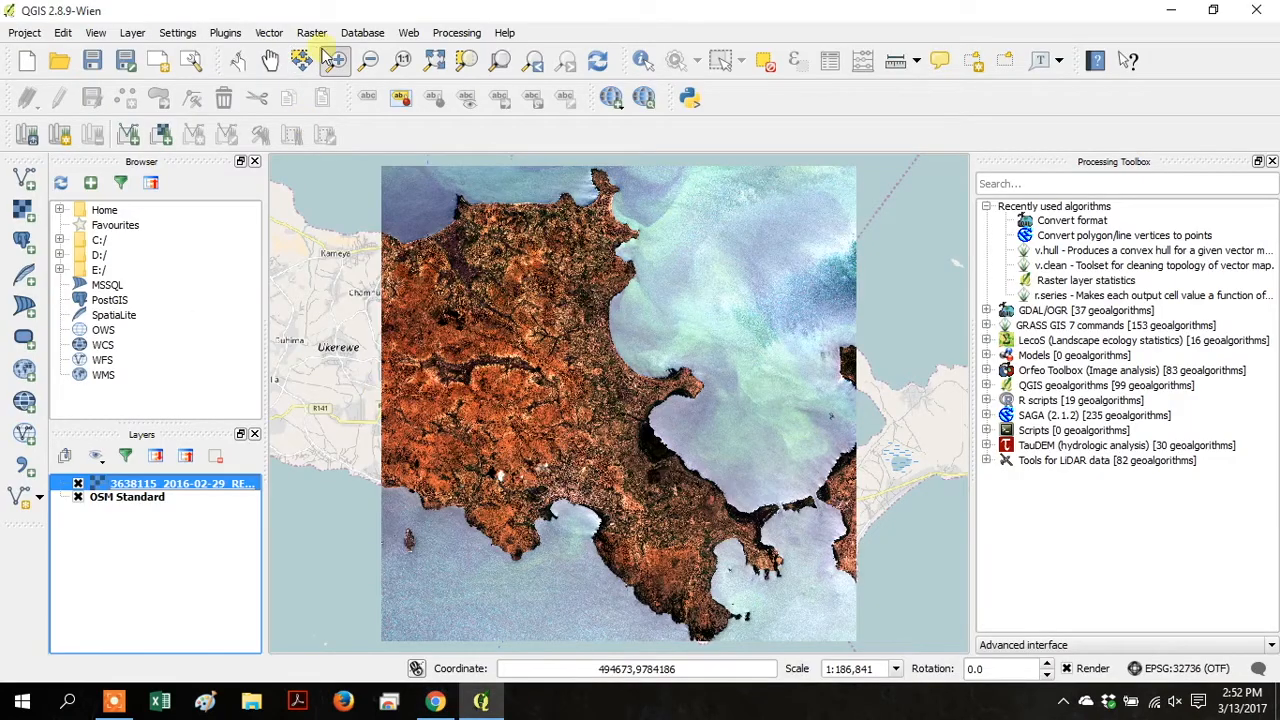
# Step: Enter the expression band 5 minus band 3 in the Raster Calculator and browse for an output file
pyautogui.click(311, 33)
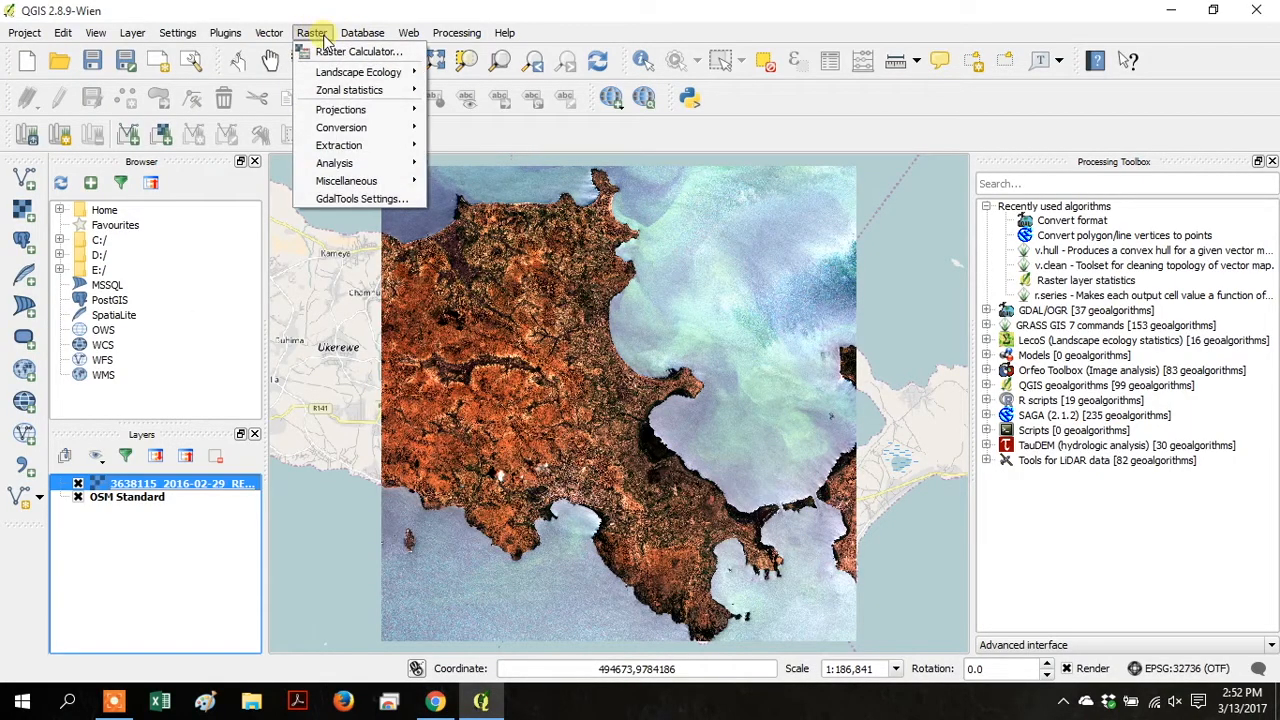
pyautogui.click(357, 51)
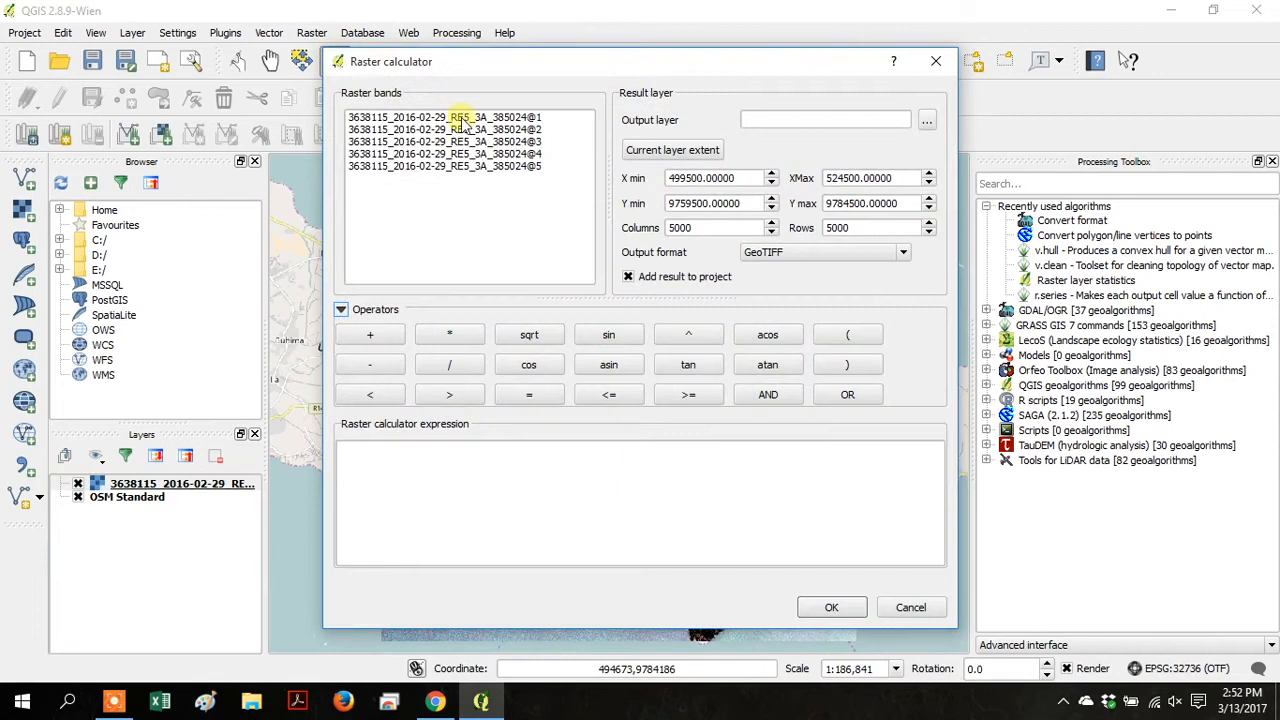
pyautogui.doubleClick(445, 166)
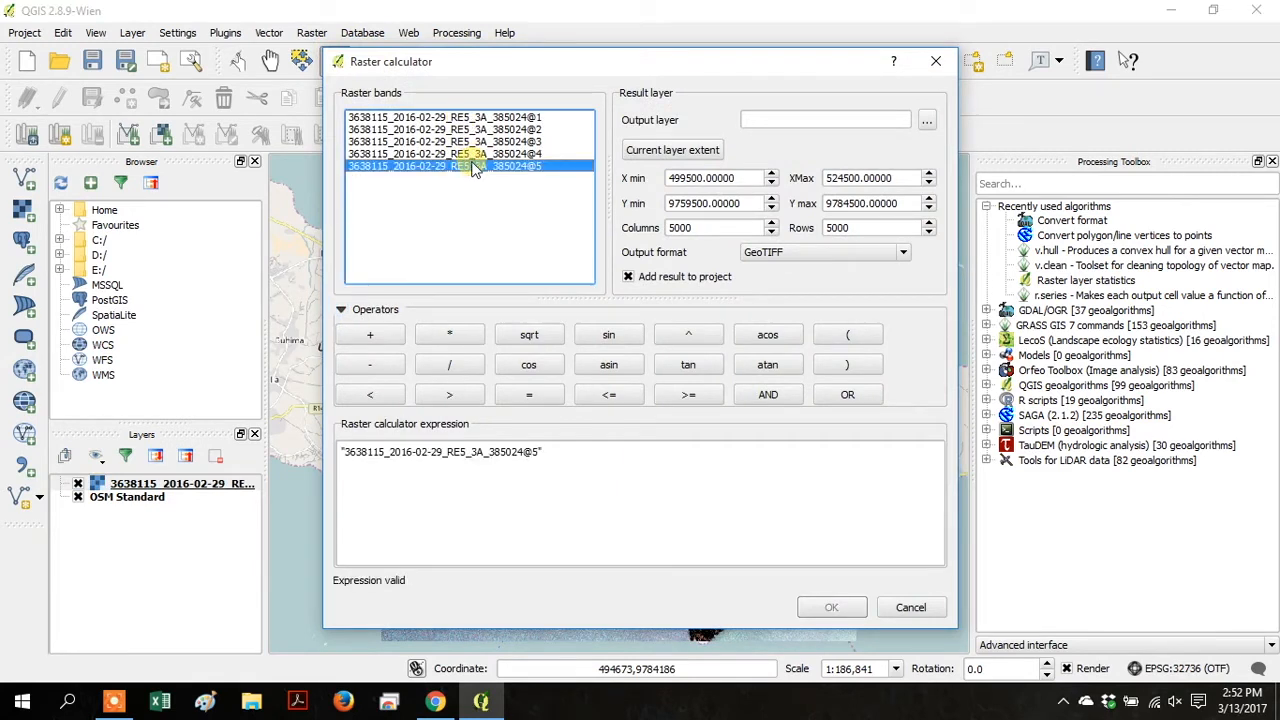
pyautogui.click(369, 364)
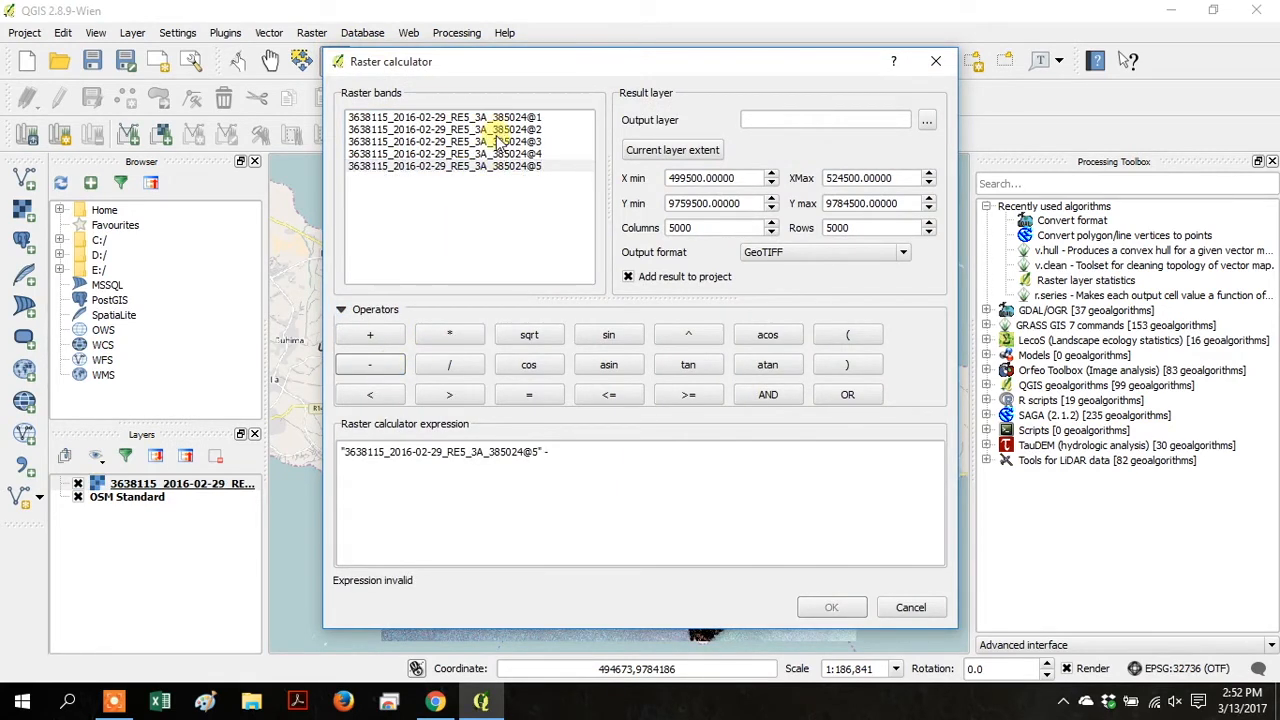
pyautogui.doubleClick(445, 141)
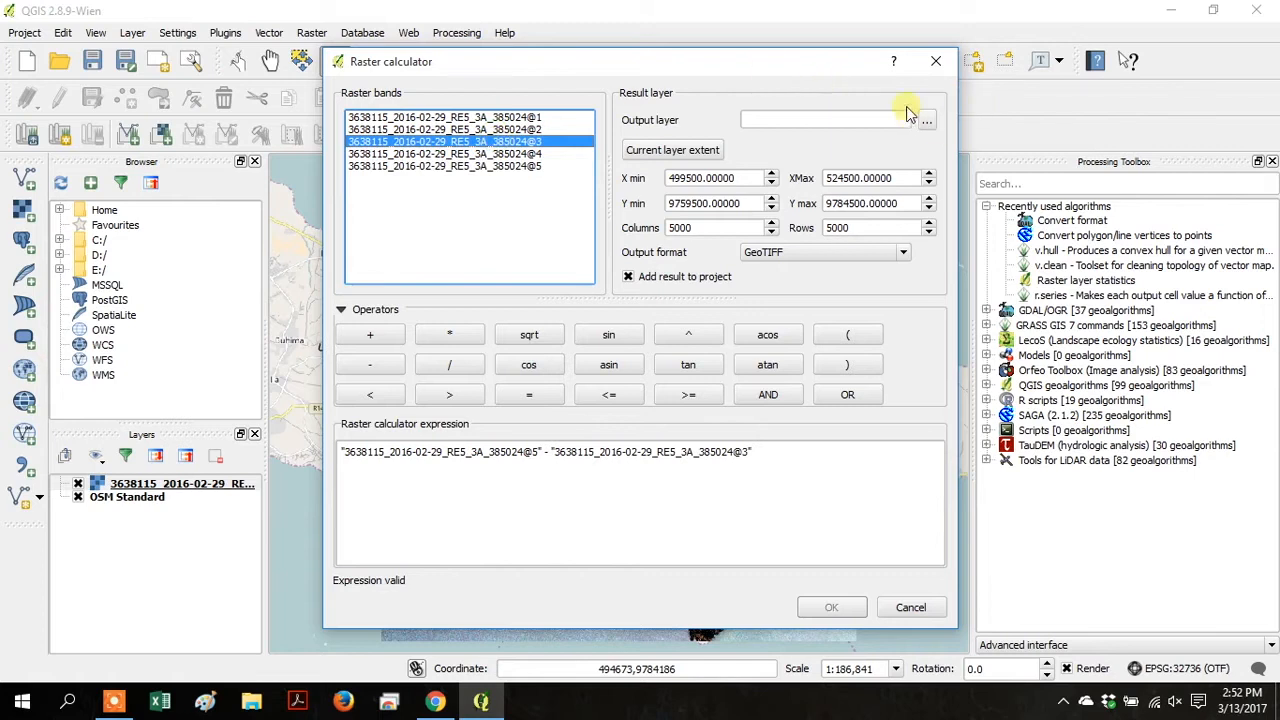
pyautogui.click(925, 120)
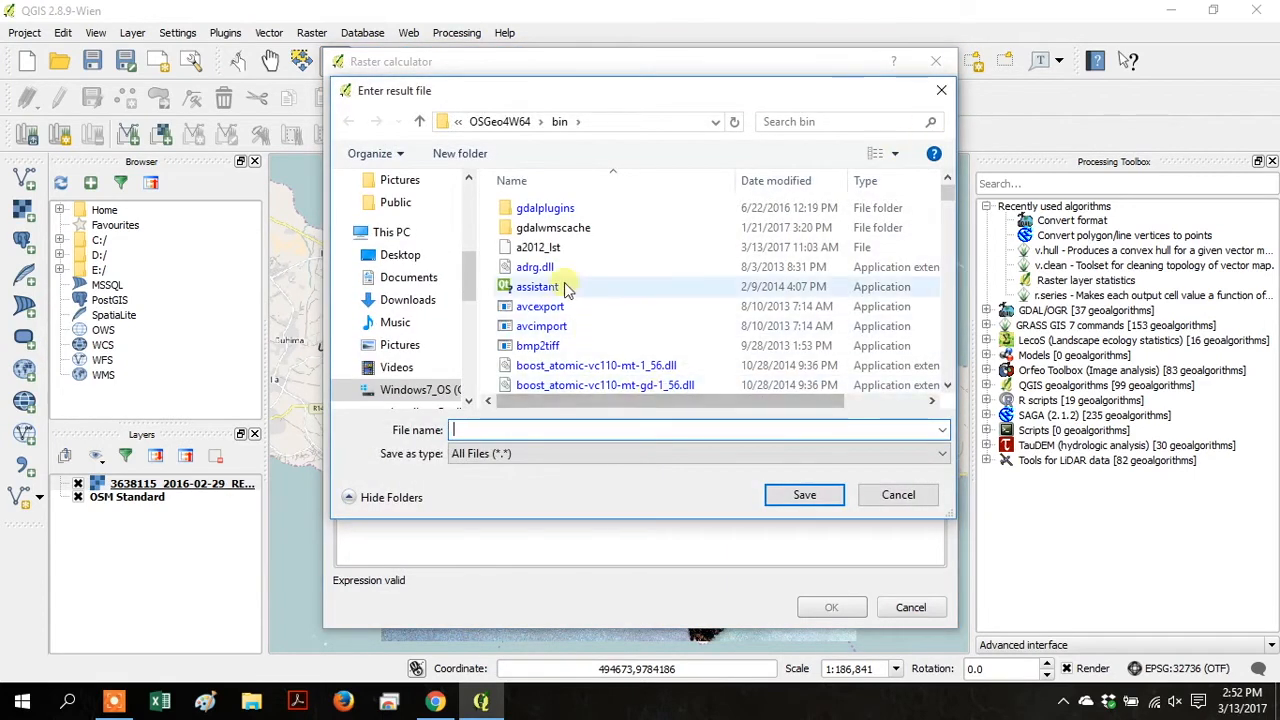
# Step: Create a new folder named ndvi inside C:\temp
pyautogui.scroll(-3)
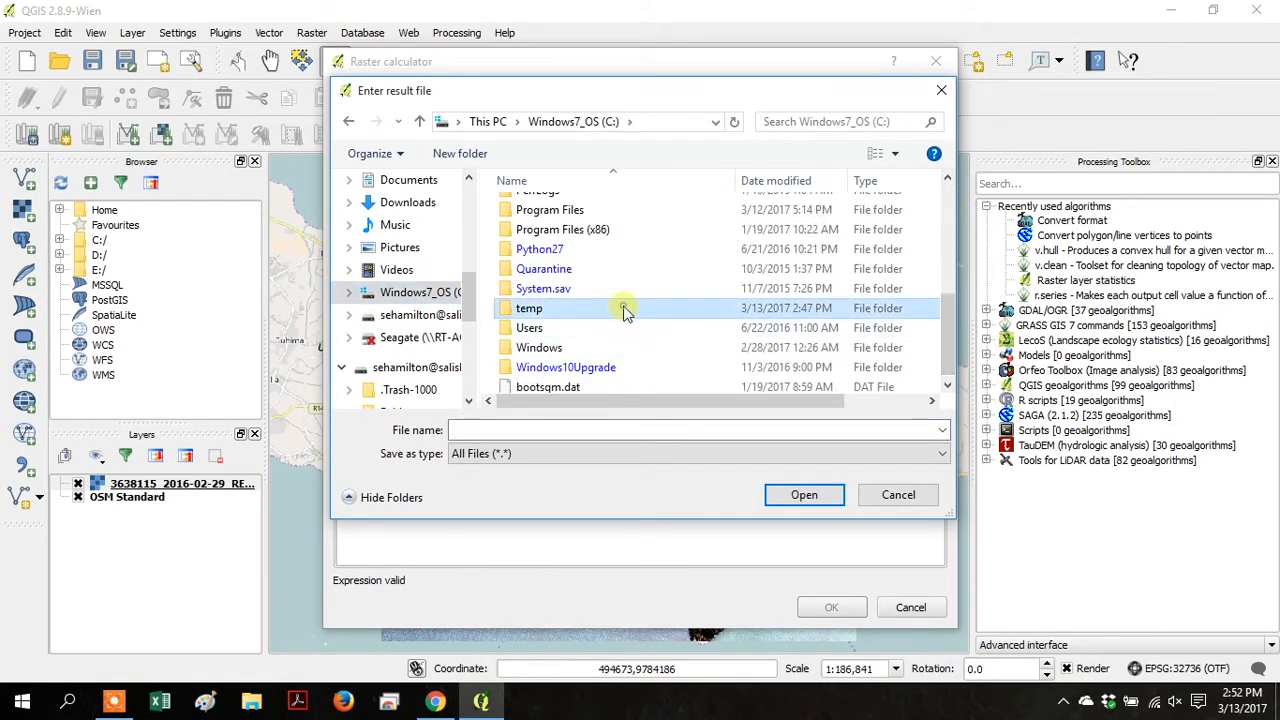
pyautogui.doubleClick(528, 308)
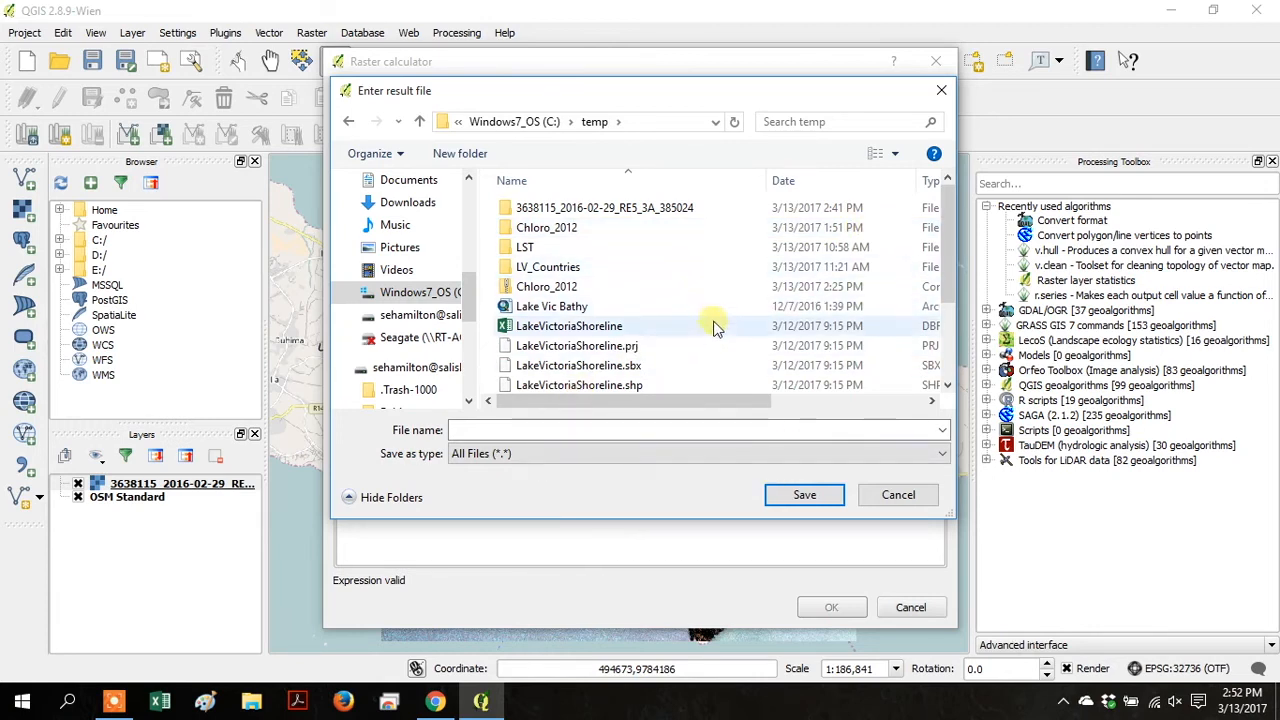
pyautogui.rightClick(715, 330)
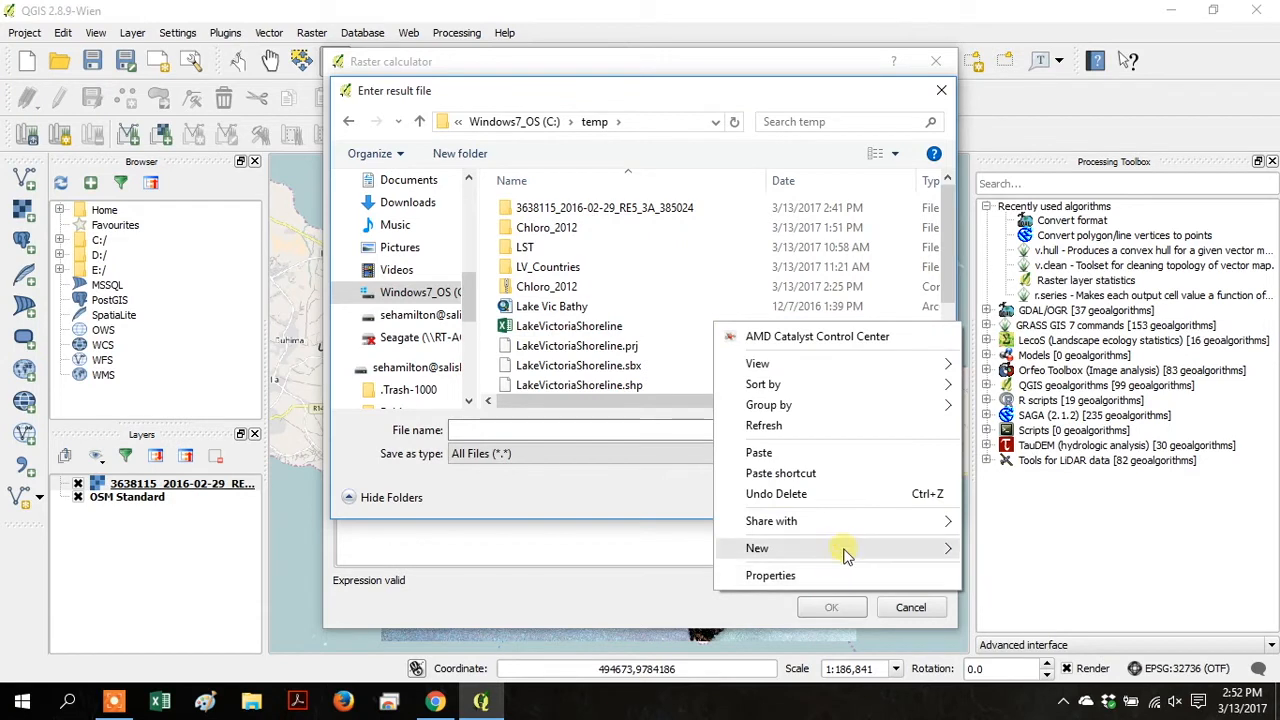
pyautogui.click(757, 548)
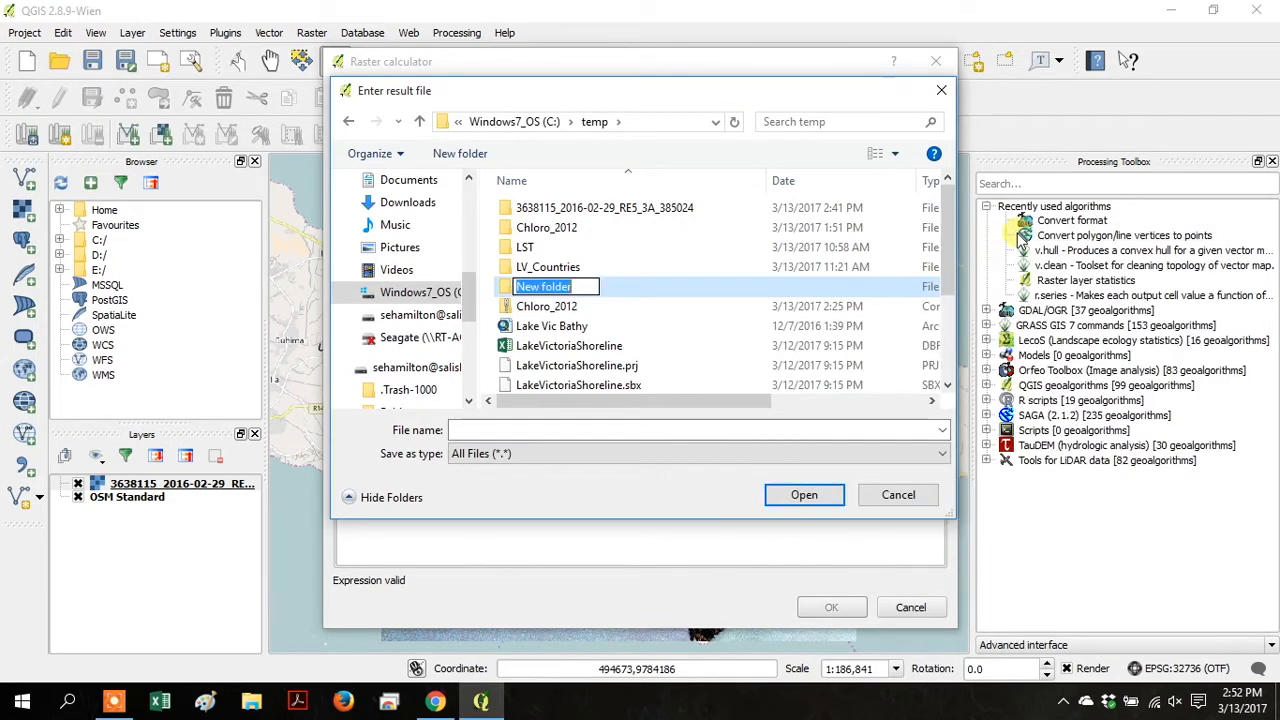
pyautogui.write('ndvi')
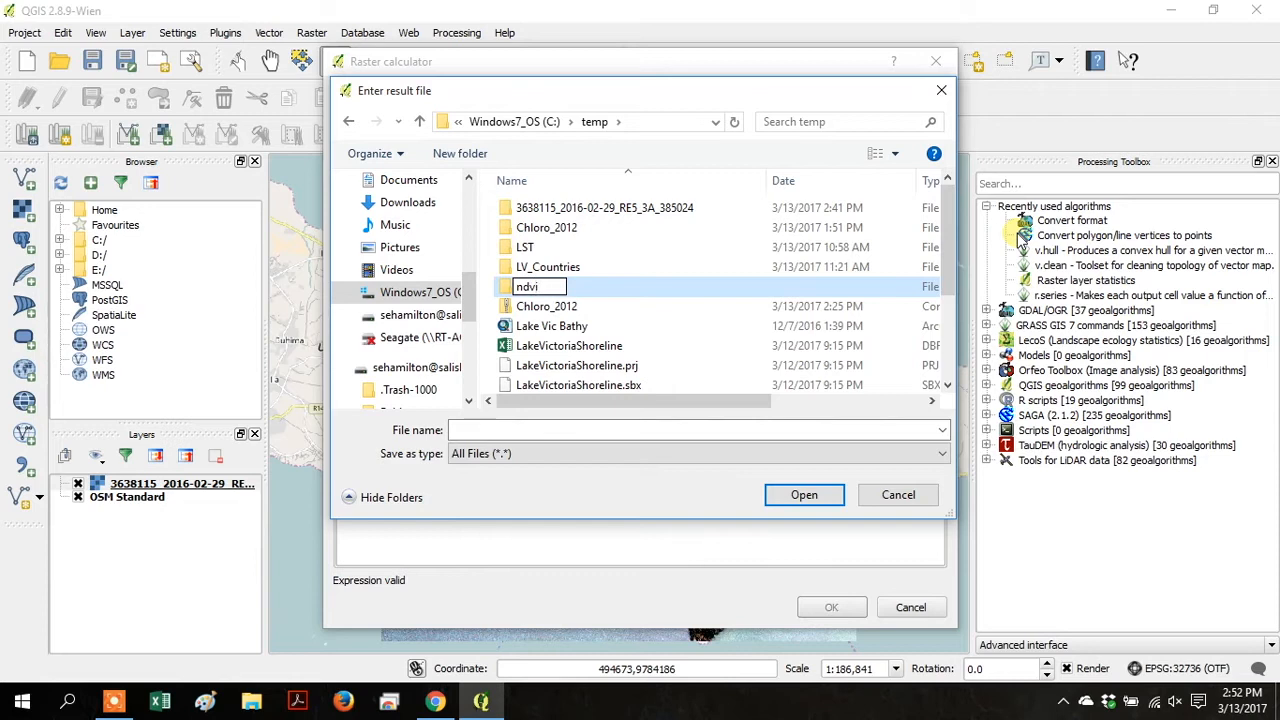
# Step: Set the calculator output to 'top' inside the ndvi folder
pyautogui.doubleClick(547, 286)
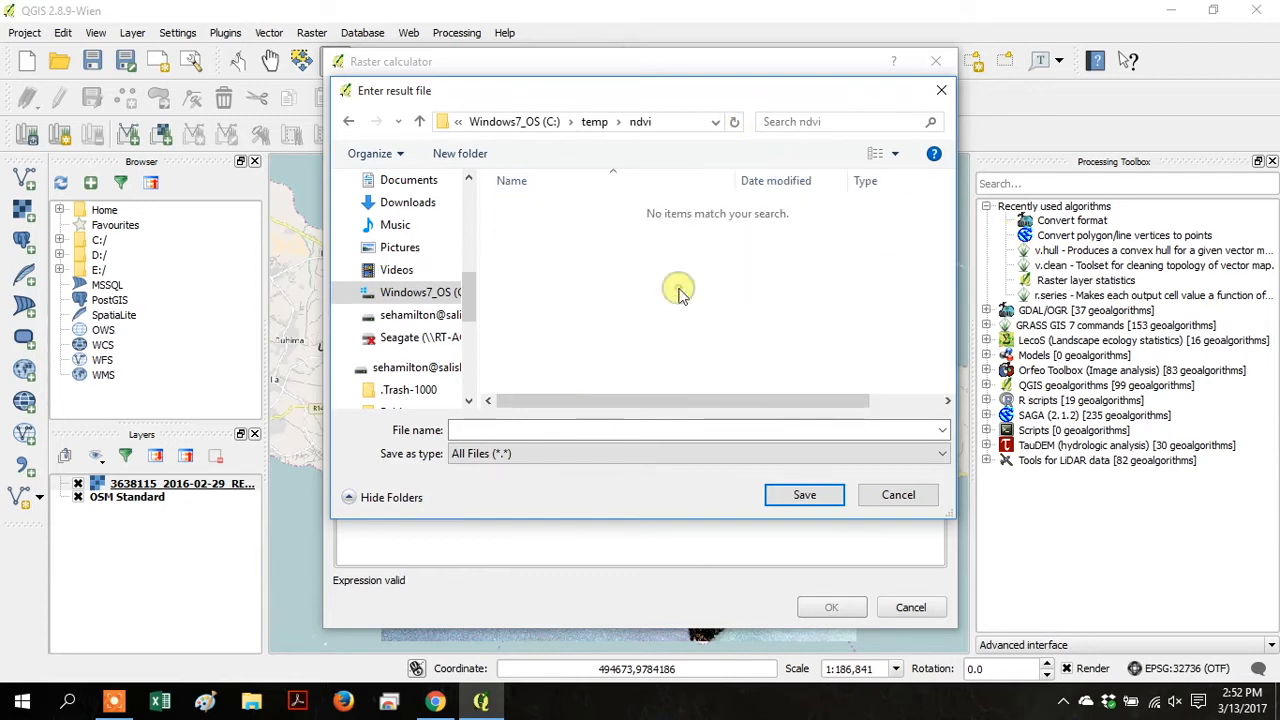
pyautogui.click(660, 430)
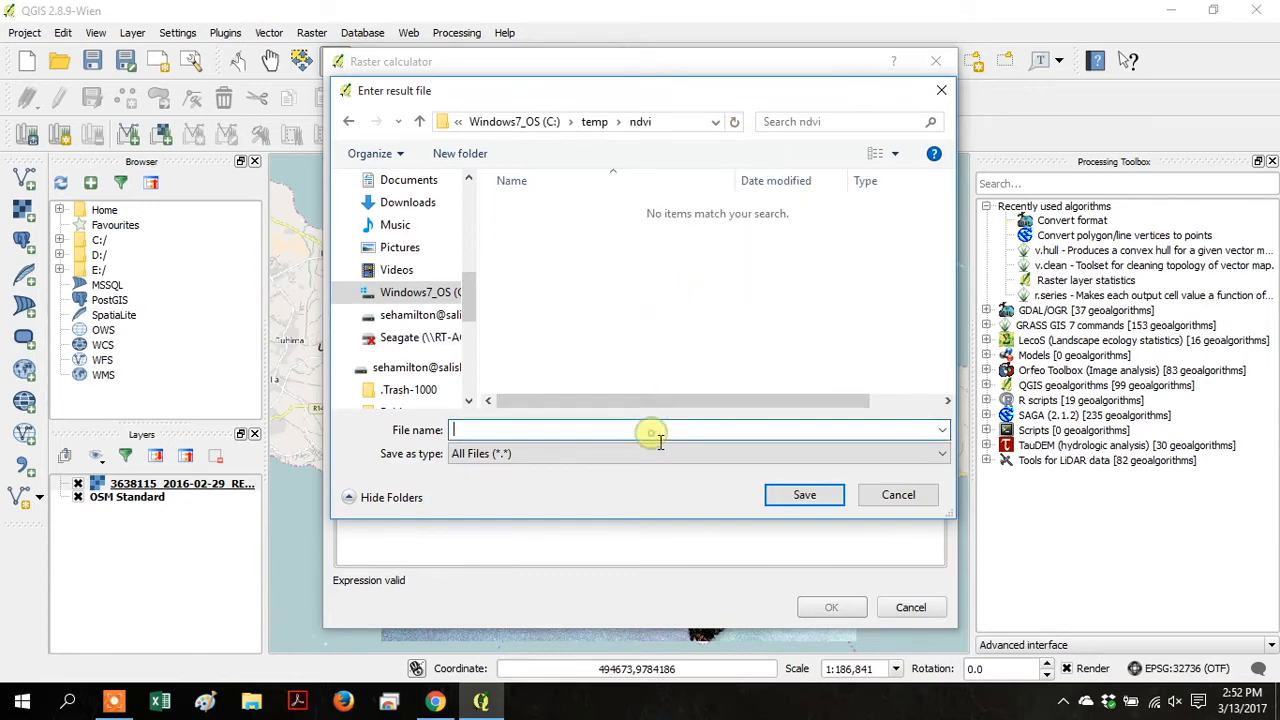
pyautogui.click(804, 494)
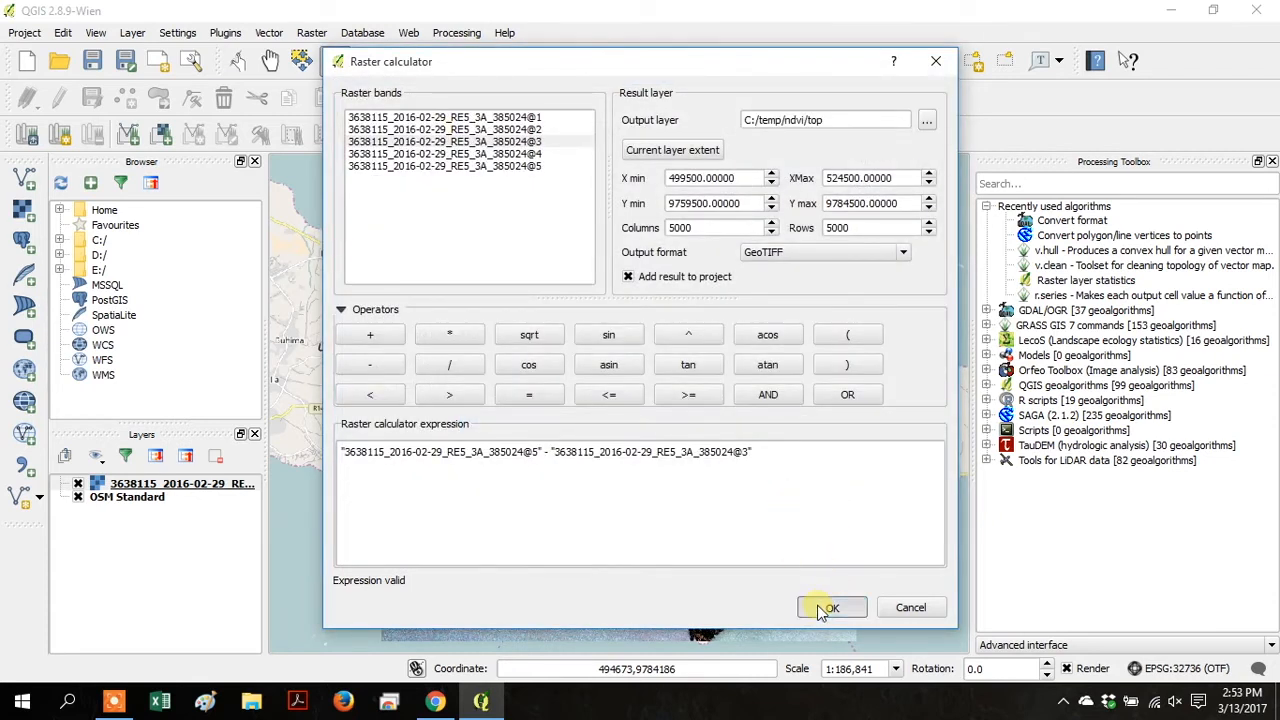
# Step: Run the calculation to create the top layer, check the NDVI equation in Chrome, then return
pyautogui.click(831, 607)
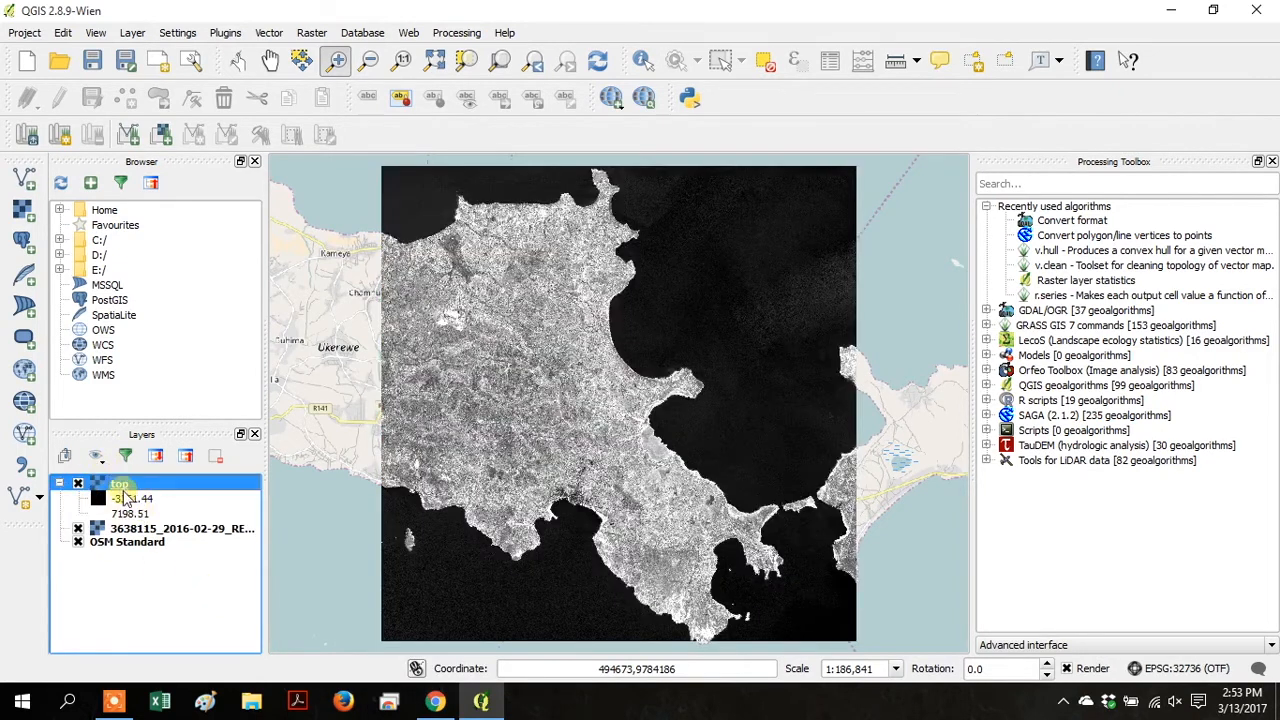
pyautogui.click(435, 700)
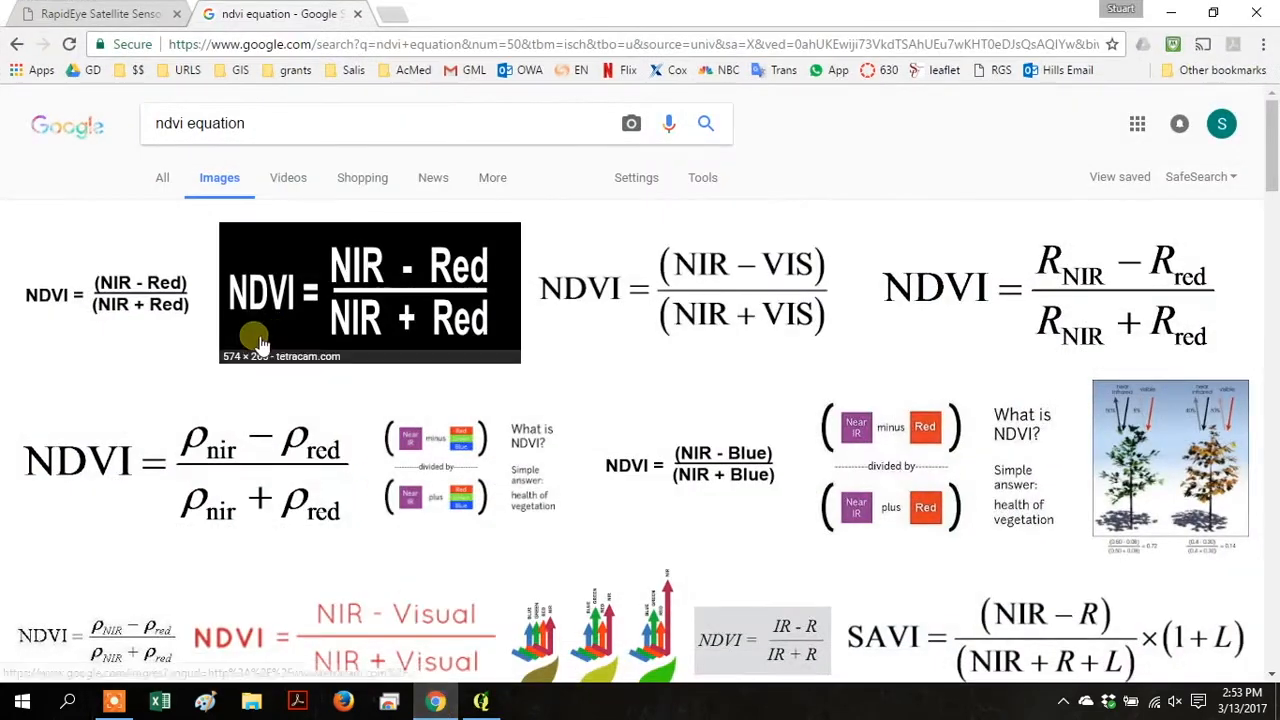
pyautogui.moveTo(505, 705)
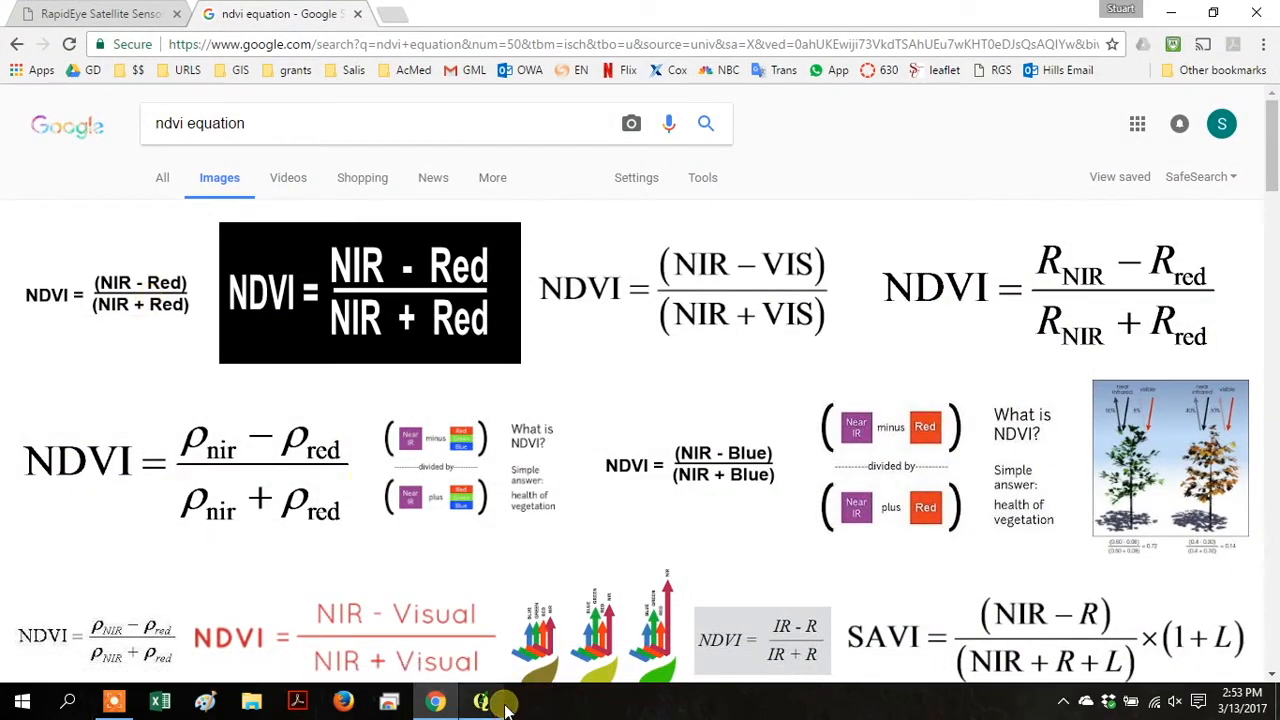
pyautogui.click(311, 33)
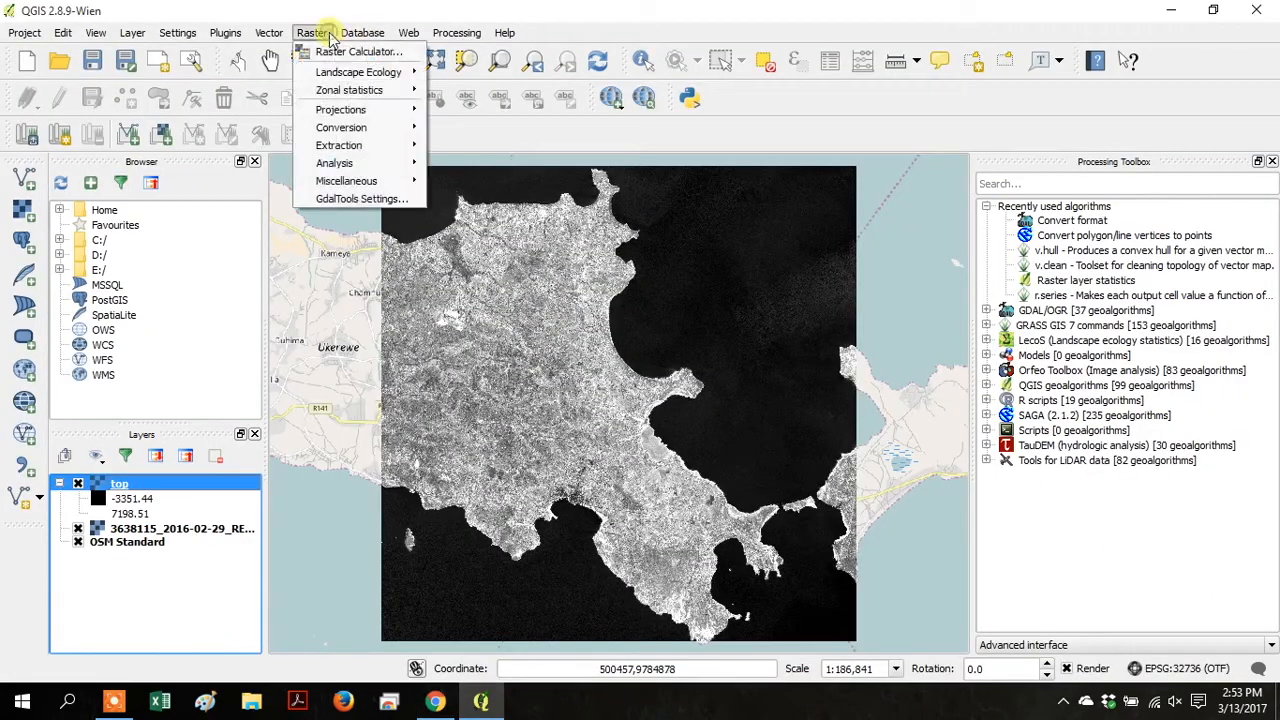
# Step: Calculate band 5 plus band 3 into a new layer named bottom
pyautogui.click(359, 51)
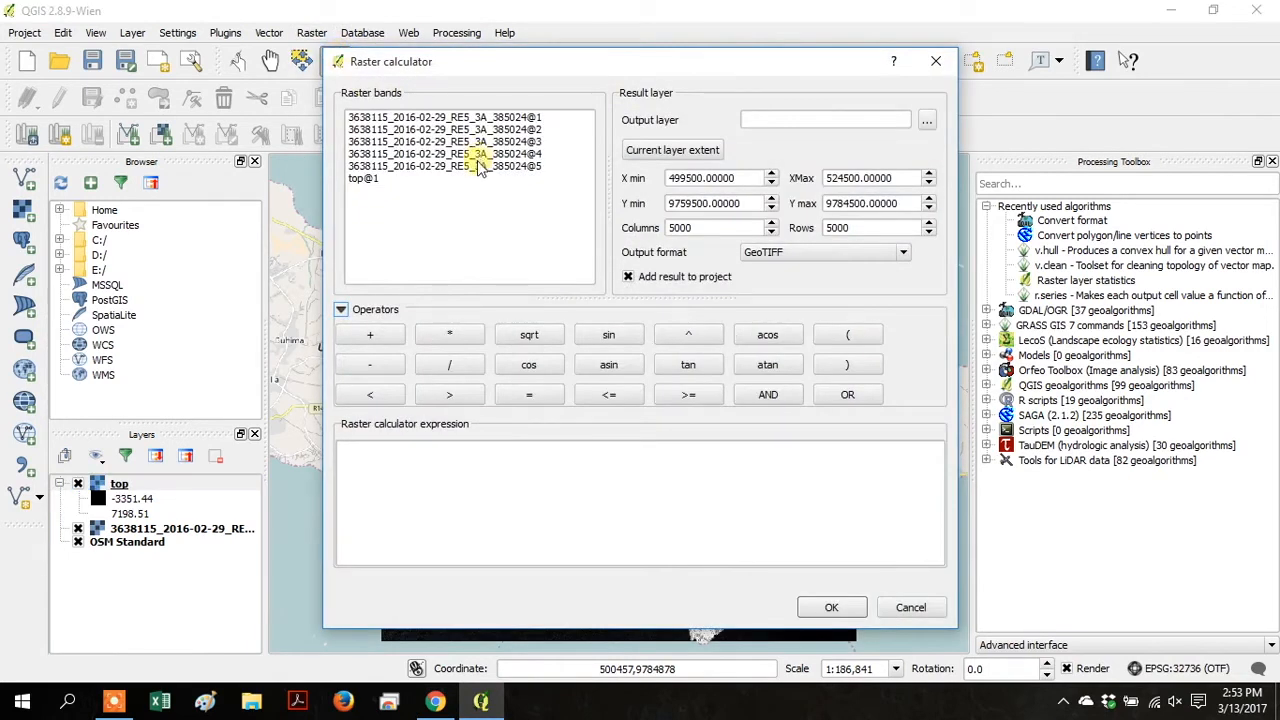
pyautogui.doubleClick(445, 166)
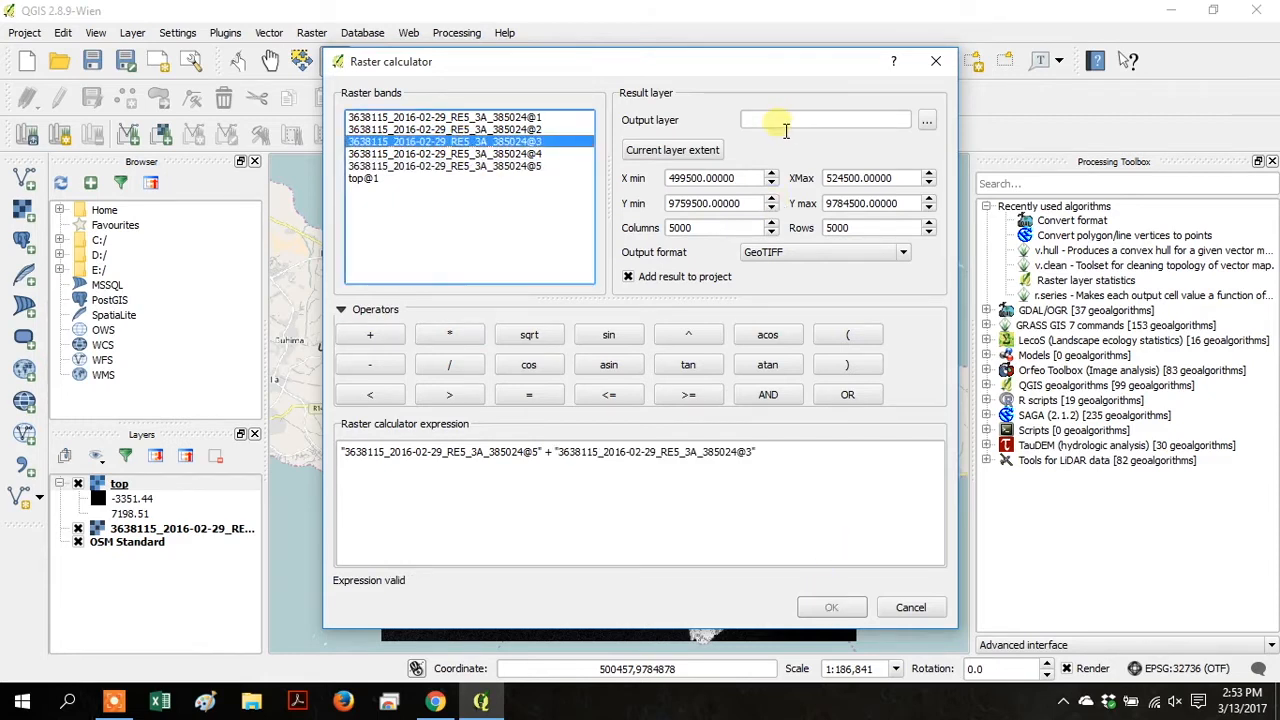
pyautogui.write('bottom')
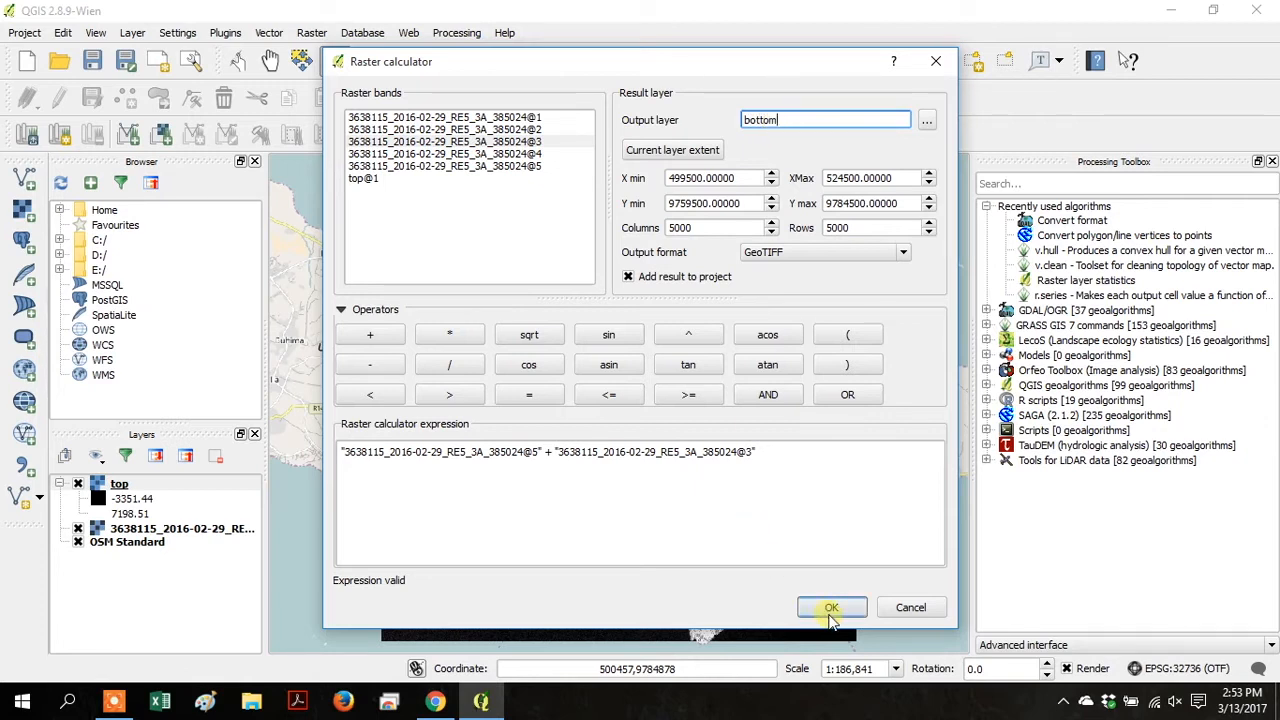
pyautogui.click(831, 607)
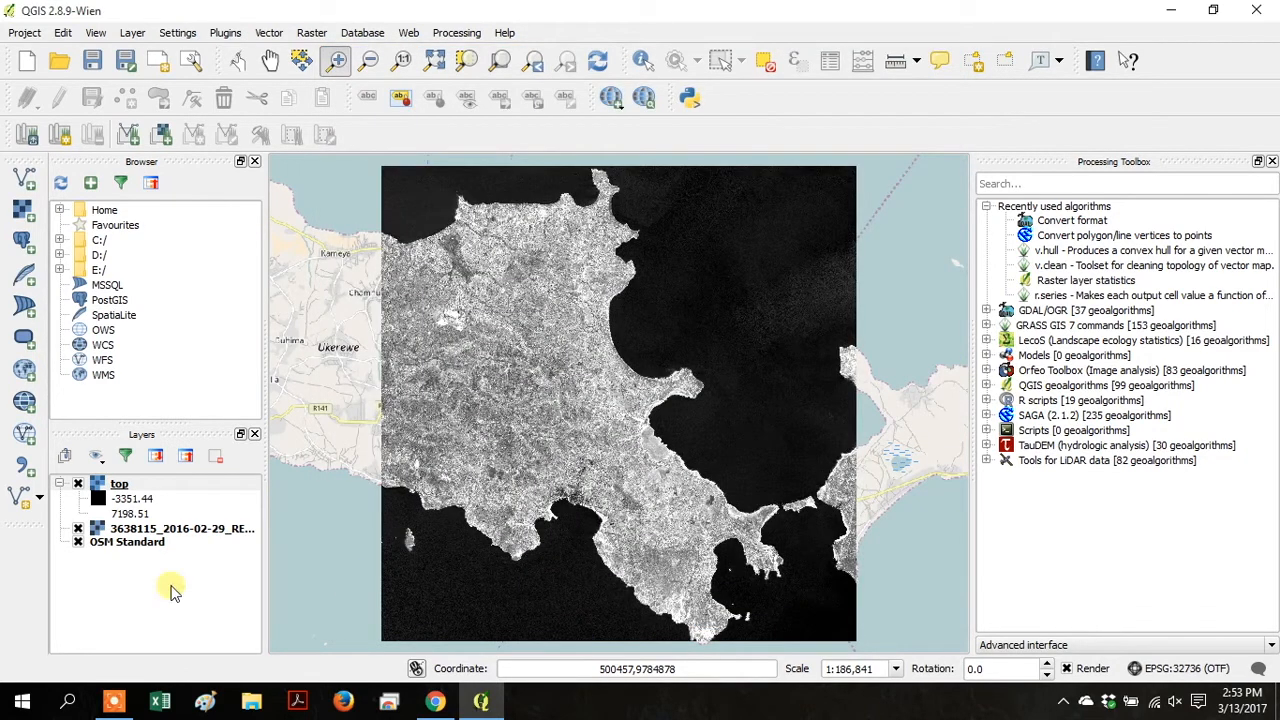
pyautogui.moveTo(183, 557)
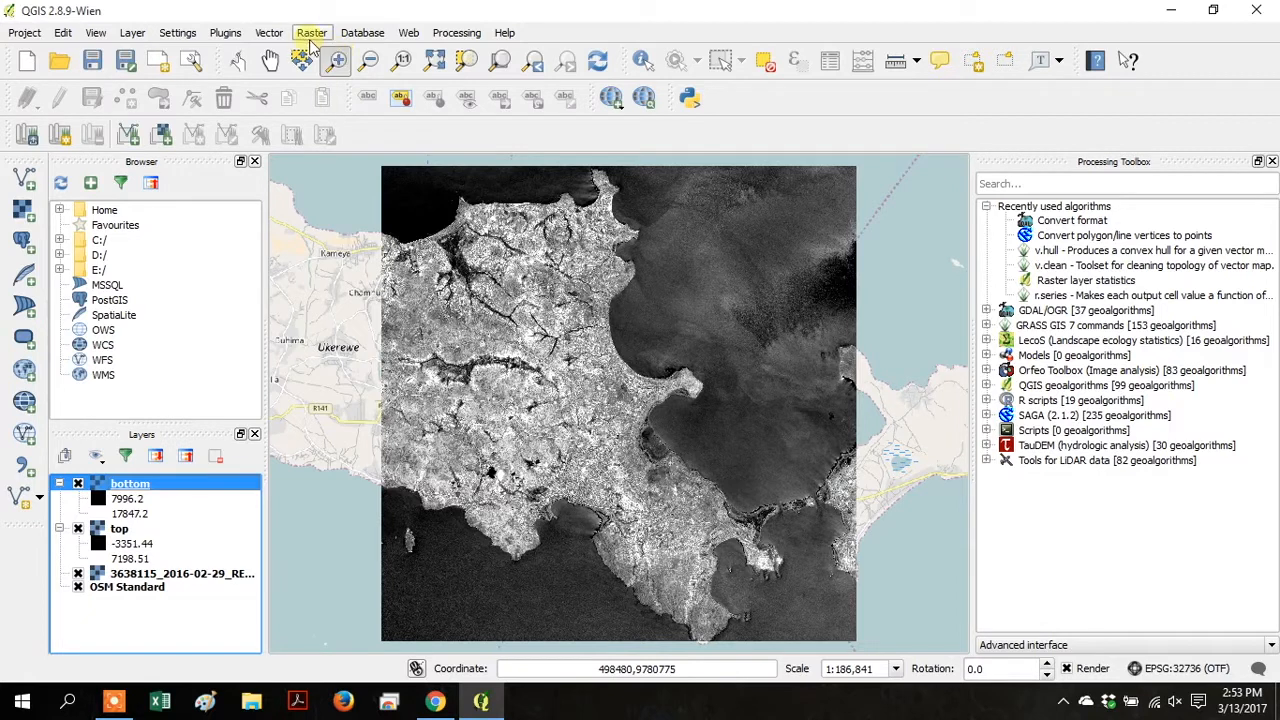
pyautogui.click(311, 32)
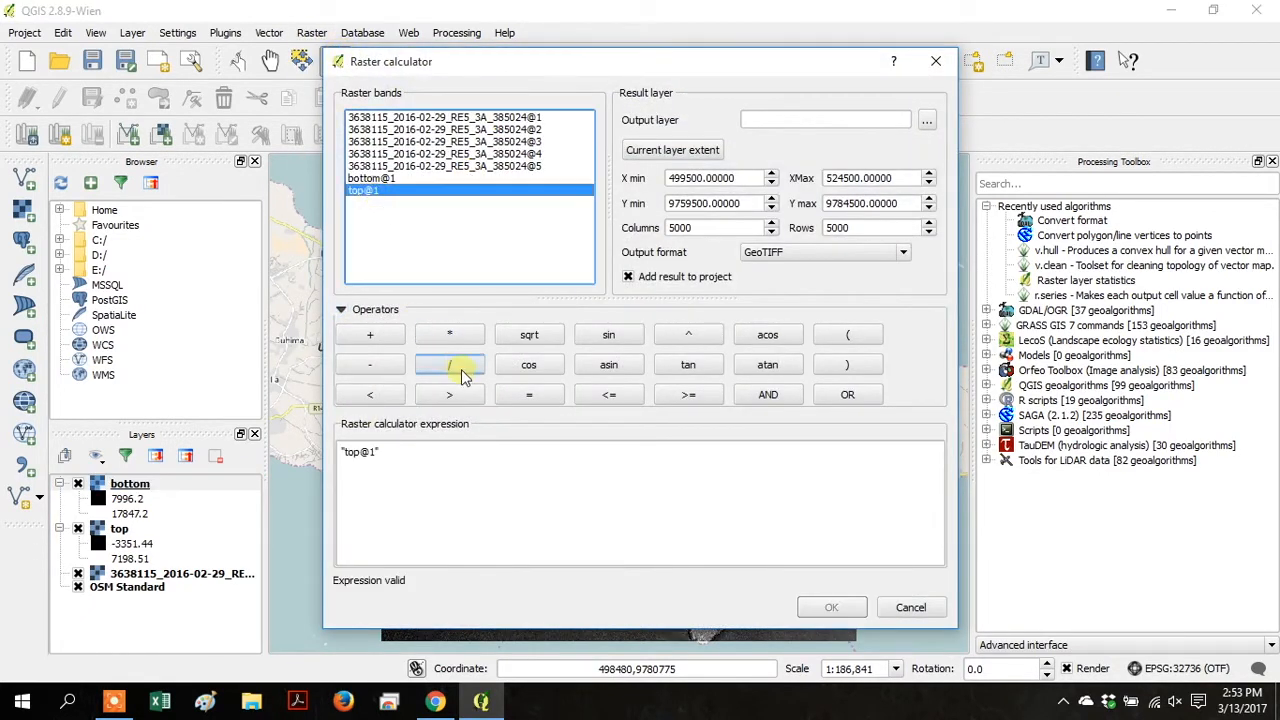
# Step: Divide top@1 by bottom@1 and output the result as a layer named NDVI
pyautogui.click(449, 364)
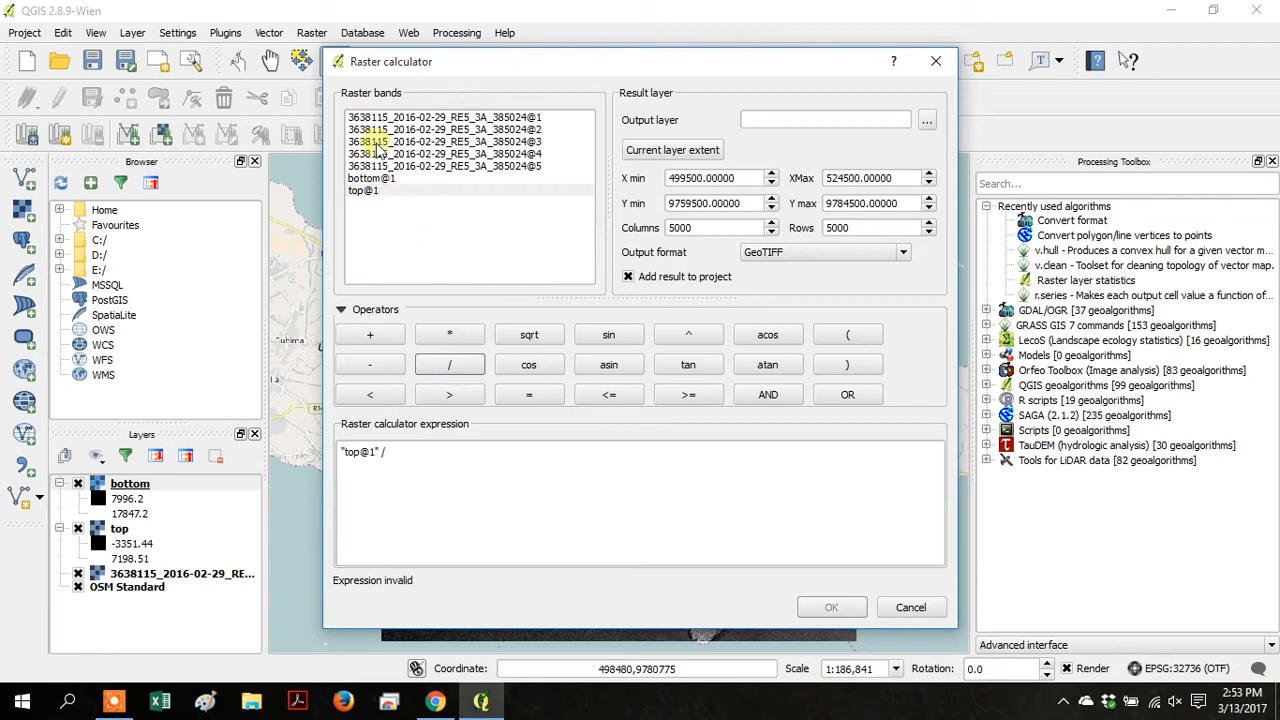
pyautogui.doubleClick(370, 178)
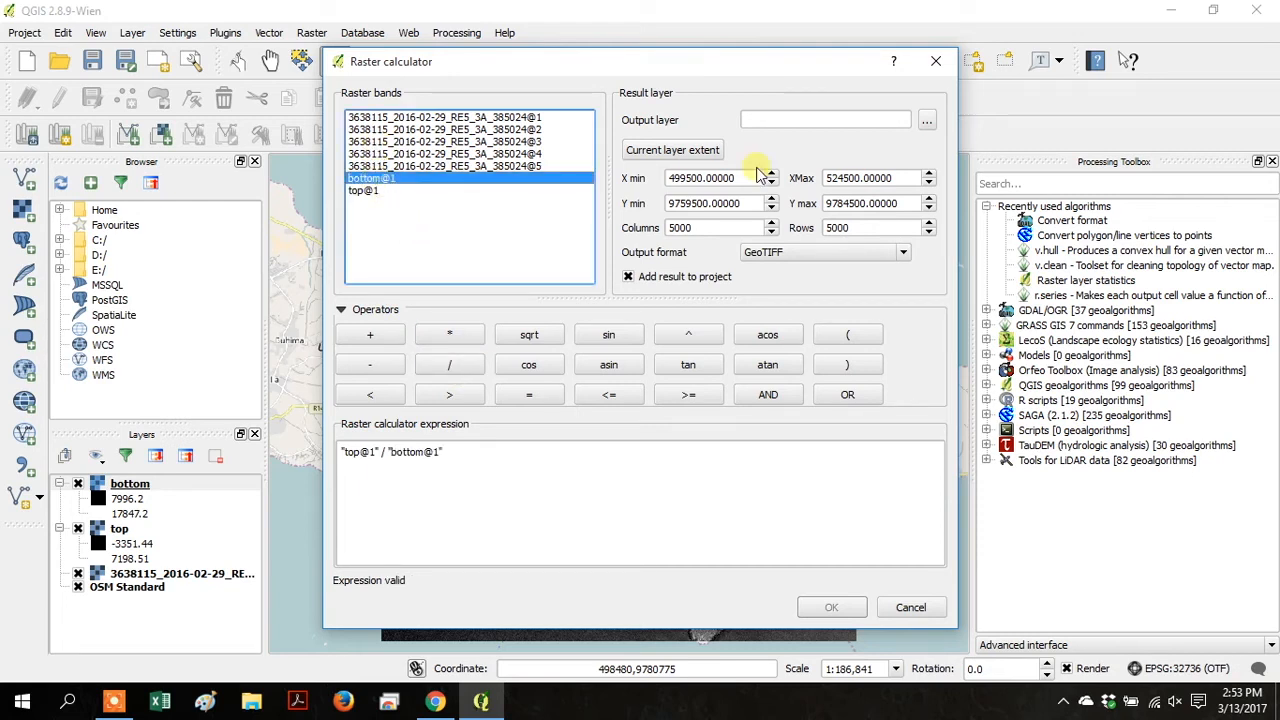
pyautogui.click(825, 119)
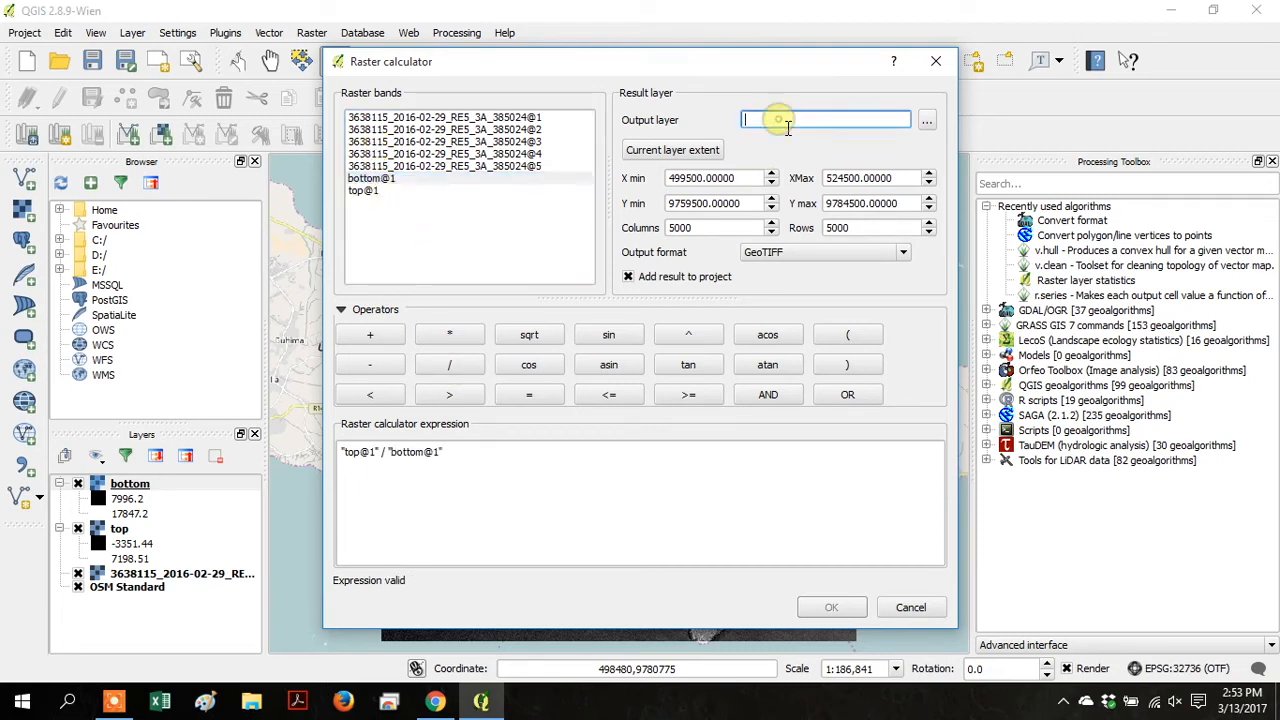
pyautogui.write('NDVI')
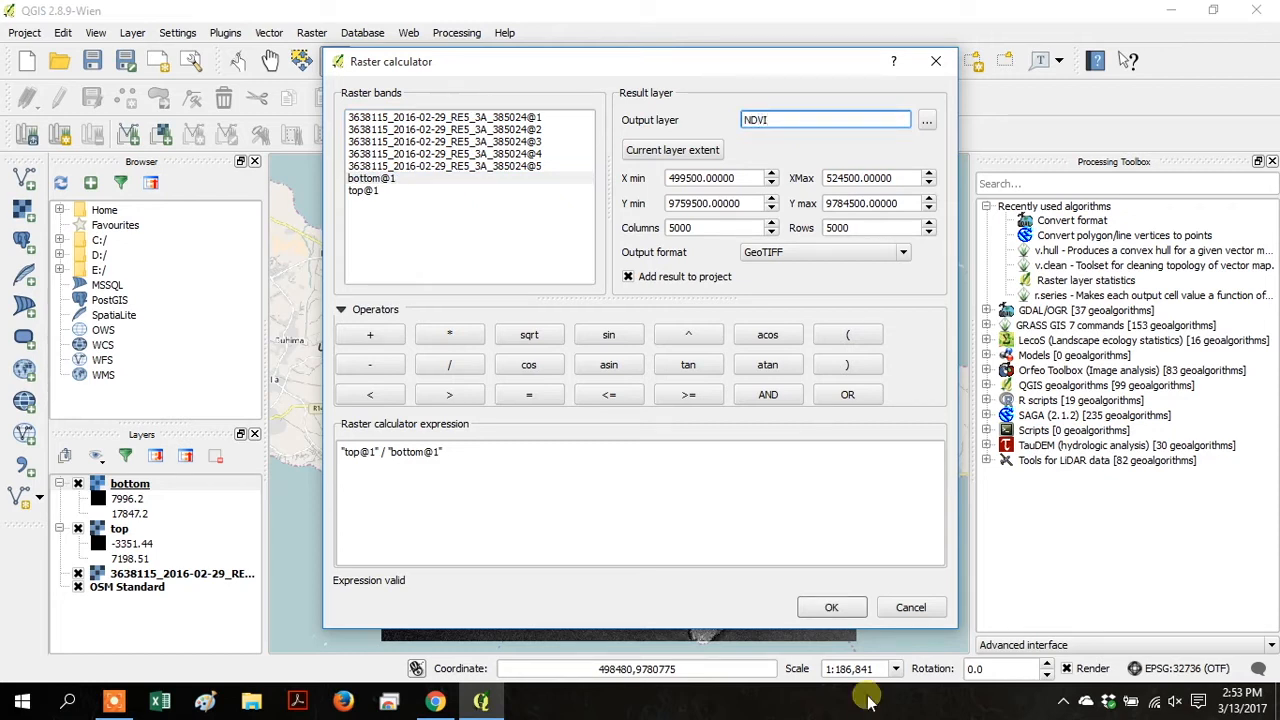
pyautogui.click(831, 607)
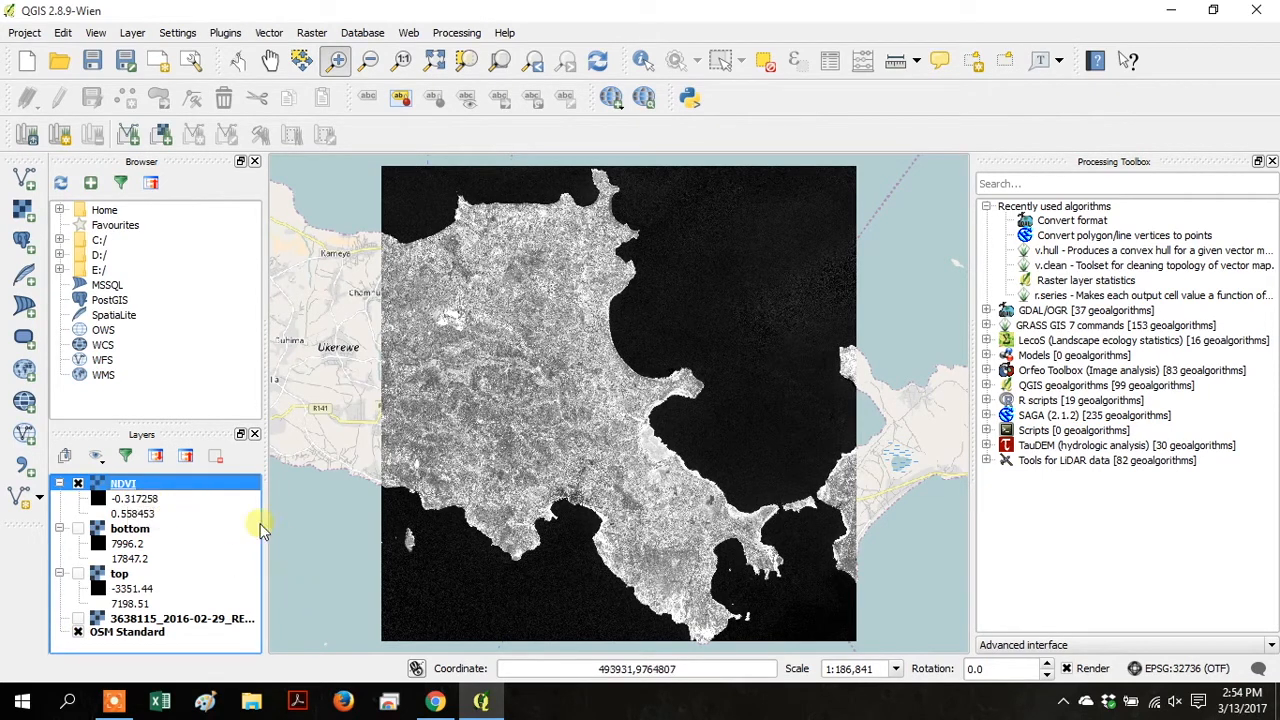
# Step: Select the NDVI layer and bring up its context menu
pyautogui.click(123, 483)
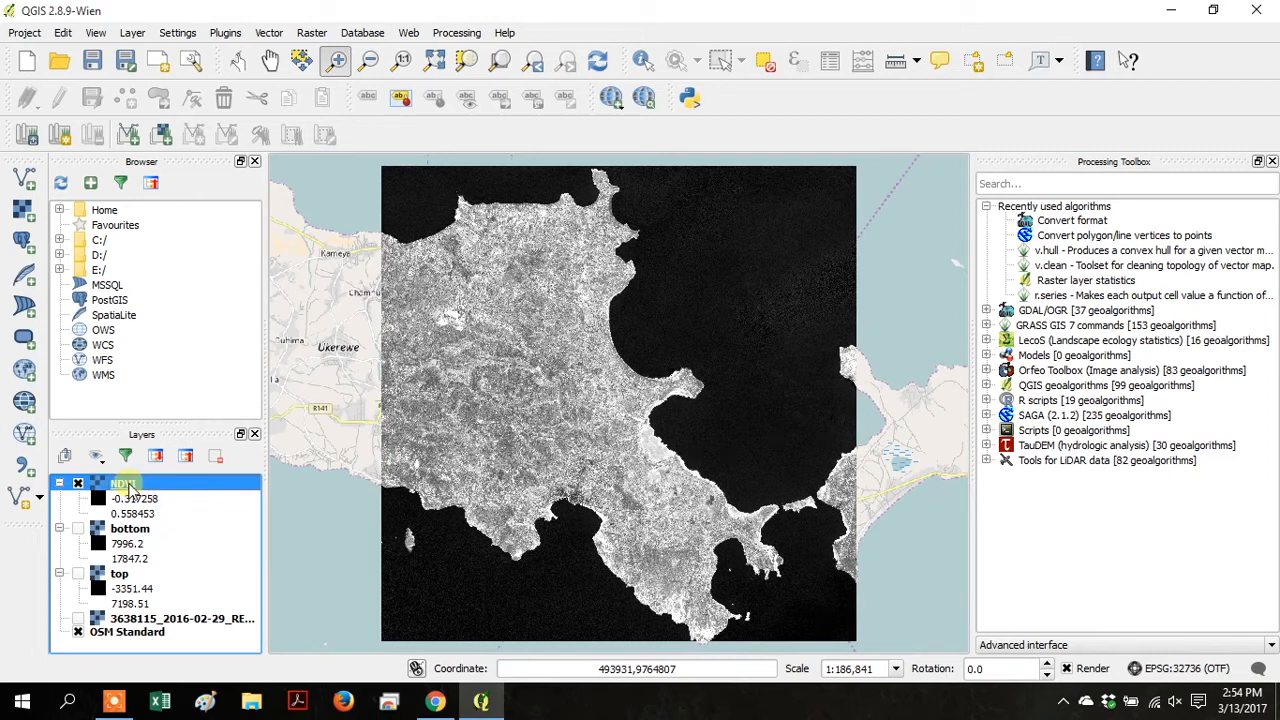
pyautogui.rightClick(120, 483)
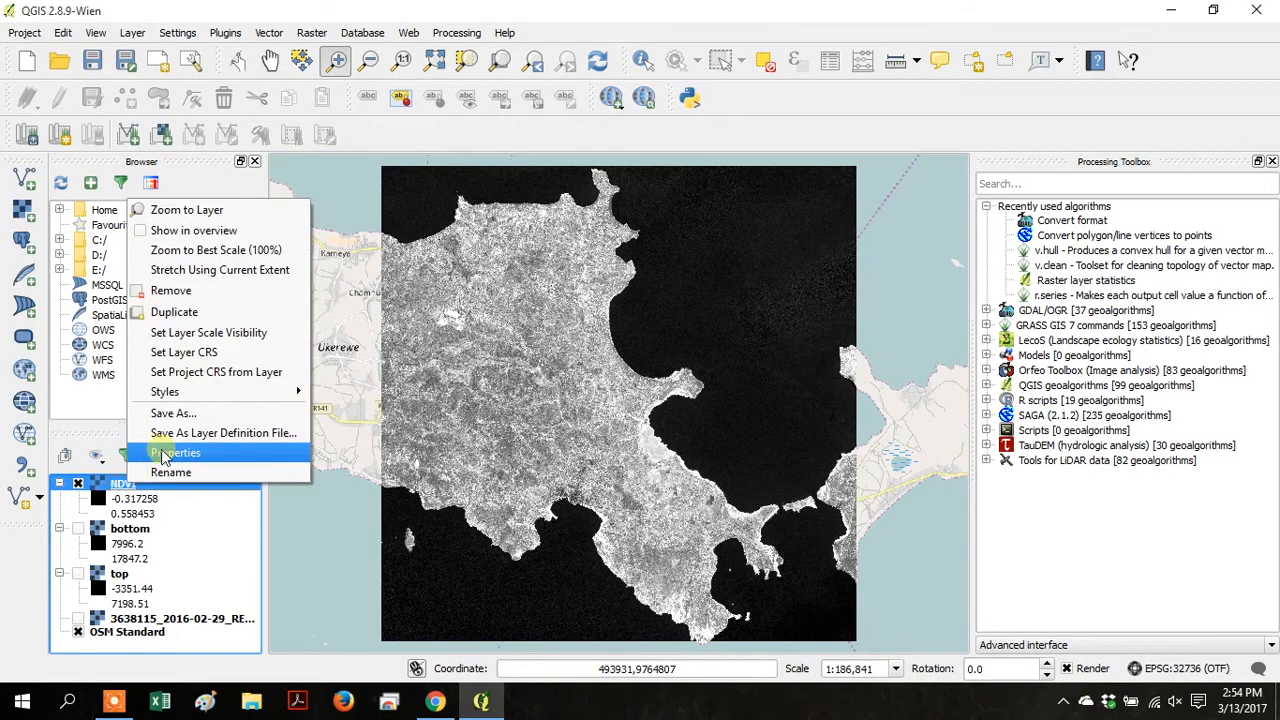
# Step: Style NDVI as singleband pseudocolor RdYlGn with 10 equal-interval classes and apply
pyautogui.click(176, 452)
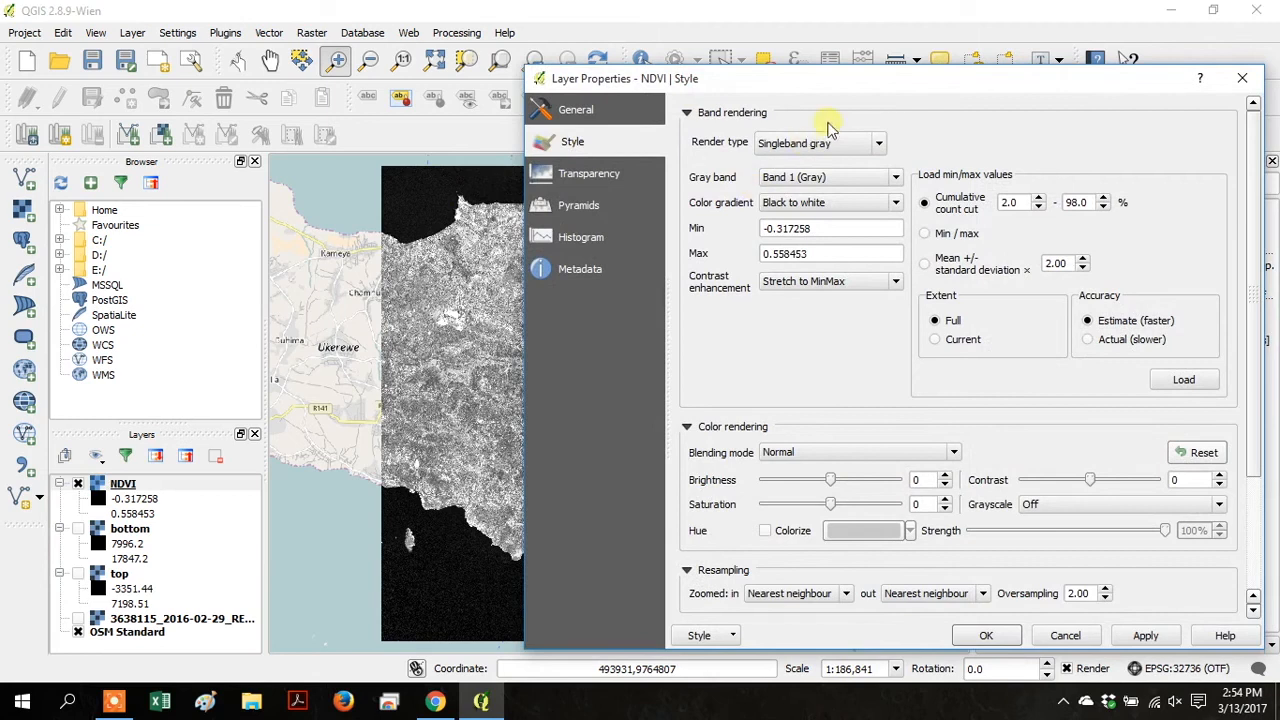
pyautogui.click(820, 143)
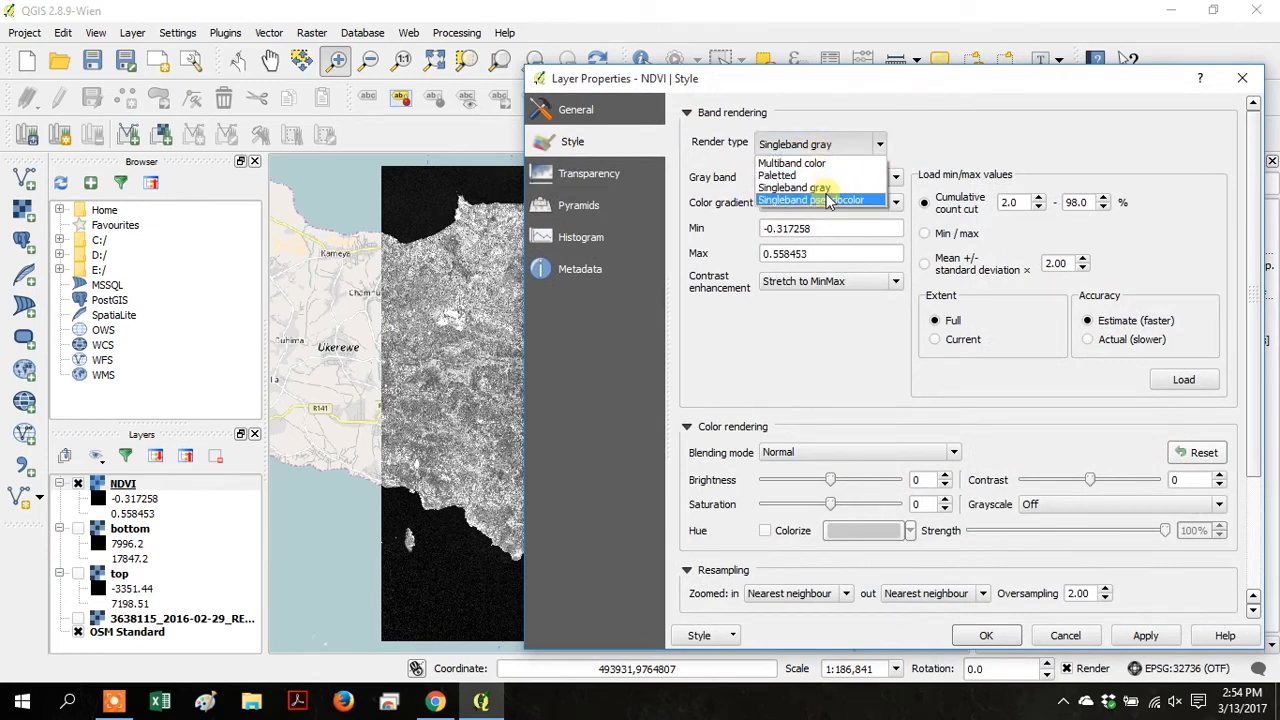
pyautogui.click(810, 200)
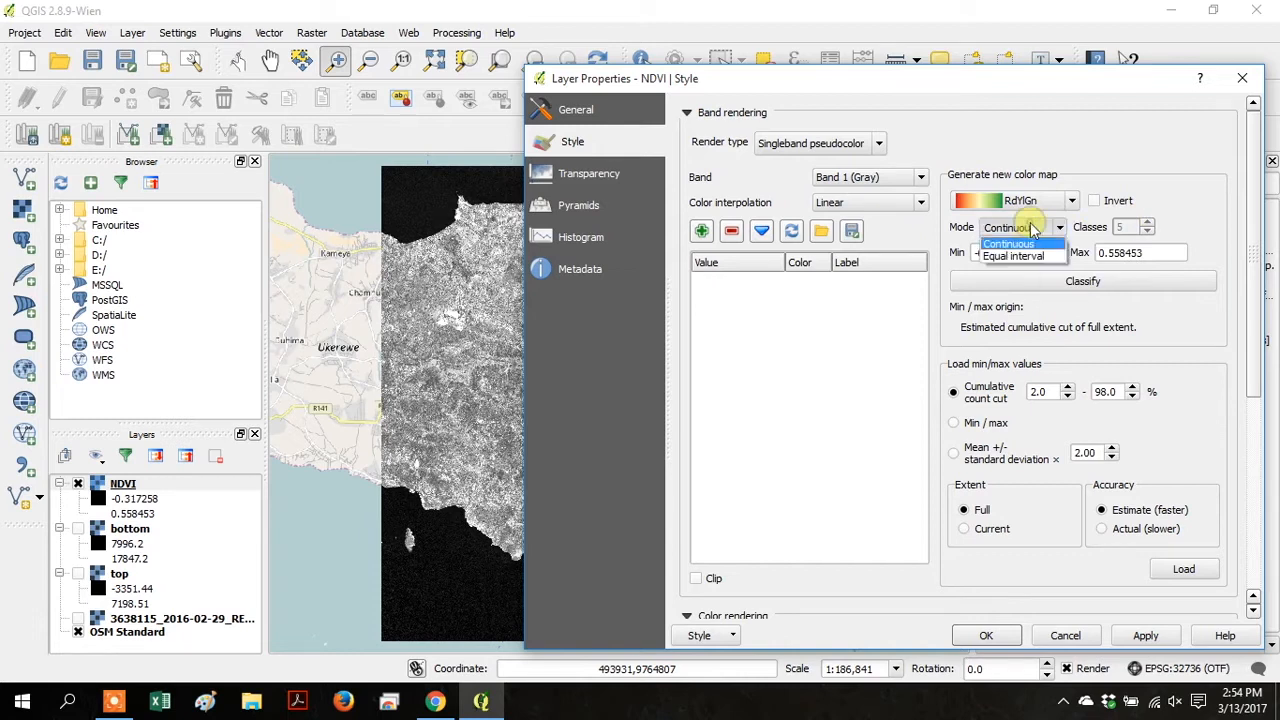
pyautogui.click(1015, 243)
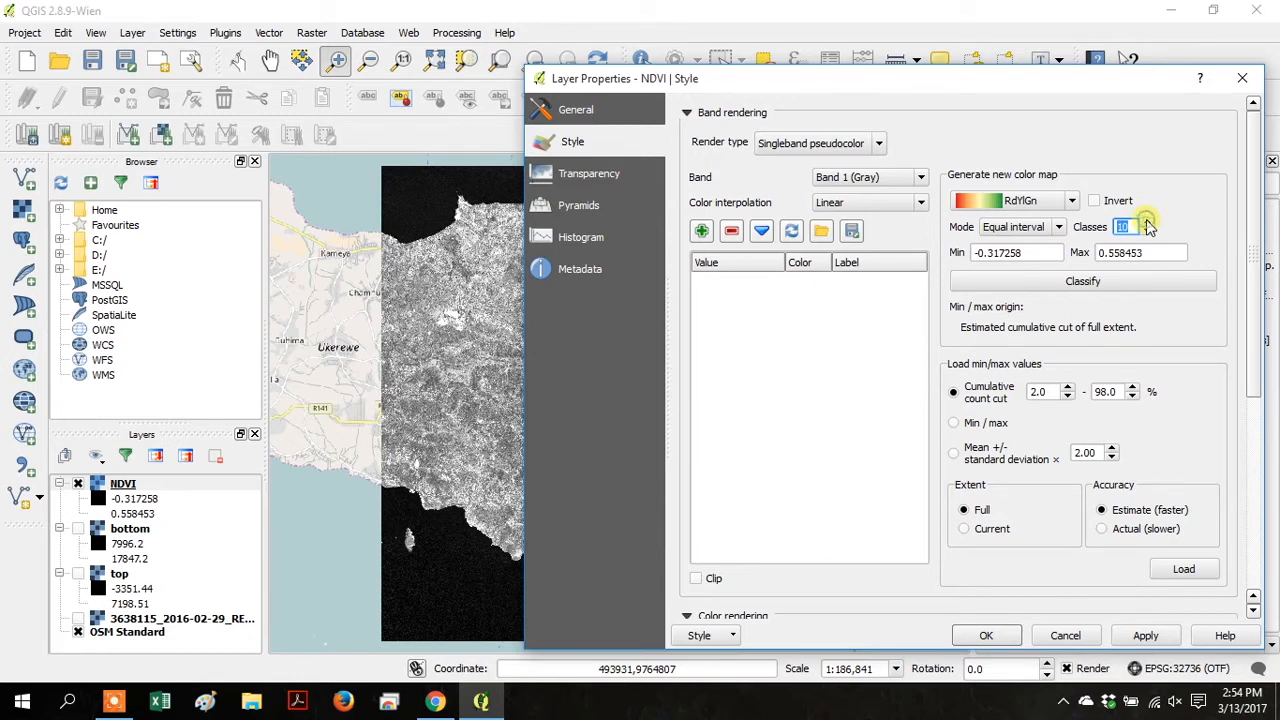
pyautogui.click(1082, 280)
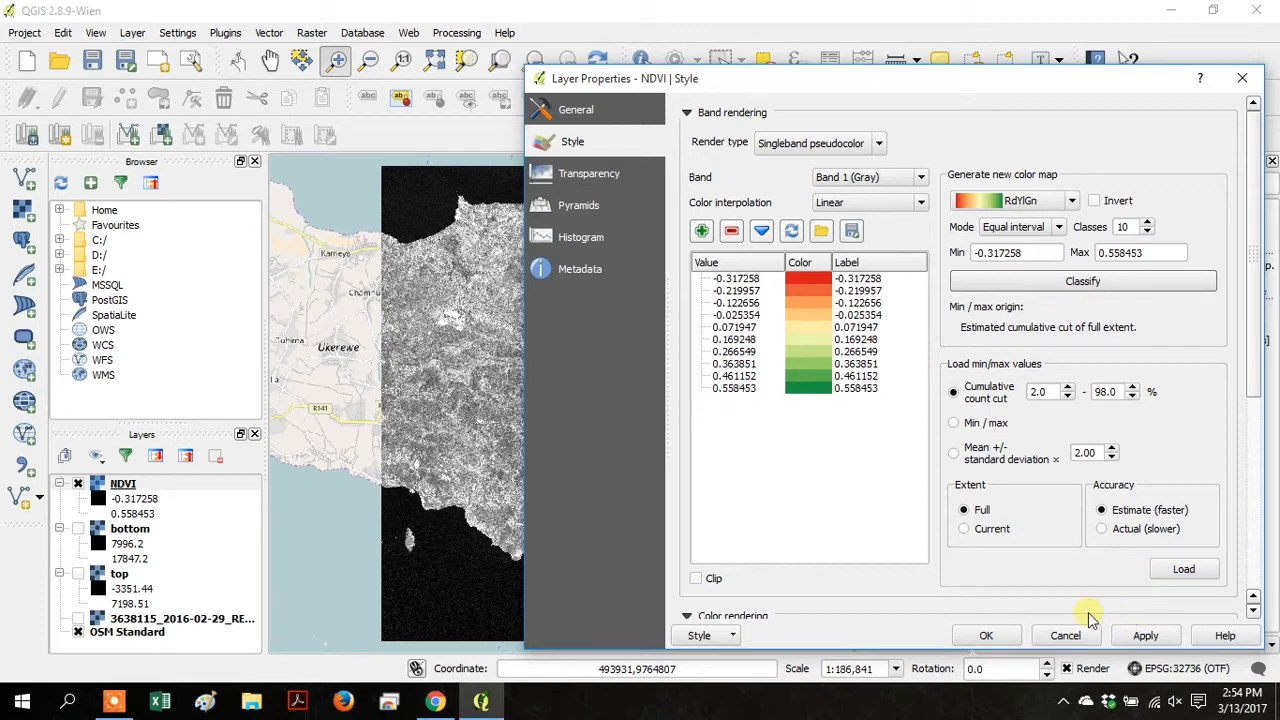
pyautogui.click(1145, 635)
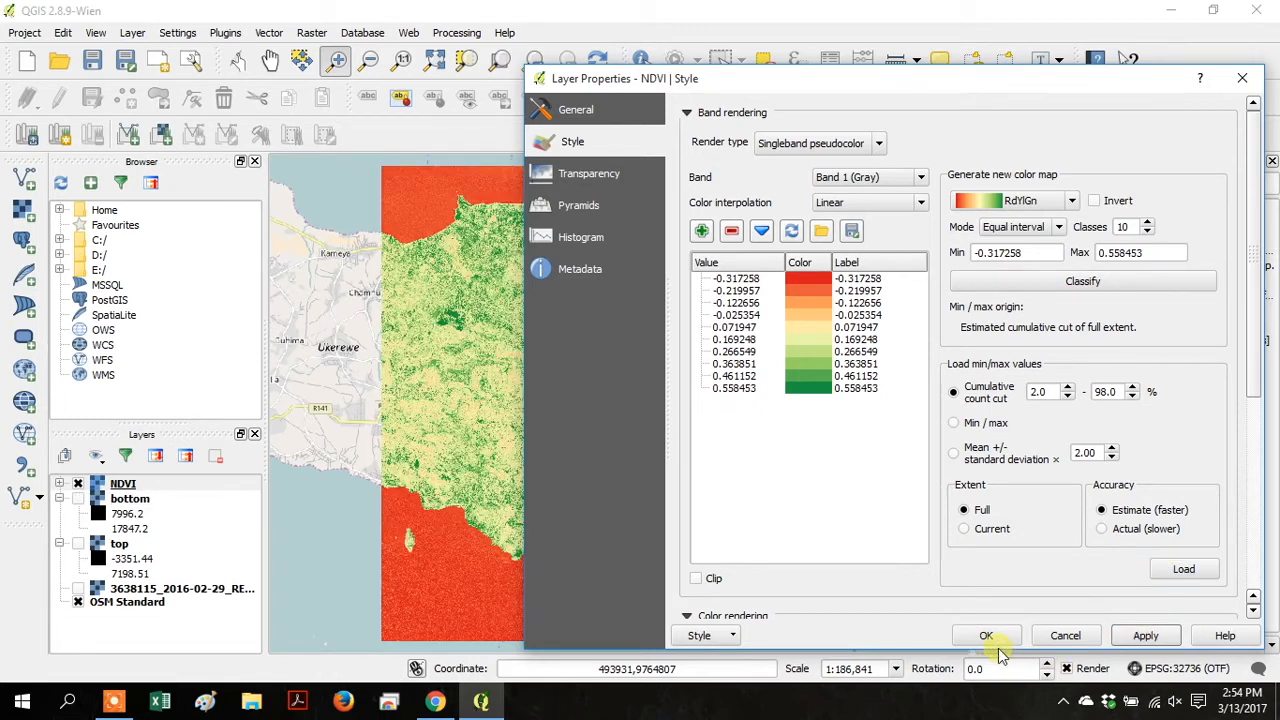
pyautogui.click(986, 635)
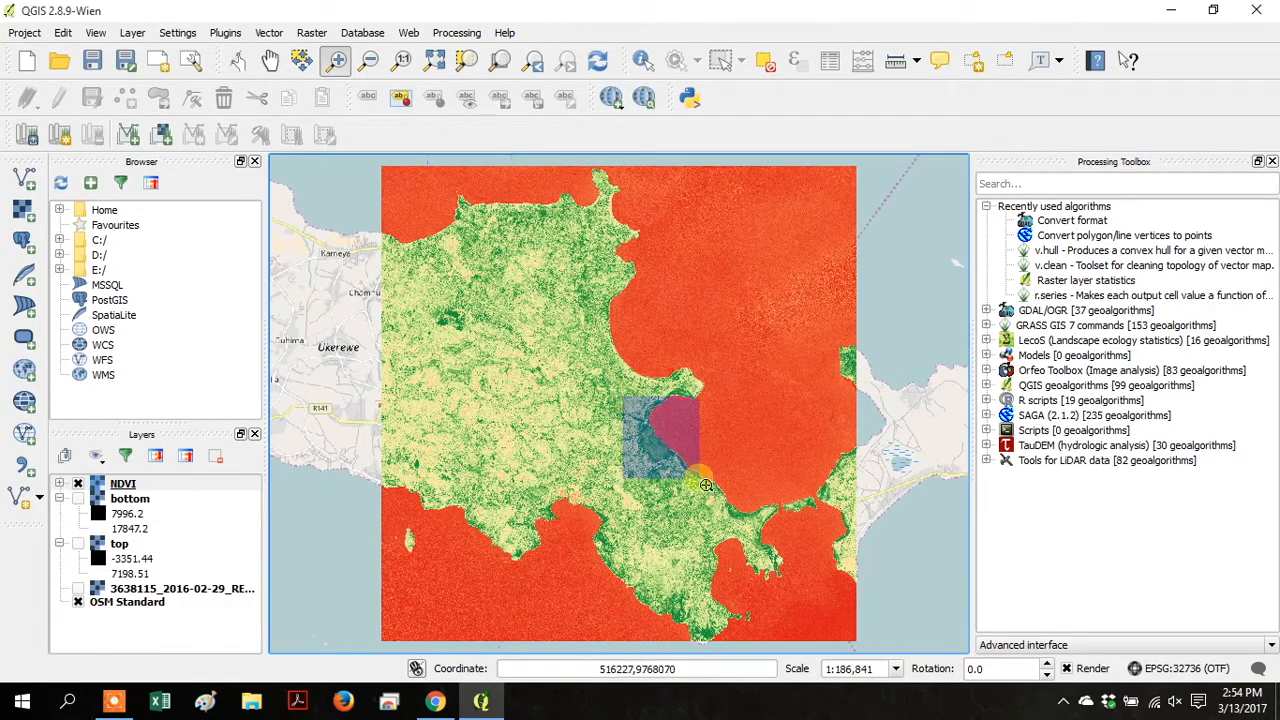
# Step: Zoom into the coastline, hide OSM Standard, and toggle NDVI to compare with RapidEye
pyautogui.click(78, 601)
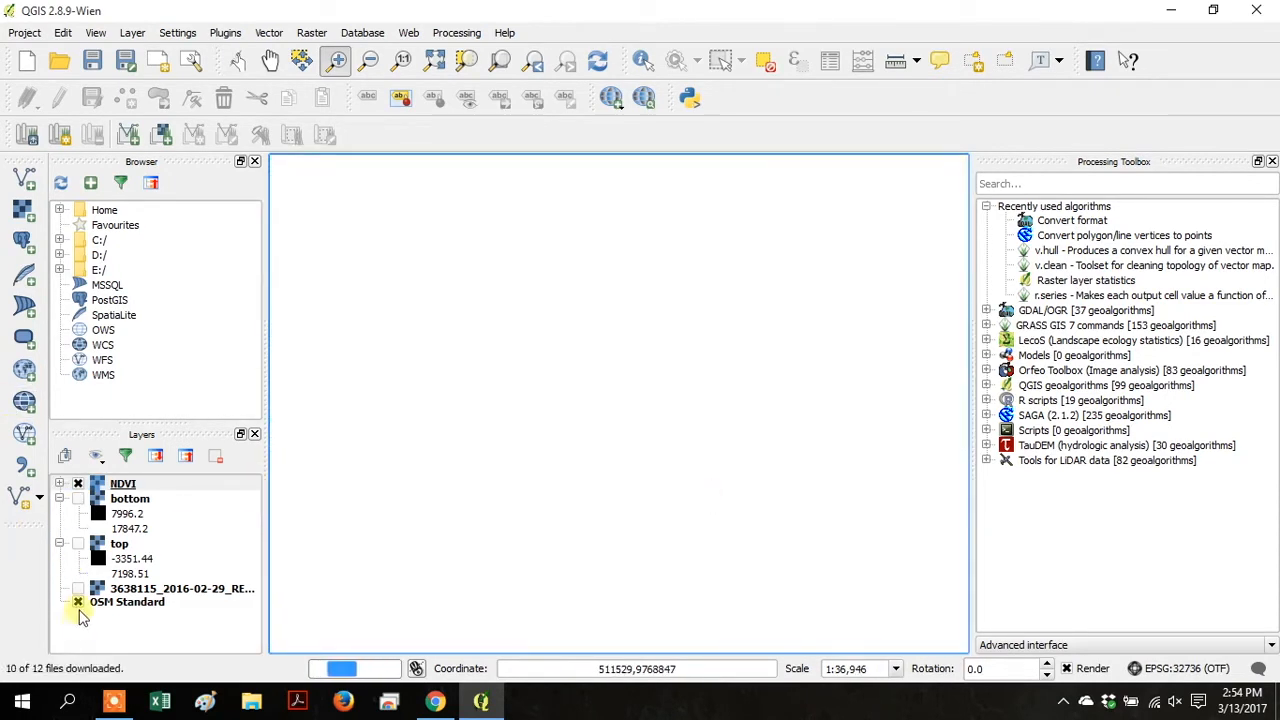
pyautogui.click(77, 483)
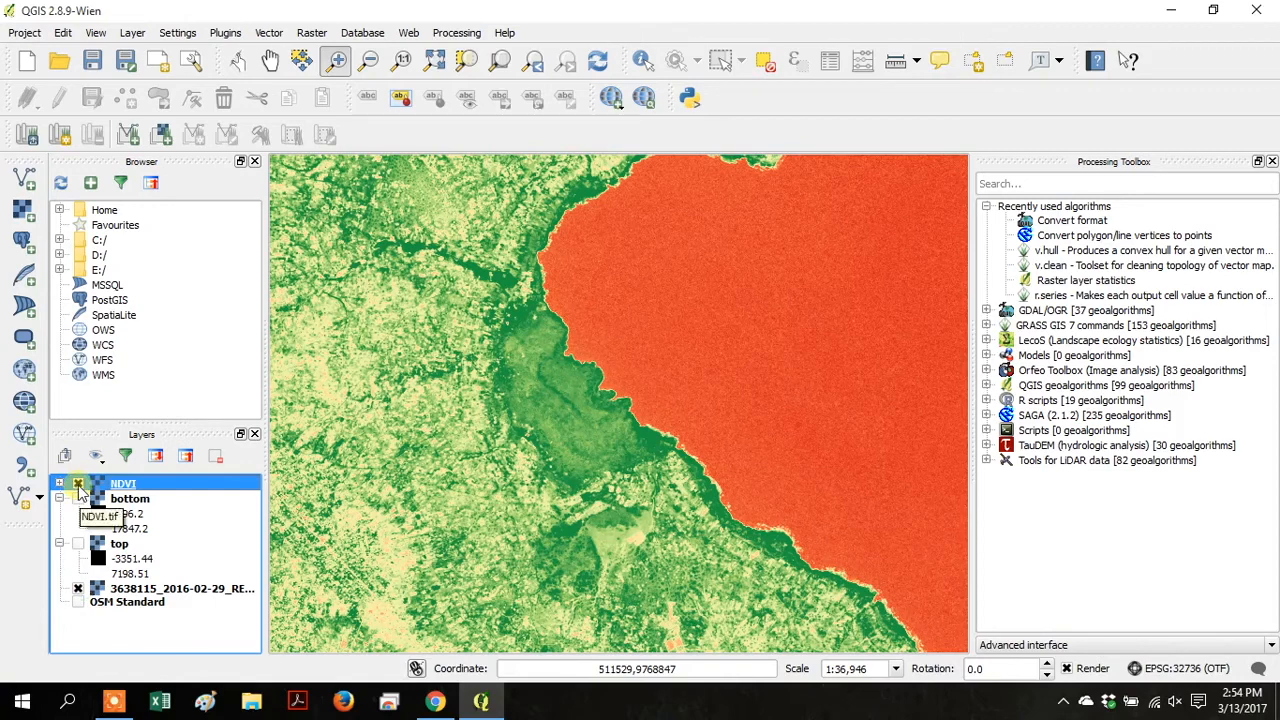
pyautogui.click(78, 484)
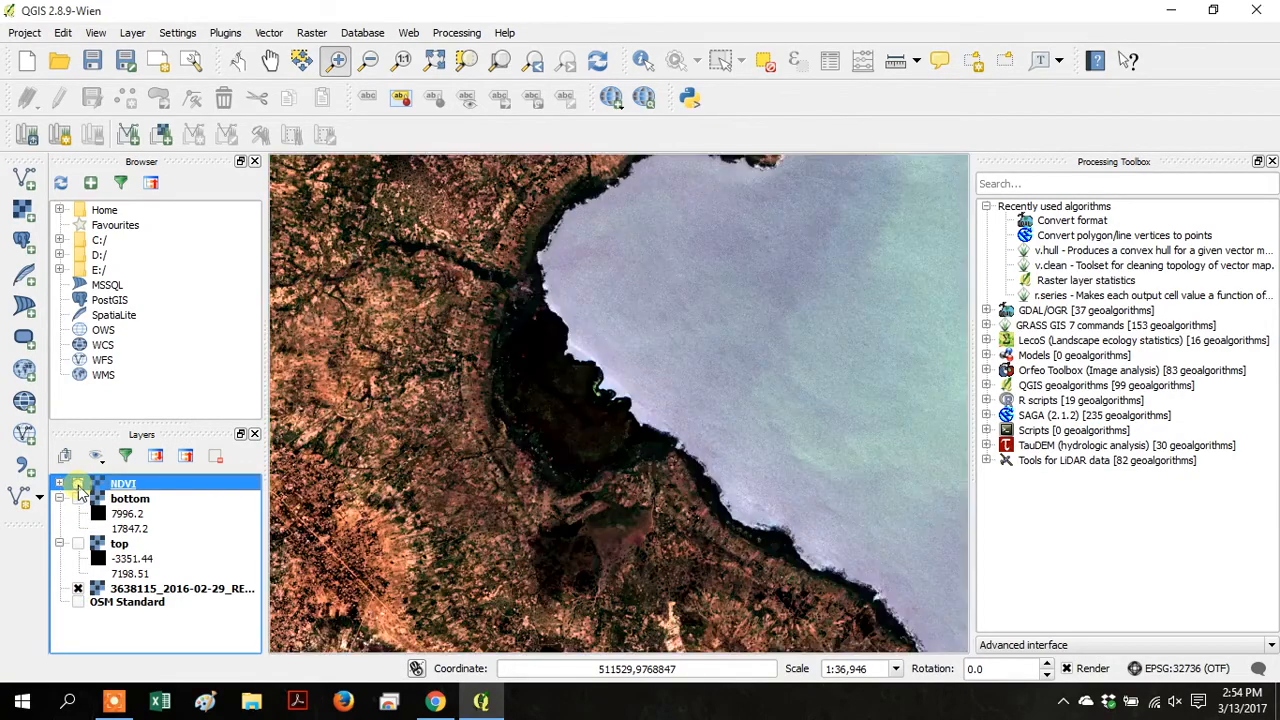
pyautogui.click(78, 484)
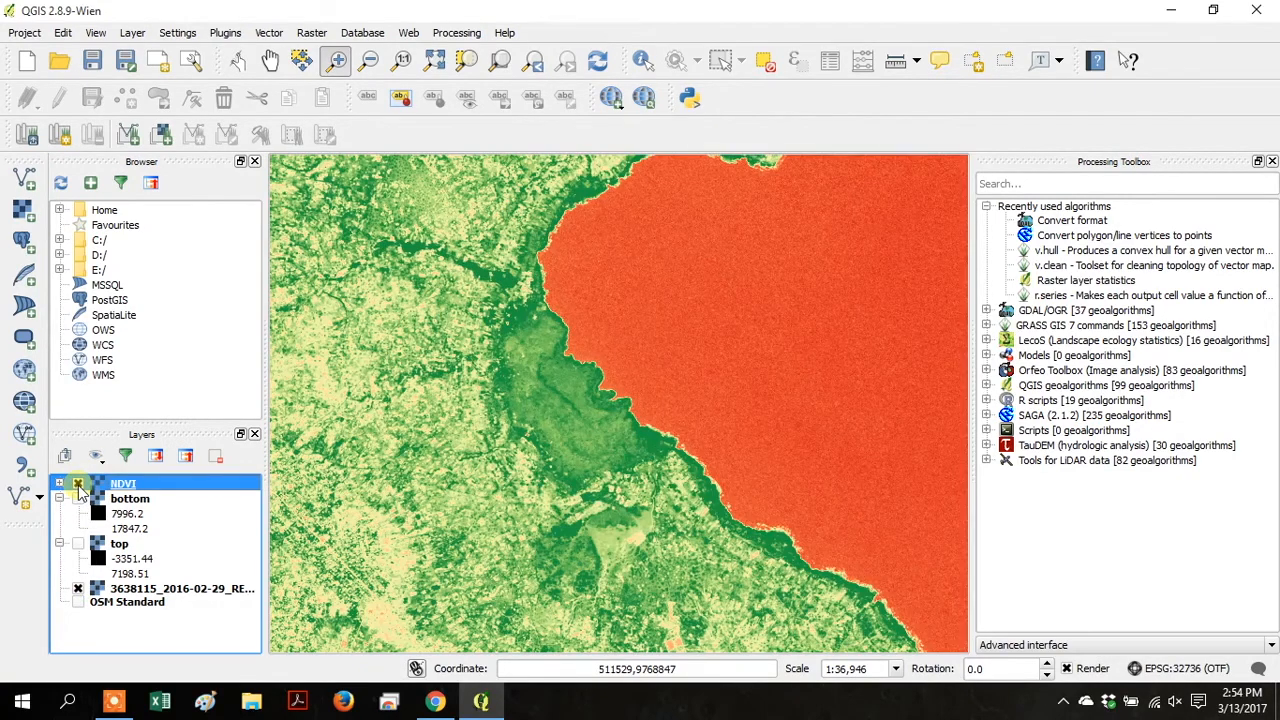
pyautogui.click(78, 483)
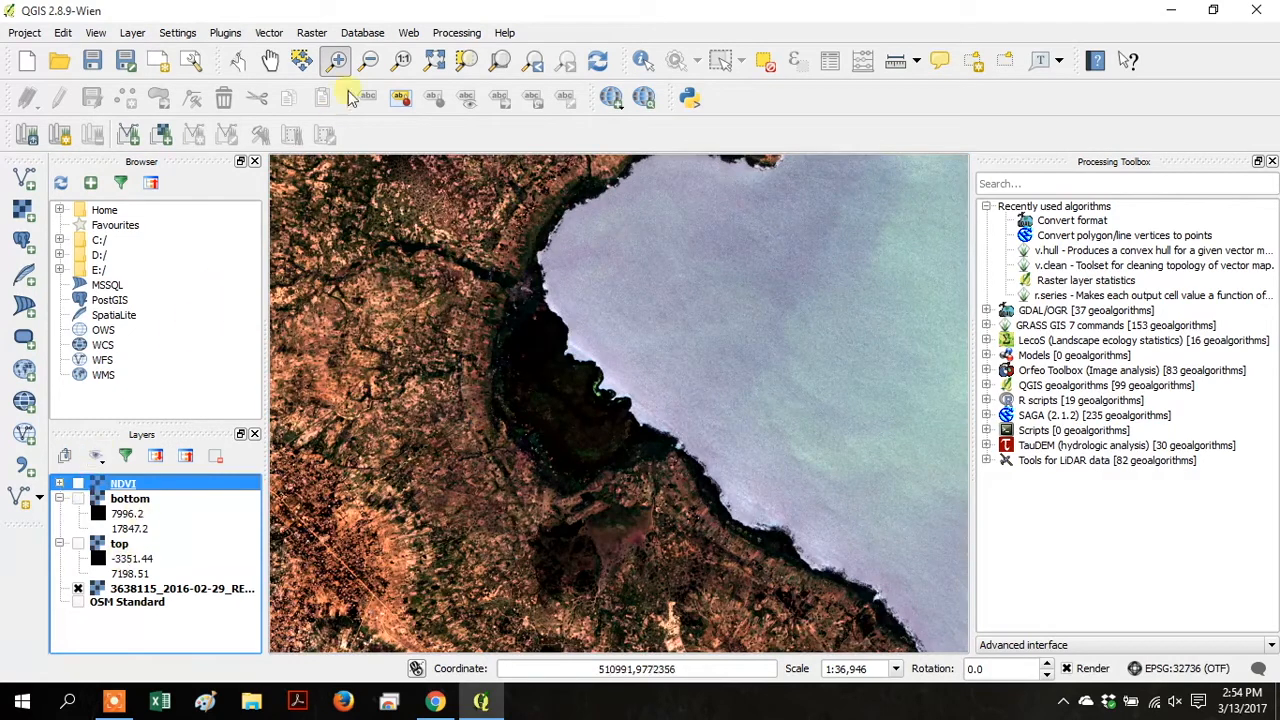
# Step: Add Bing Aerial imagery through OpenLayers and toggle NDVI to compare against it
pyautogui.click(408, 33)
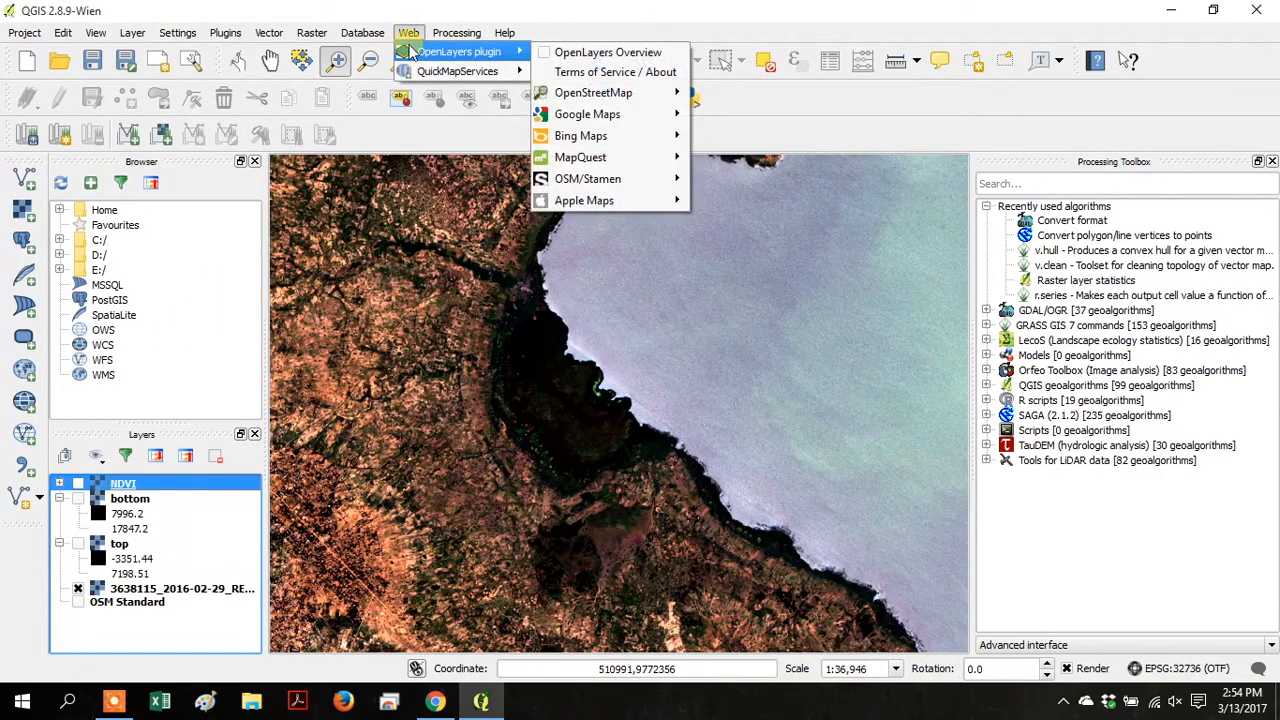
pyautogui.moveTo(587, 113)
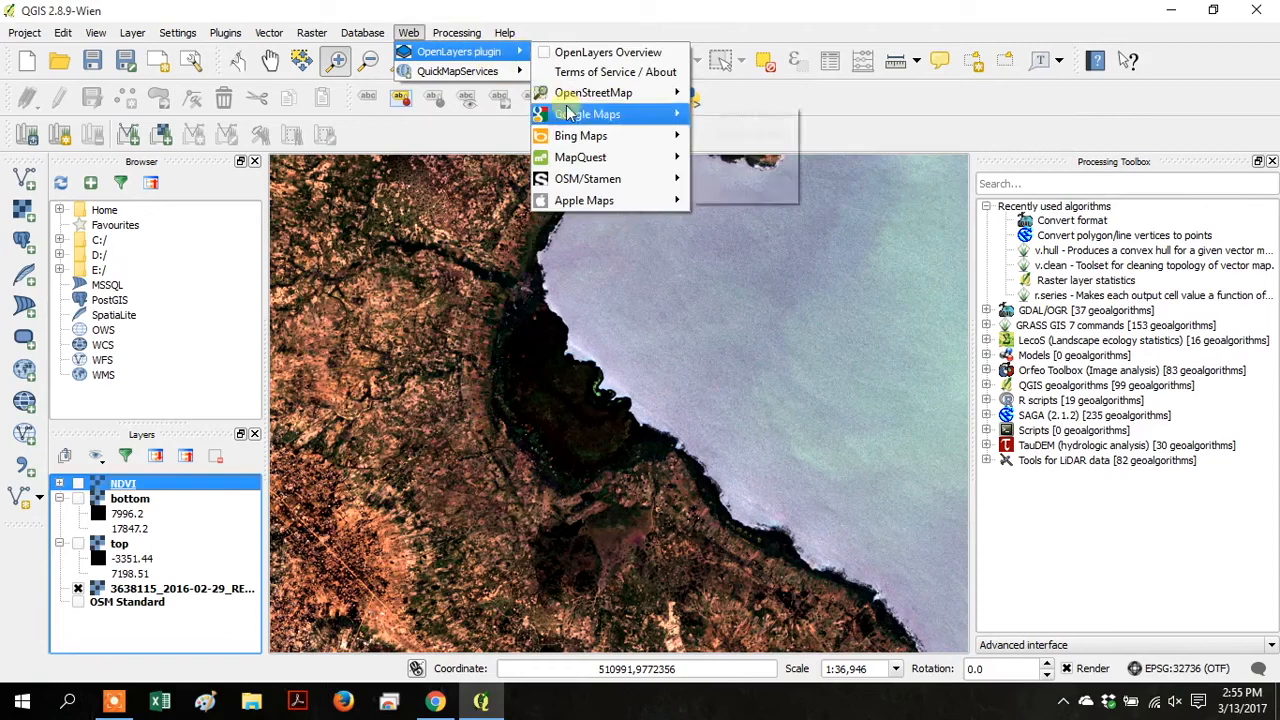
pyautogui.moveTo(580, 157)
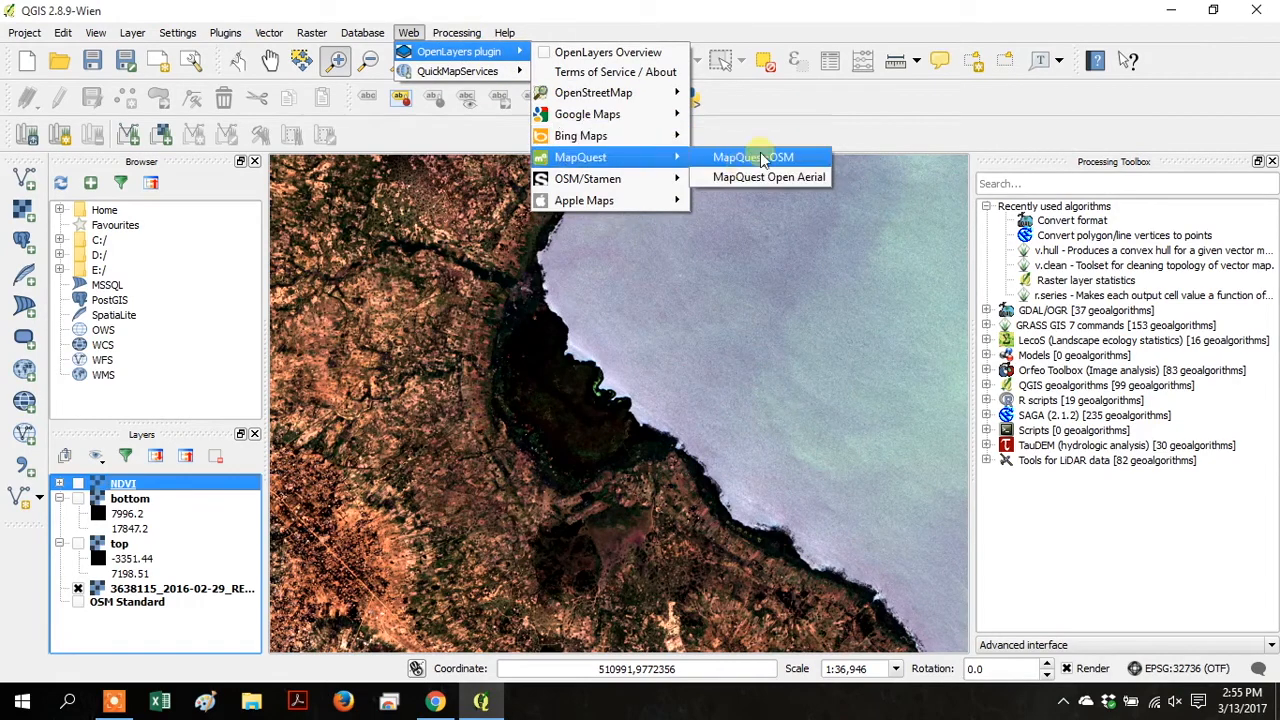
pyautogui.click(753, 157)
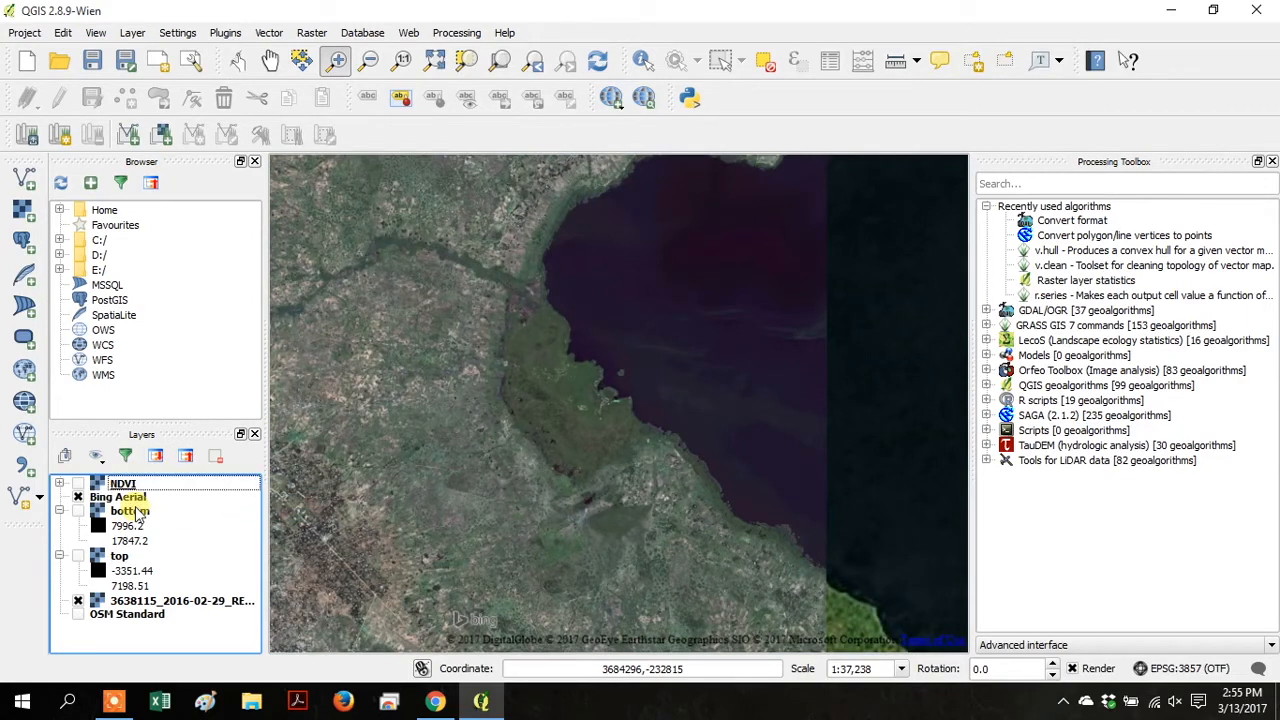
pyautogui.click(78, 483)
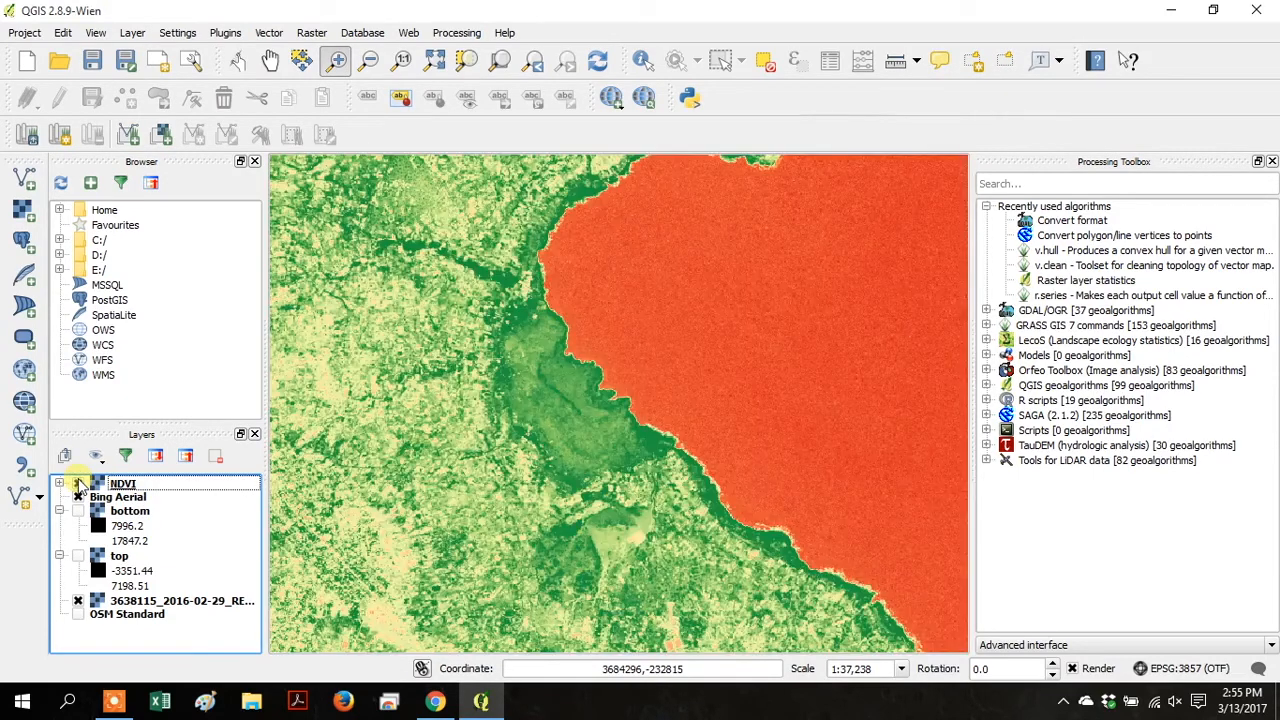
pyautogui.click(78, 483)
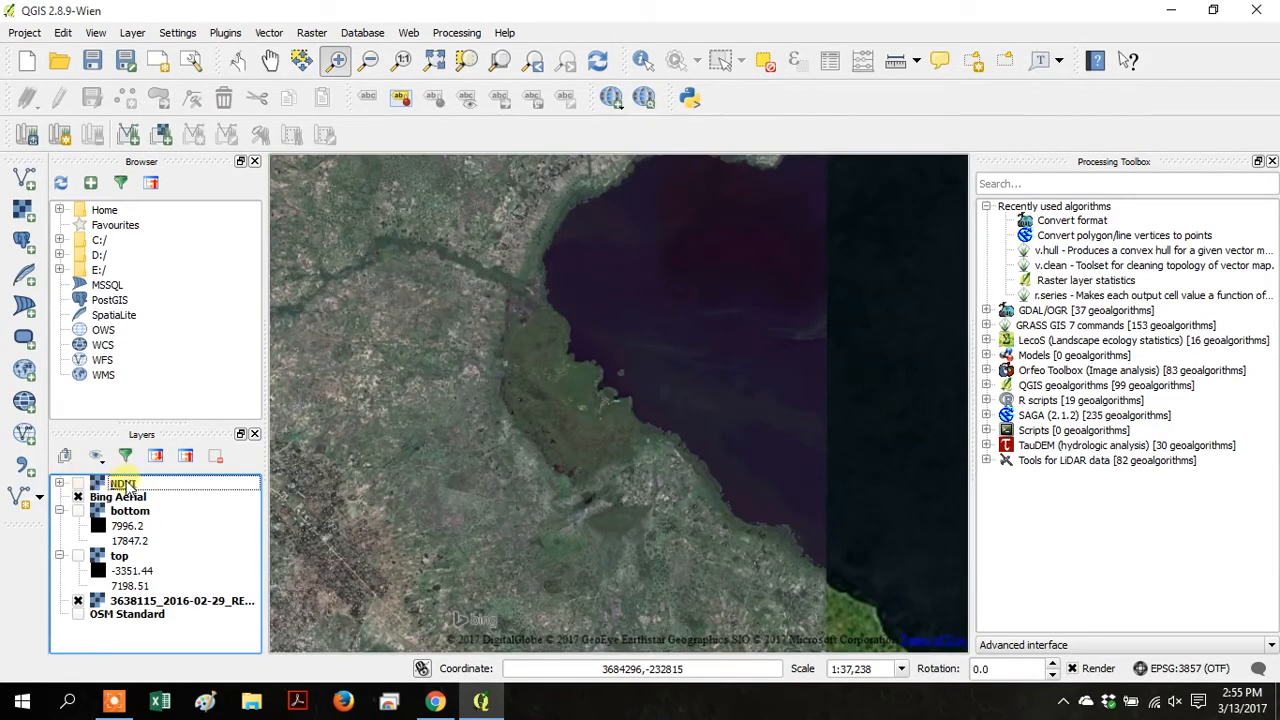
pyautogui.click(78, 483)
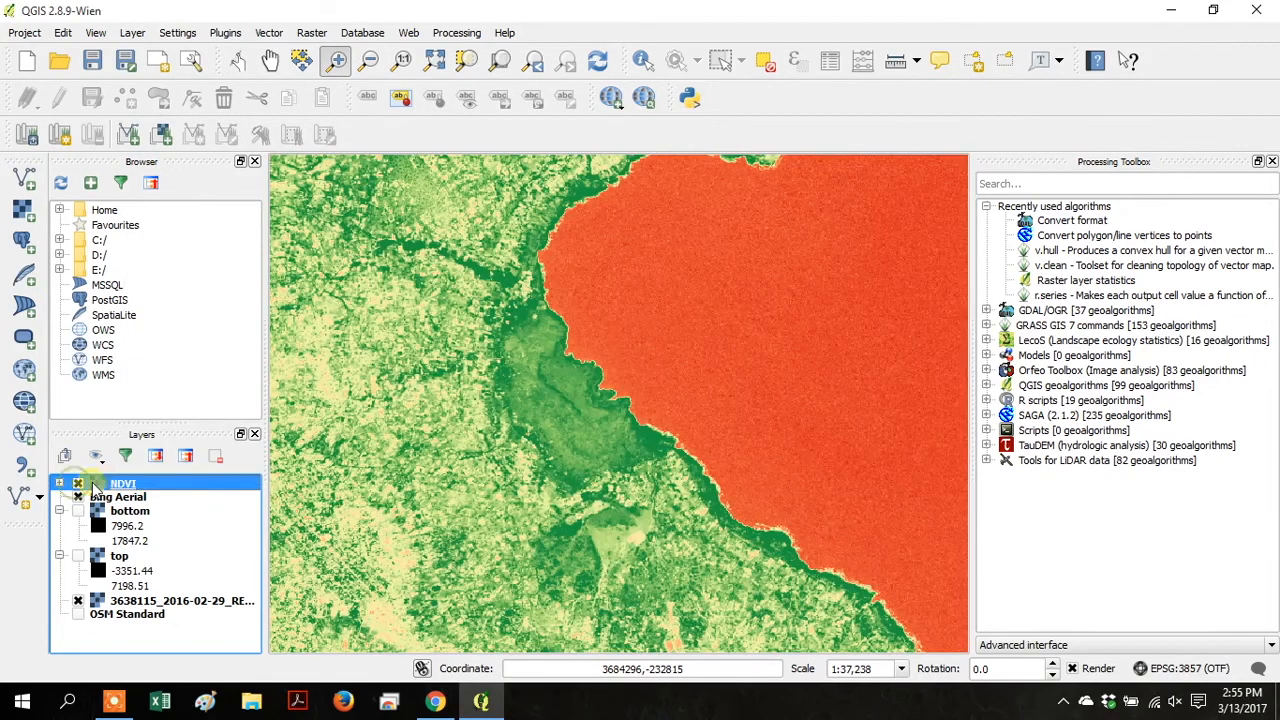
pyautogui.rightClick(122, 483)
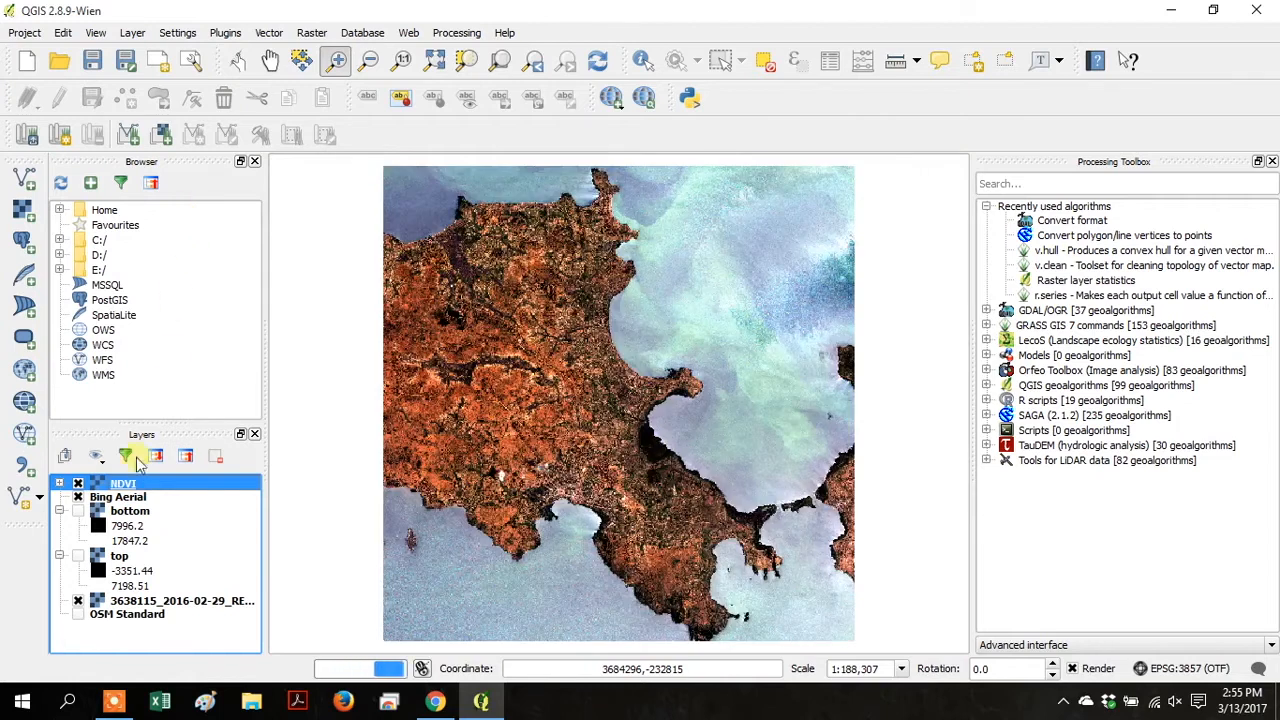
# Step: Switch off all layers and enable only the OSM Standard basemap
pyautogui.click(78, 483)
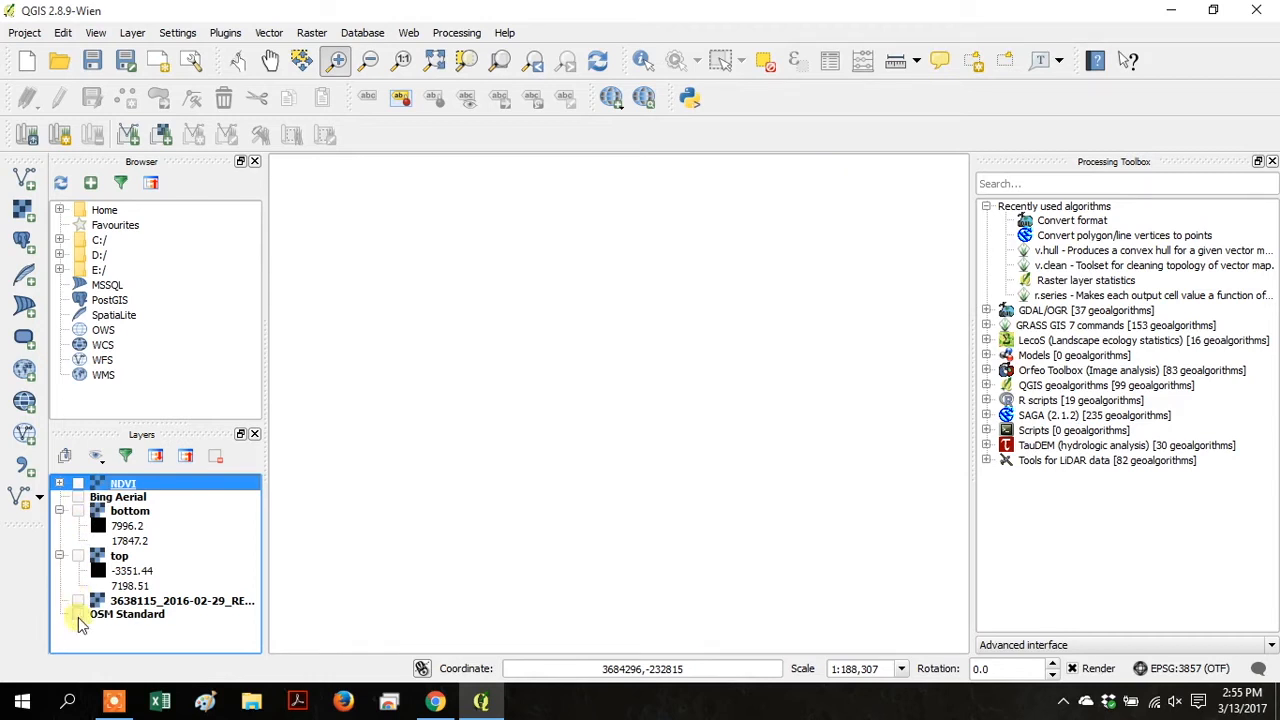
pyautogui.click(78, 614)
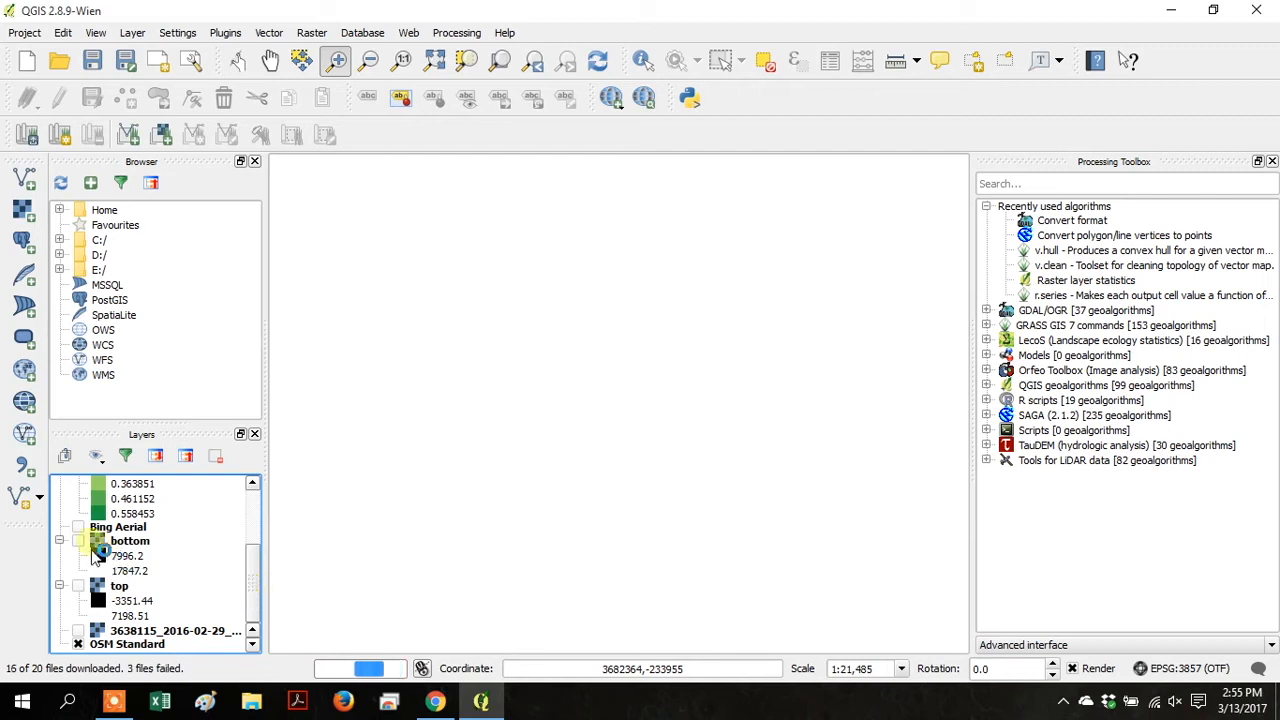
# Step: Turn on the Bing Aerial layer and show the NDVI colour map over it
pyautogui.click(78, 527)
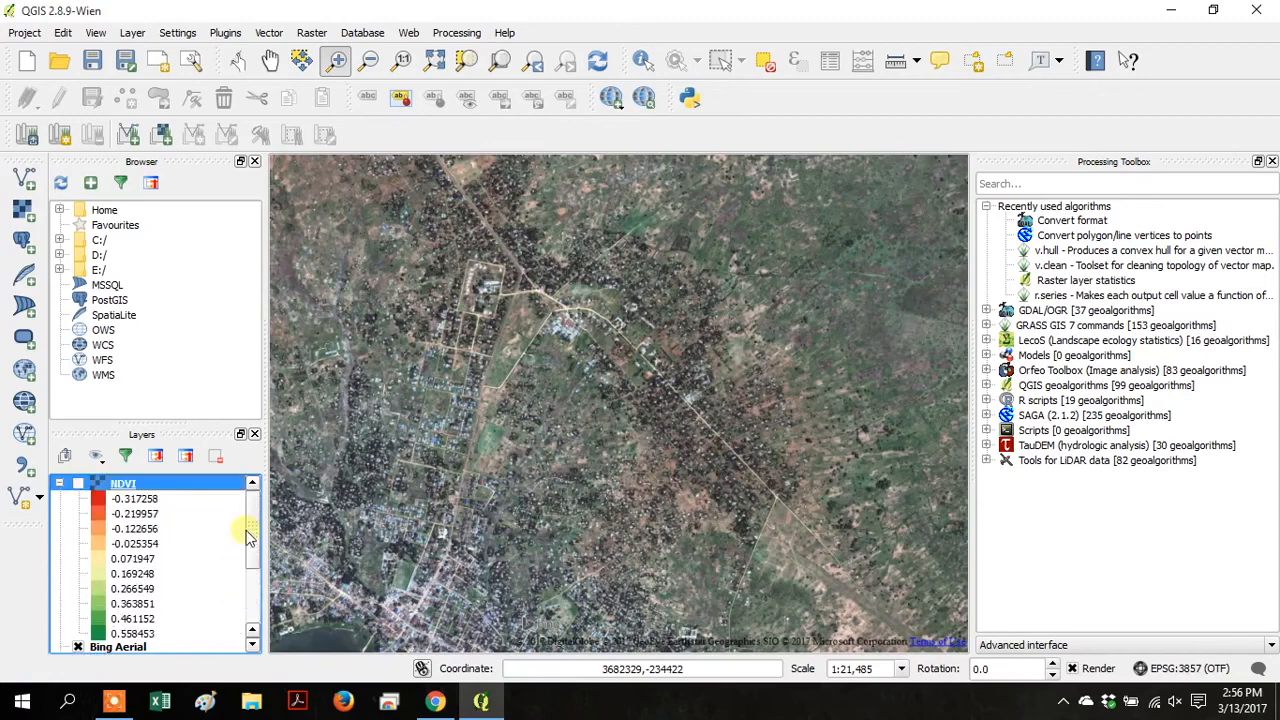
pyautogui.click(78, 483)
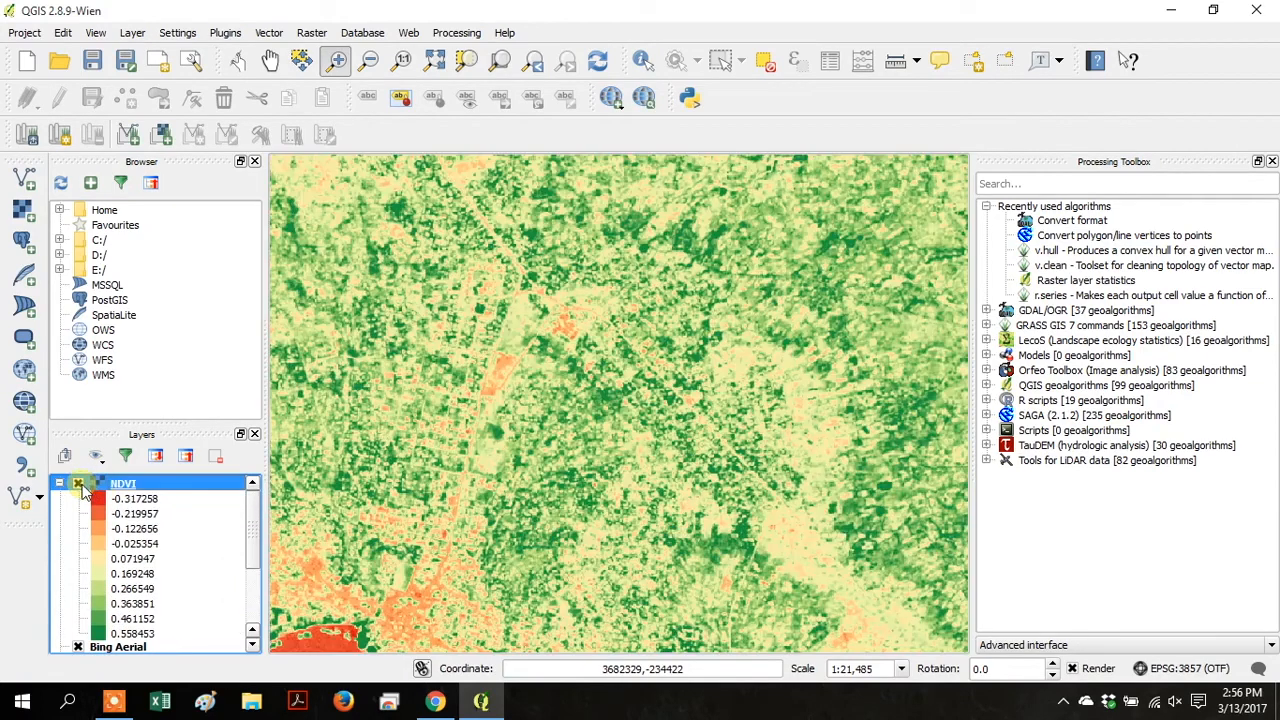